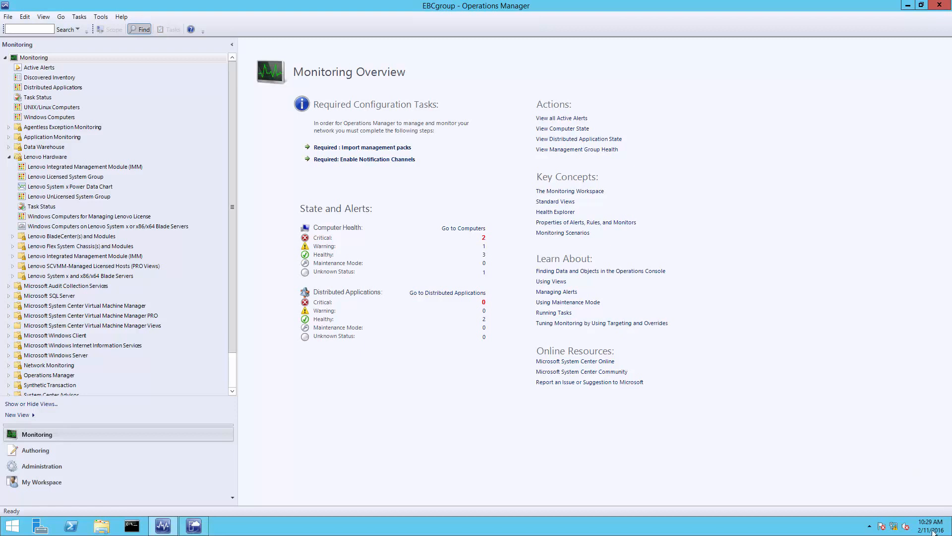
mouse_move(346, 241)
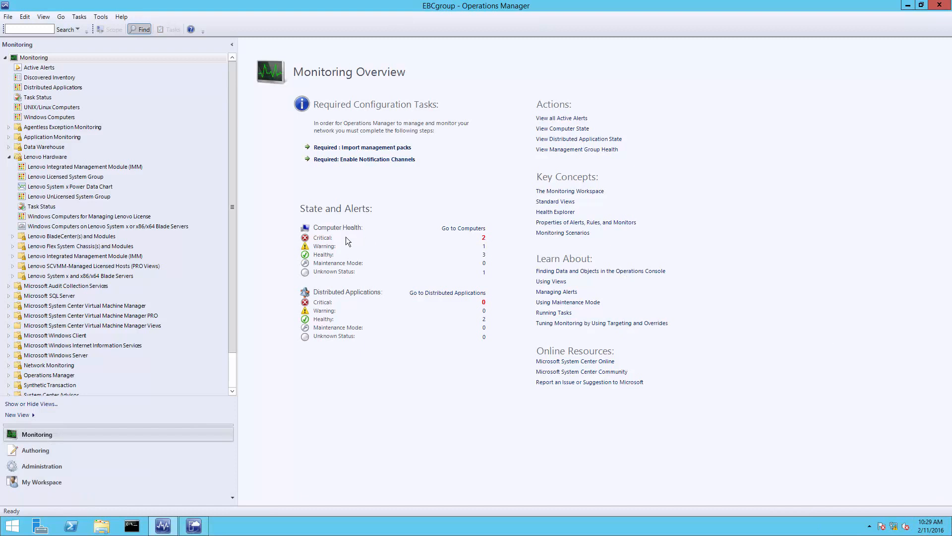
mouse_move(378, 245)
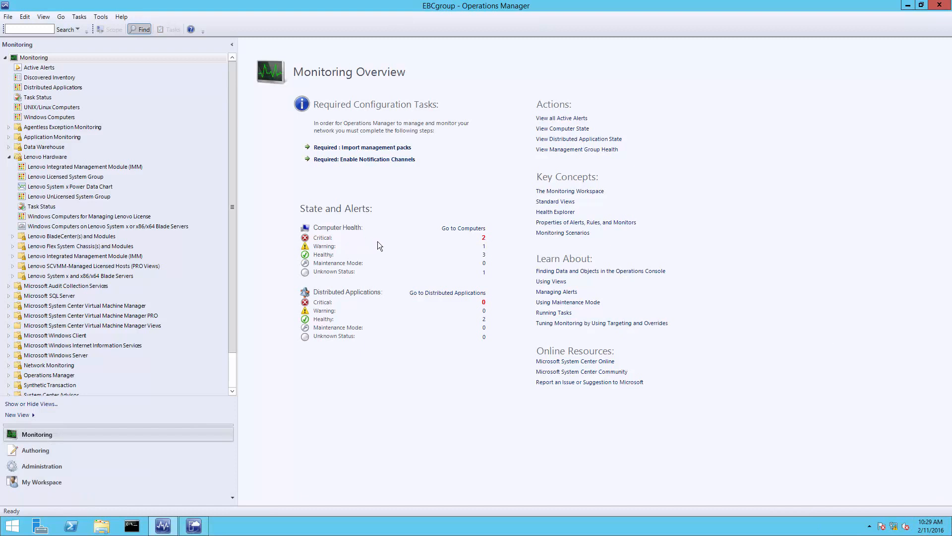
mouse_move(372, 270)
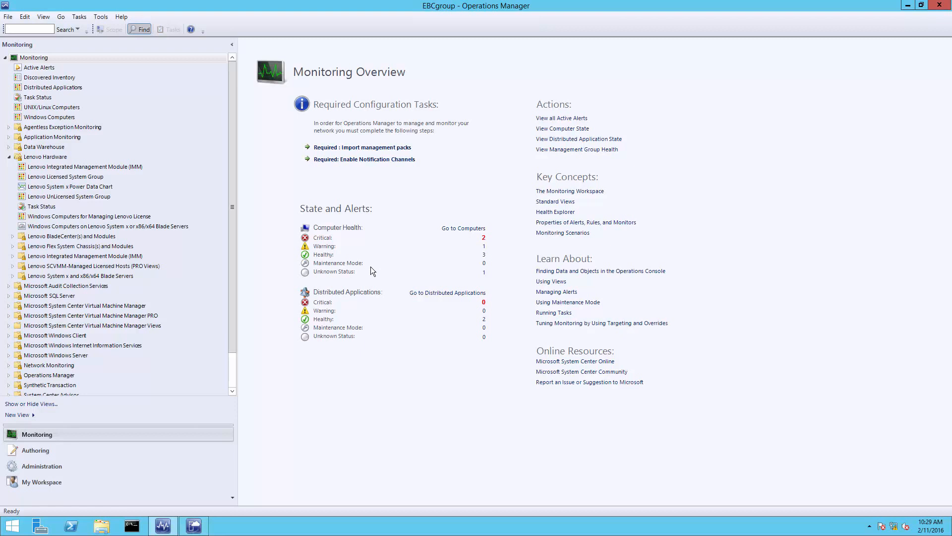
mouse_move(123, 167)
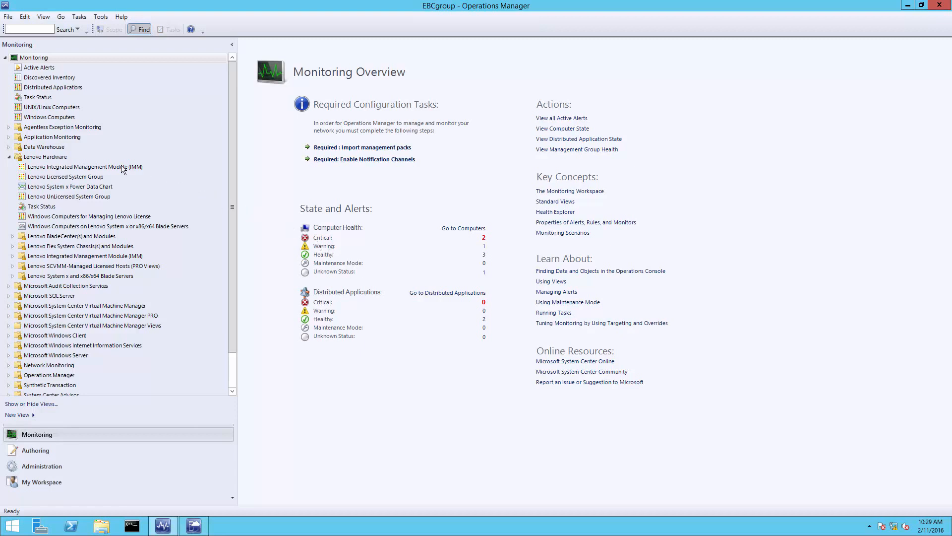
mouse_move(34, 160)
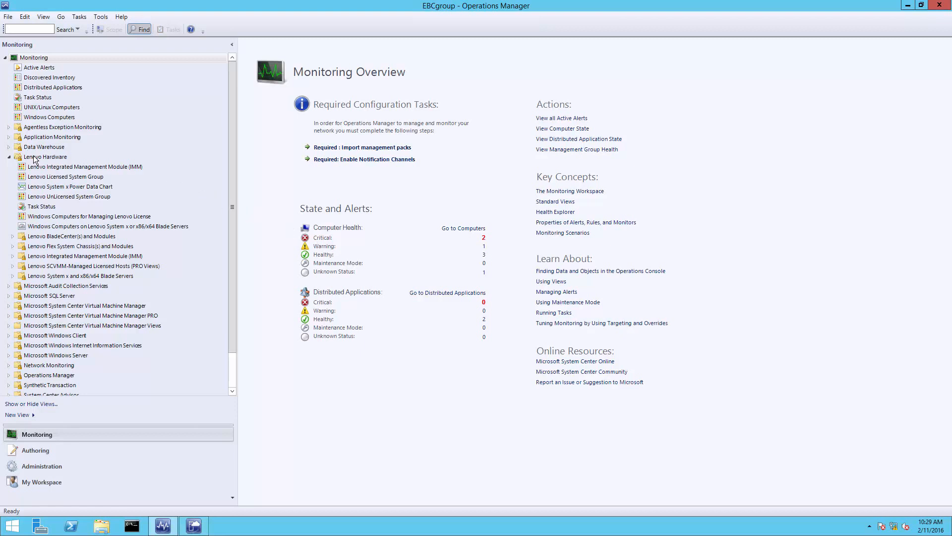
mouse_move(43, 167)
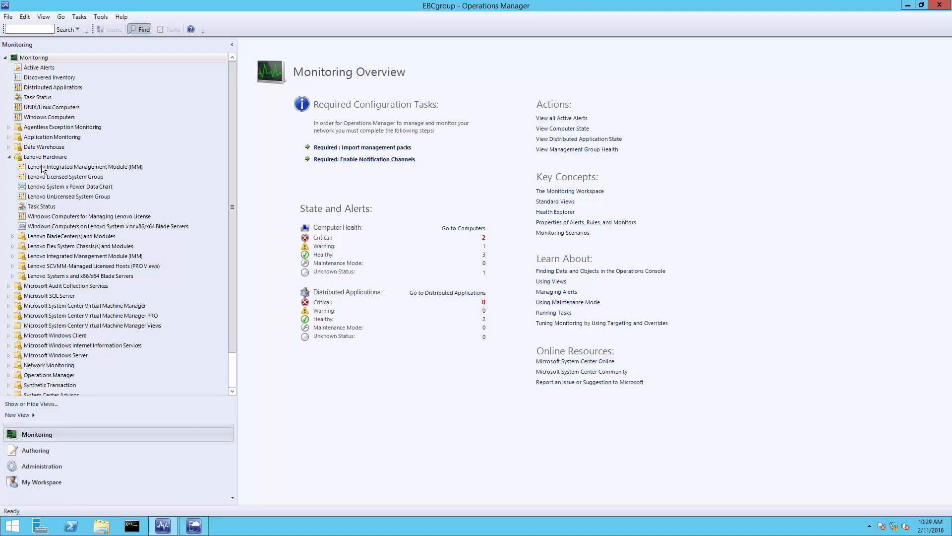
mouse_move(44, 180)
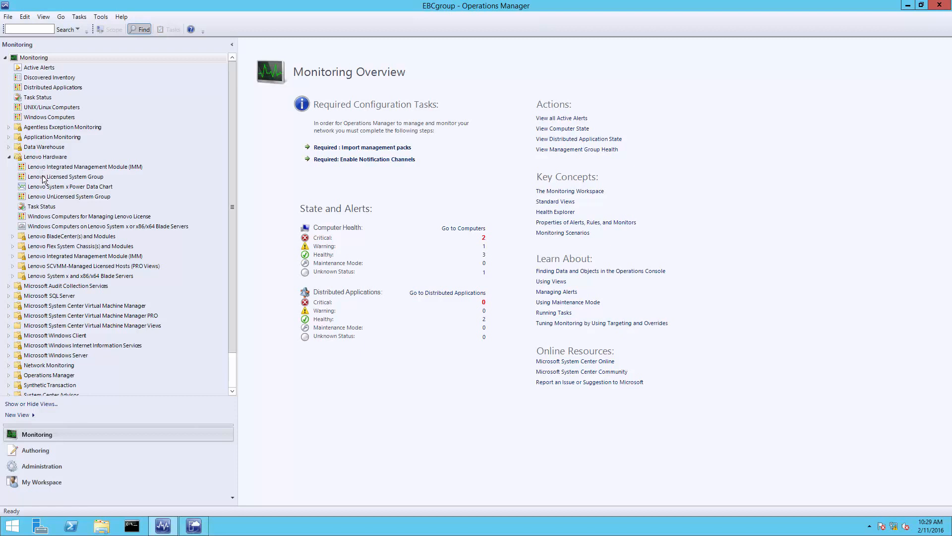
mouse_move(36, 202)
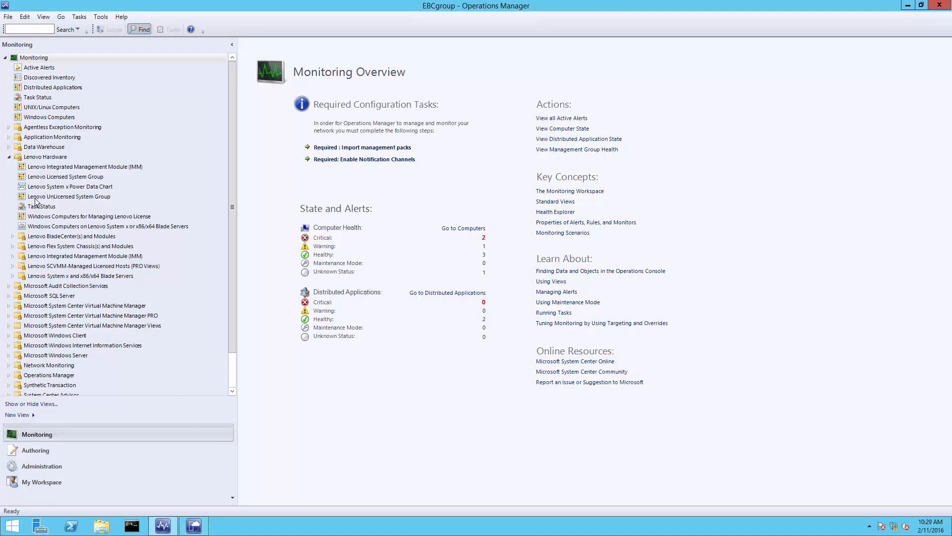
mouse_move(41, 218)
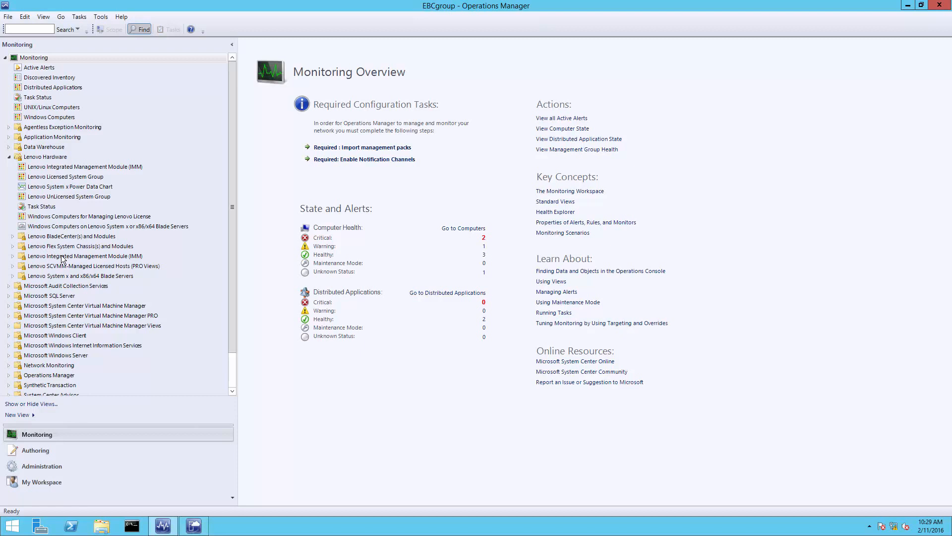
mouse_move(17, 275)
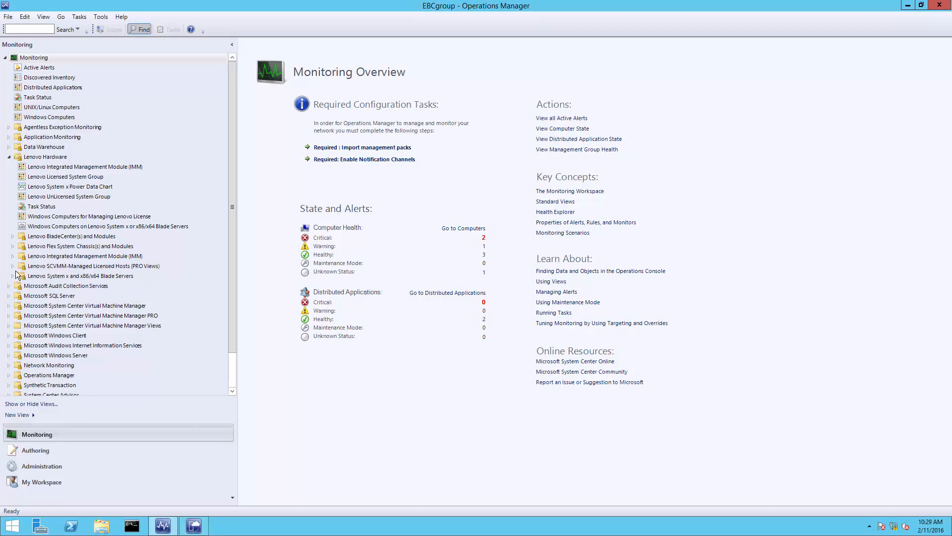
Step: Expand the SCVMM-Managed Licensed Hosts (PRO Views) and Integrated Management Module folders under Lenovo Hardware
click(12, 266)
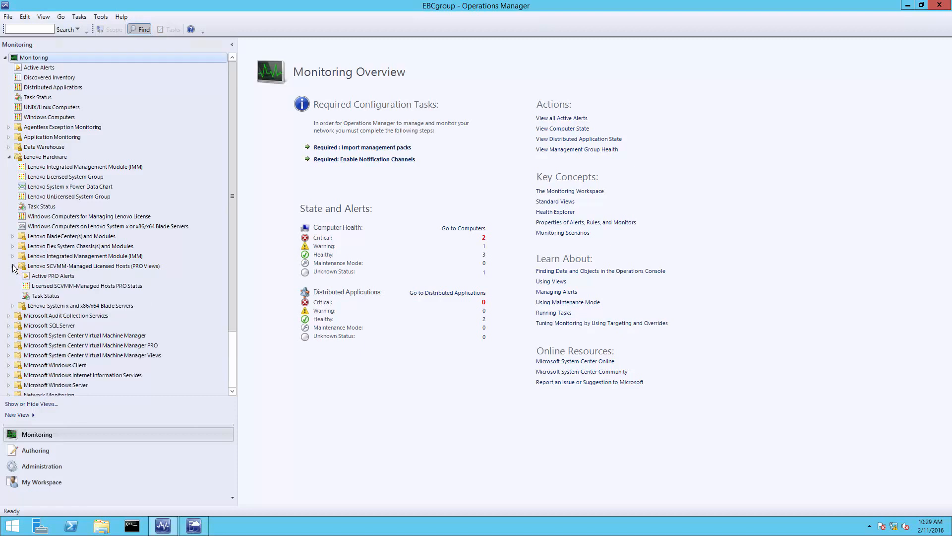
click(12, 256)
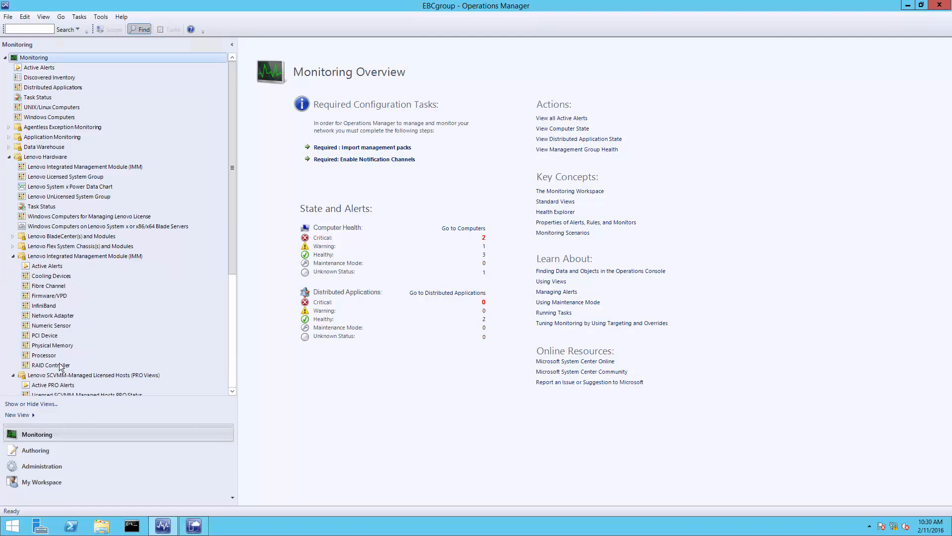
mouse_move(42, 482)
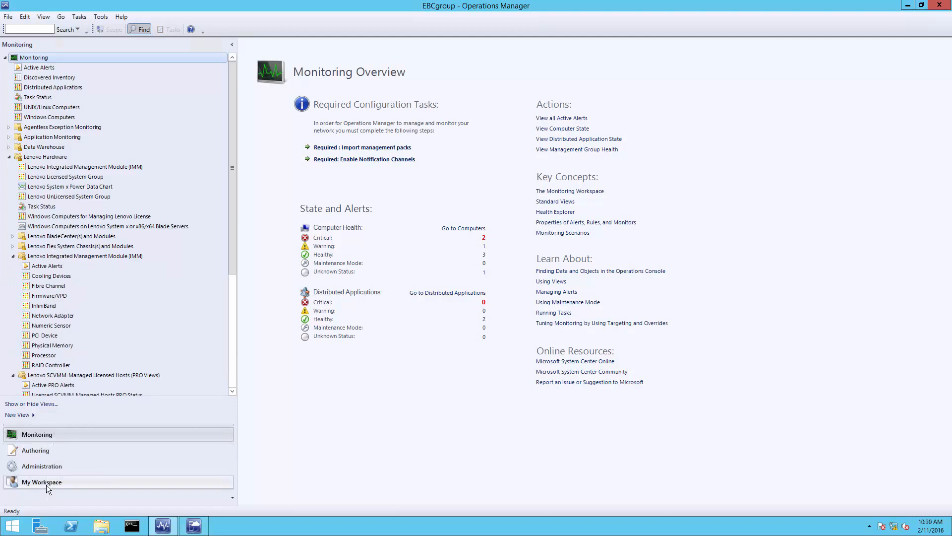
Step: Show the Lenovo Server Summary favourite view and the critical IMM server's detail view
click(41, 482)
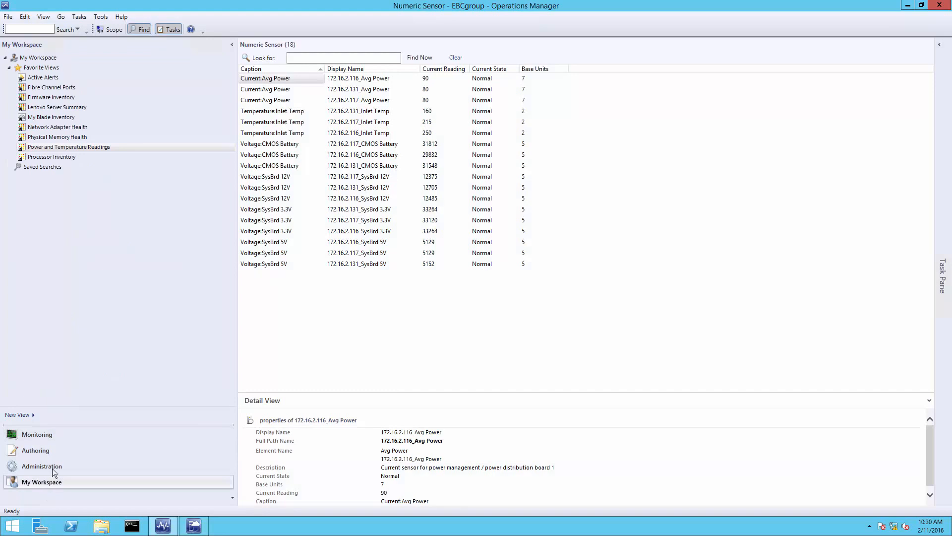
mouse_move(77, 103)
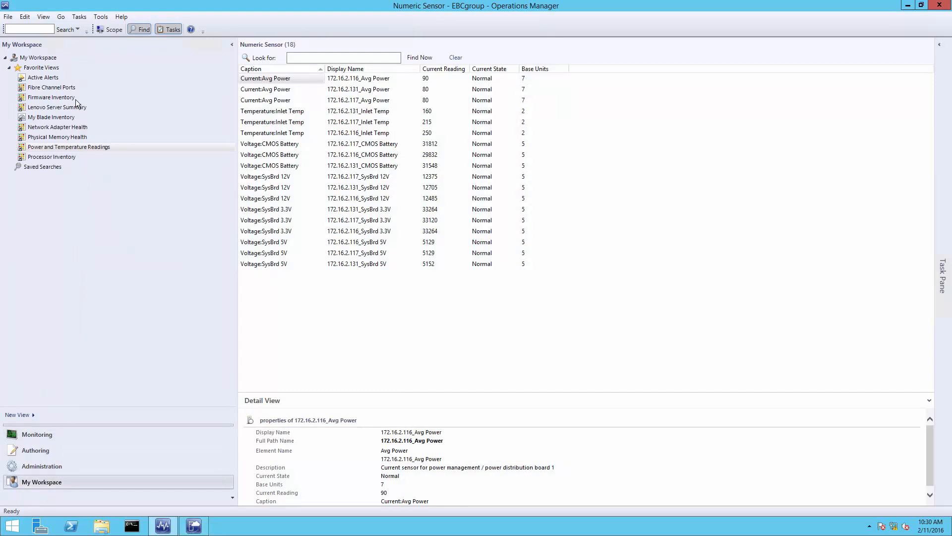
click(50, 107)
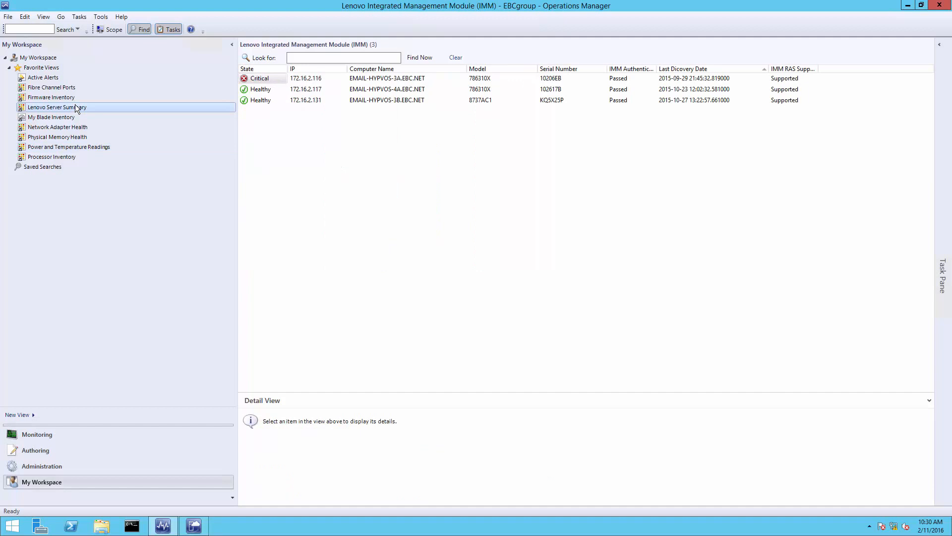
click(387, 78)
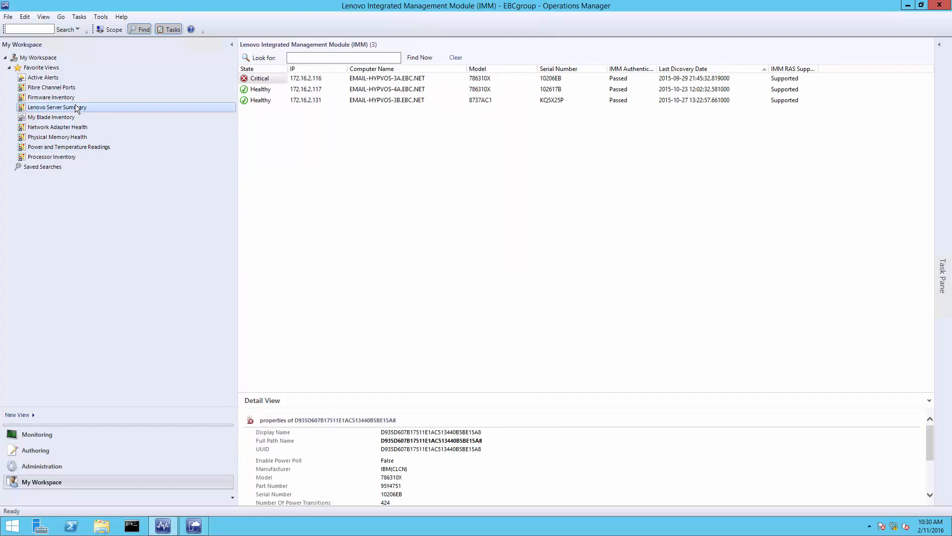
mouse_move(128, 111)
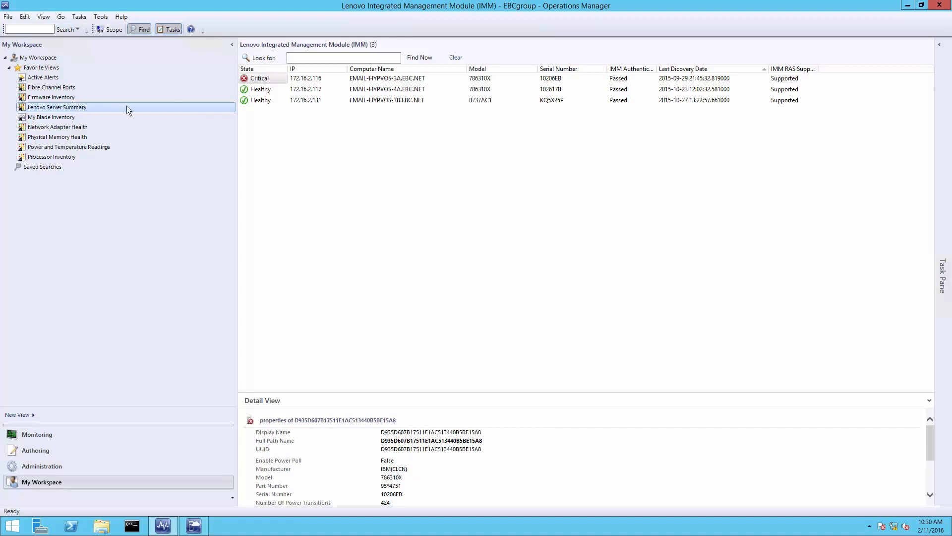
mouse_move(430, 114)
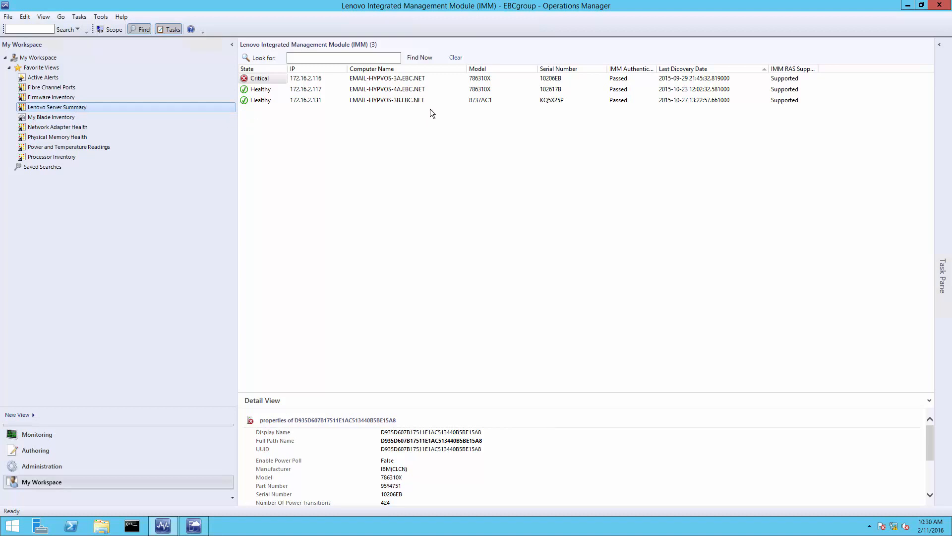
mouse_move(262, 90)
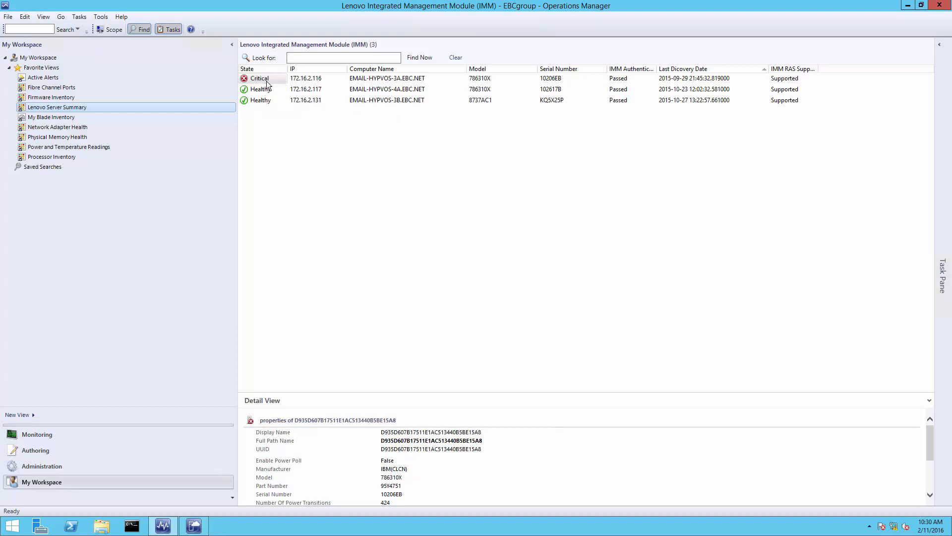
mouse_move(134, 100)
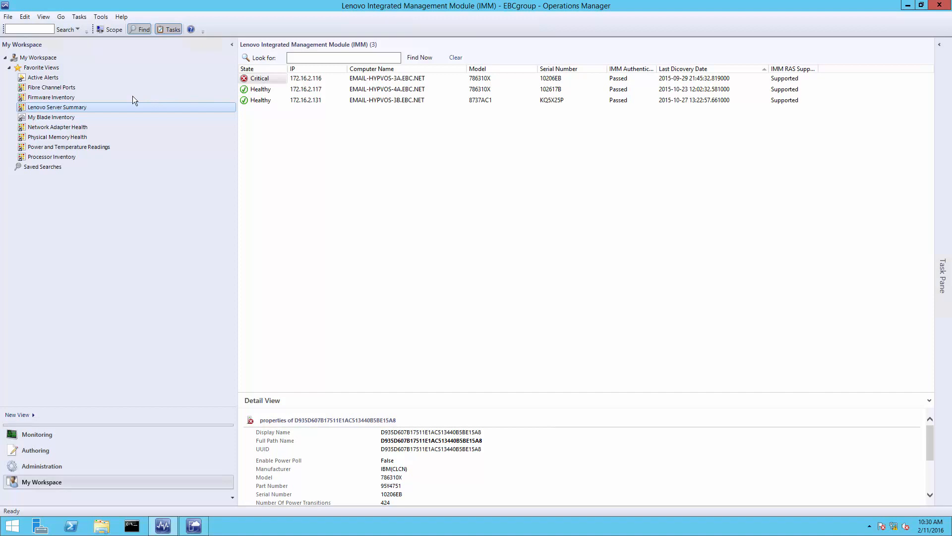
Step: Show the Active Alerts view with details of the critical 172.16.2.116_DIMM 1 memory alert
click(42, 78)
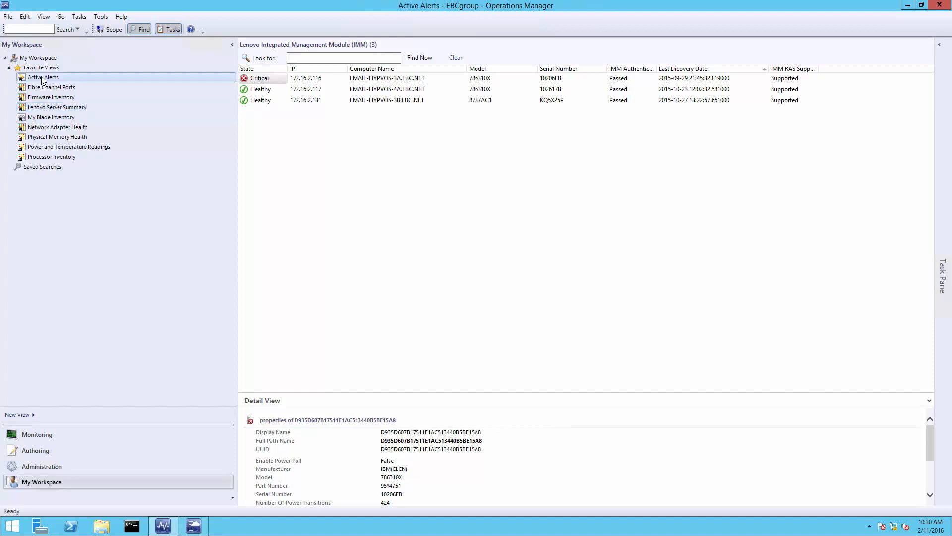
click(42, 78)
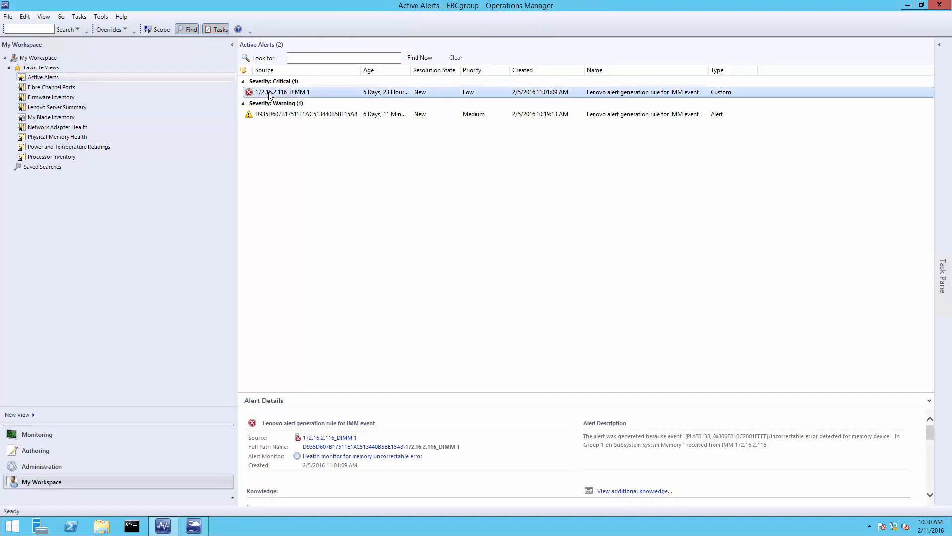
mouse_move(394, 326)
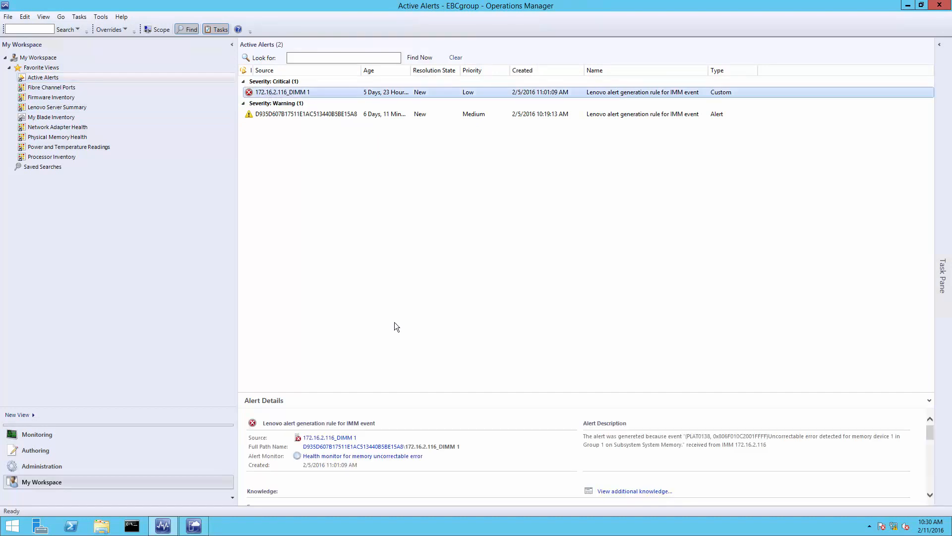
mouse_move(491, 456)
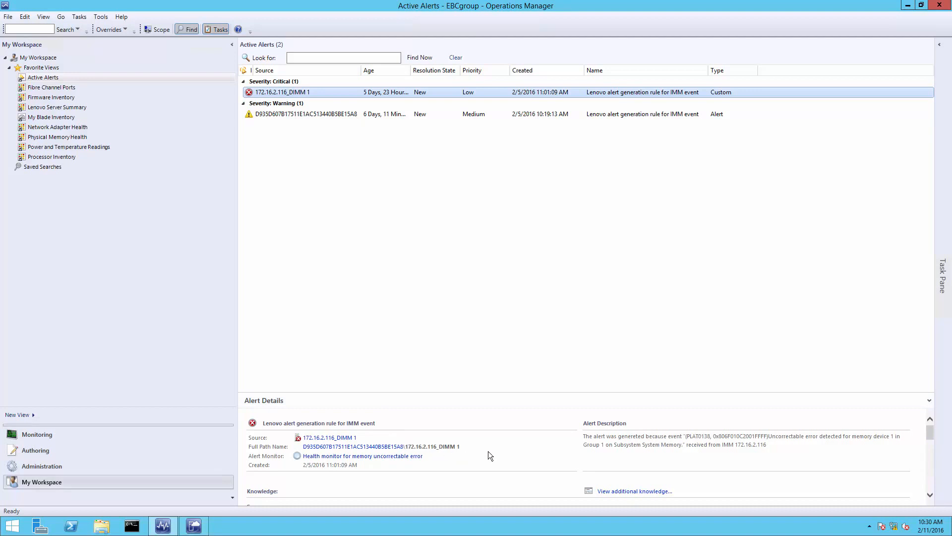
mouse_move(409, 439)
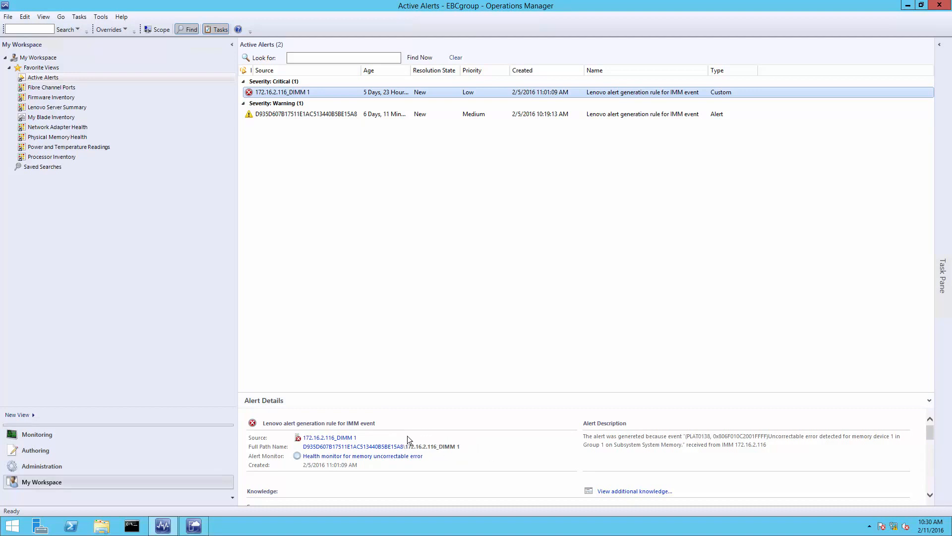
mouse_move(261, 144)
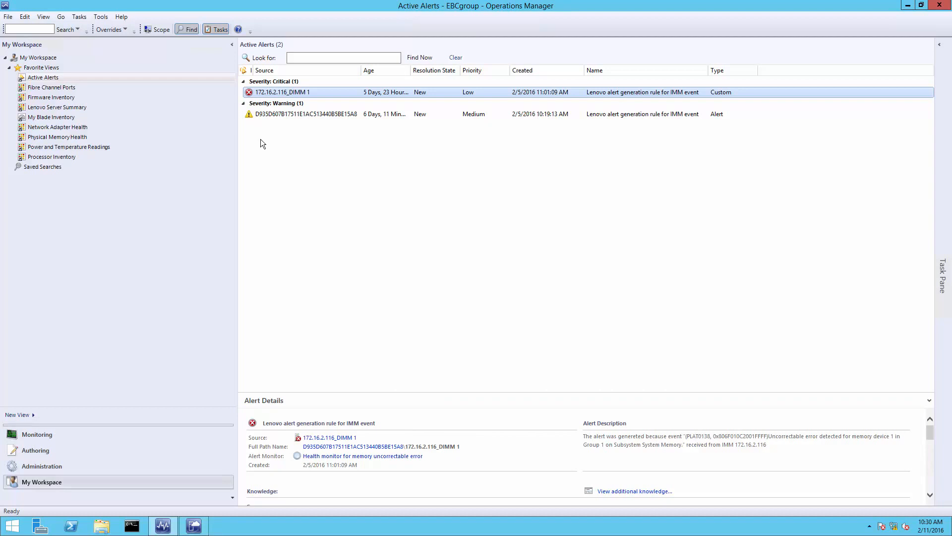
mouse_move(289, 99)
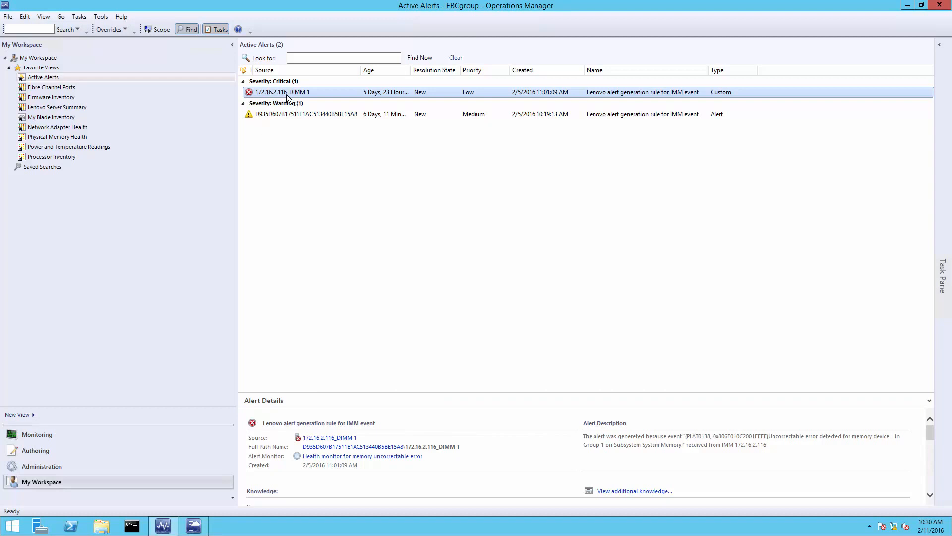
mouse_move(65, 141)
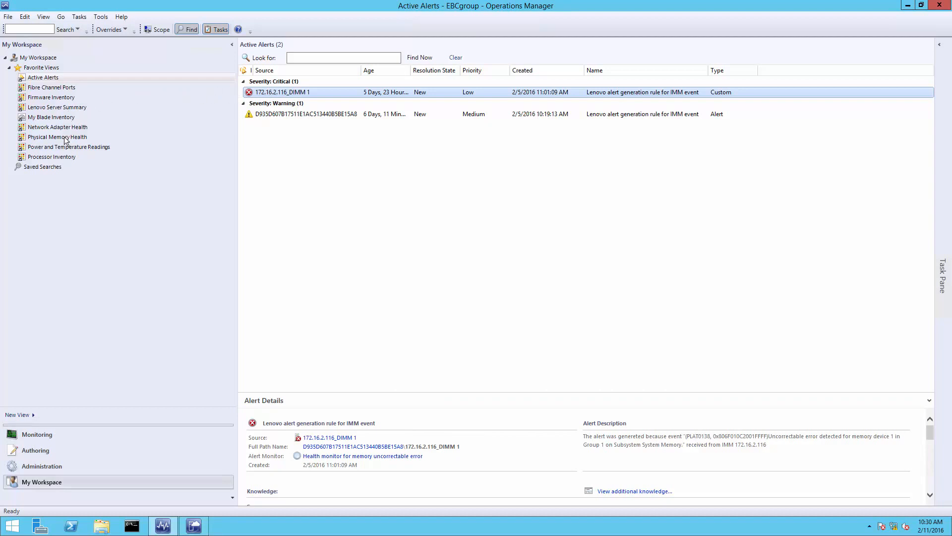
Step: Review Physical Memory Health with the critical DIMM 1 selected, then show the Fibre Channel Ports view
click(58, 137)
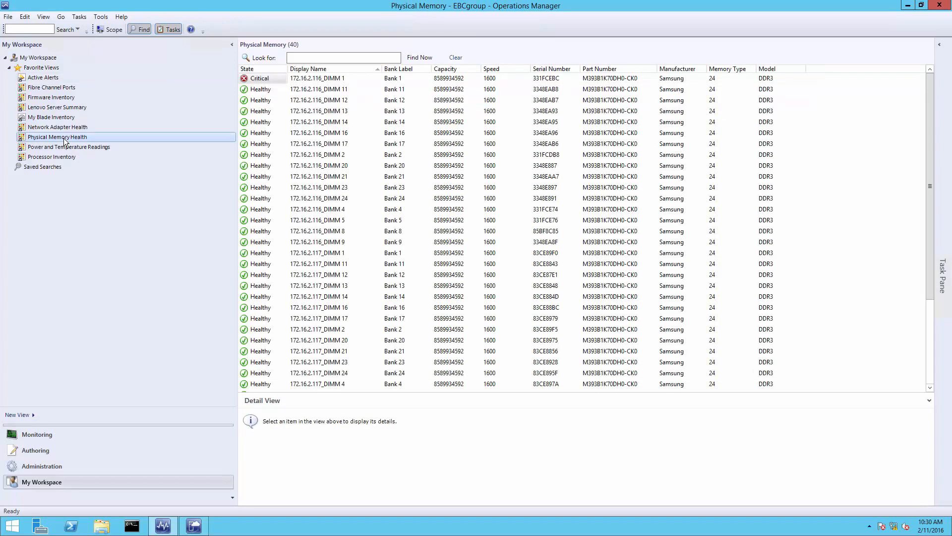
click(316, 78)
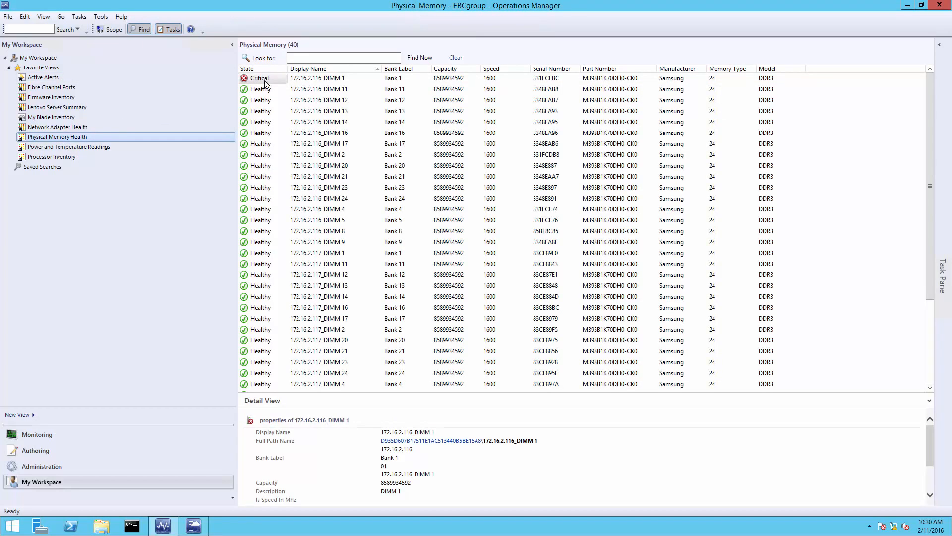
mouse_move(258, 78)
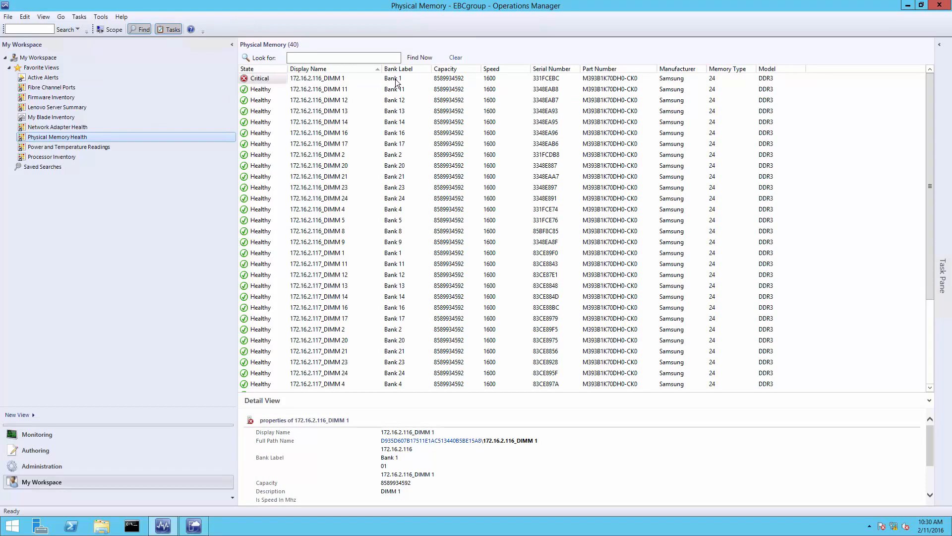
mouse_move(512, 83)
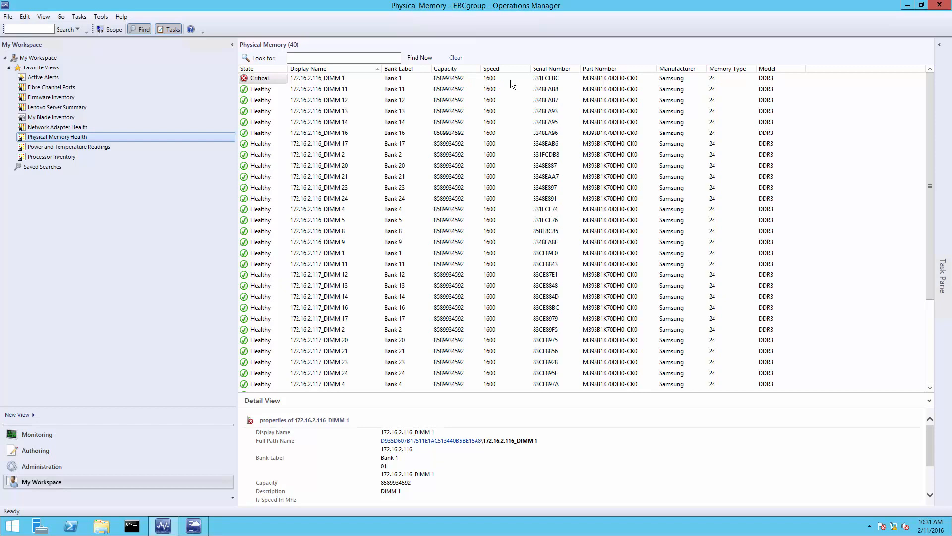
mouse_move(595, 88)
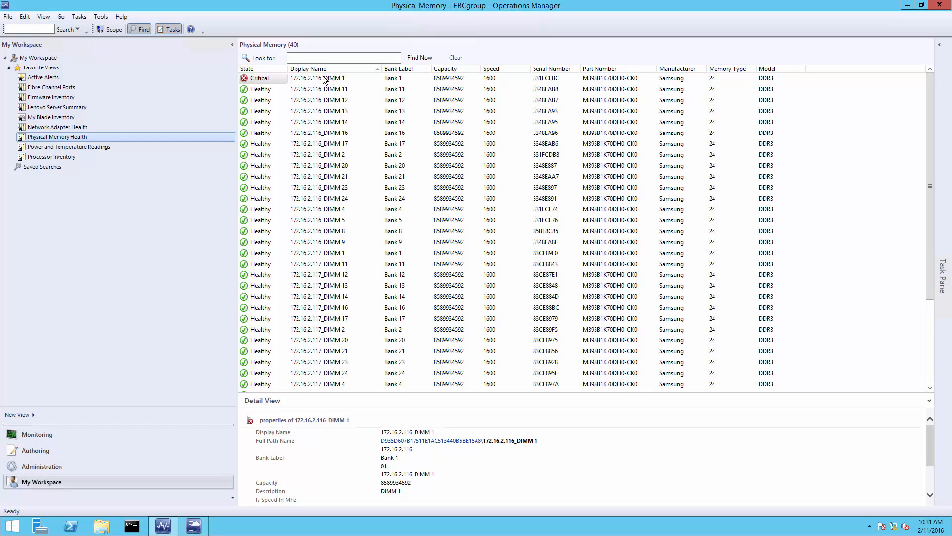
mouse_move(223, 104)
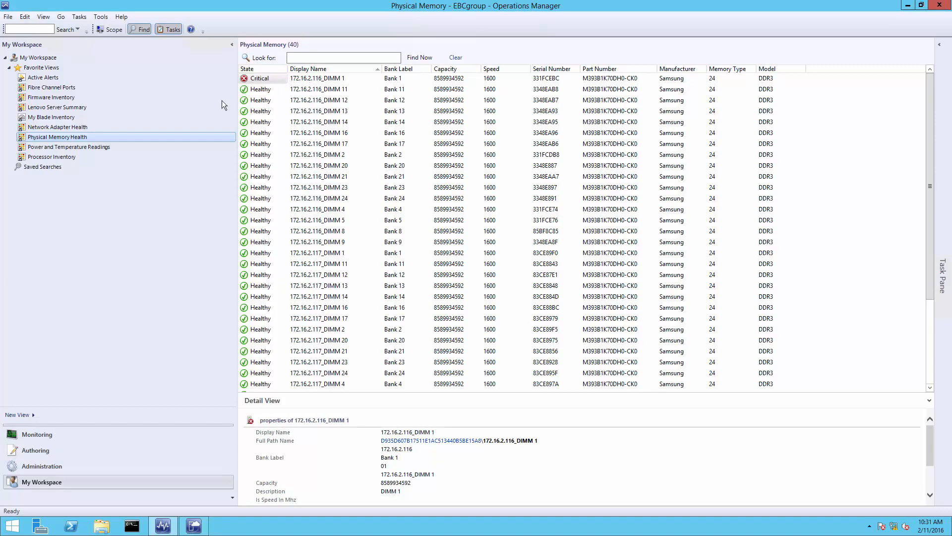
mouse_move(132, 128)
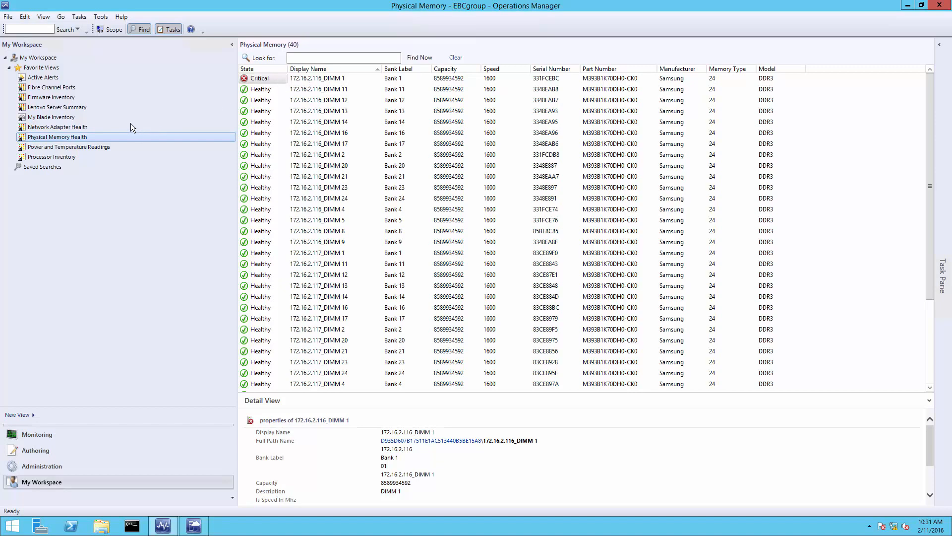
mouse_move(61, 88)
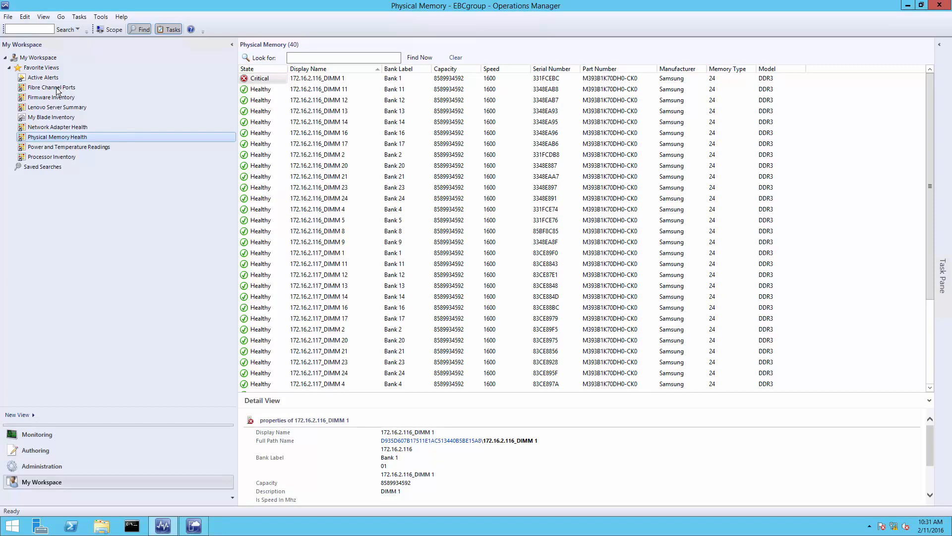
click(51, 88)
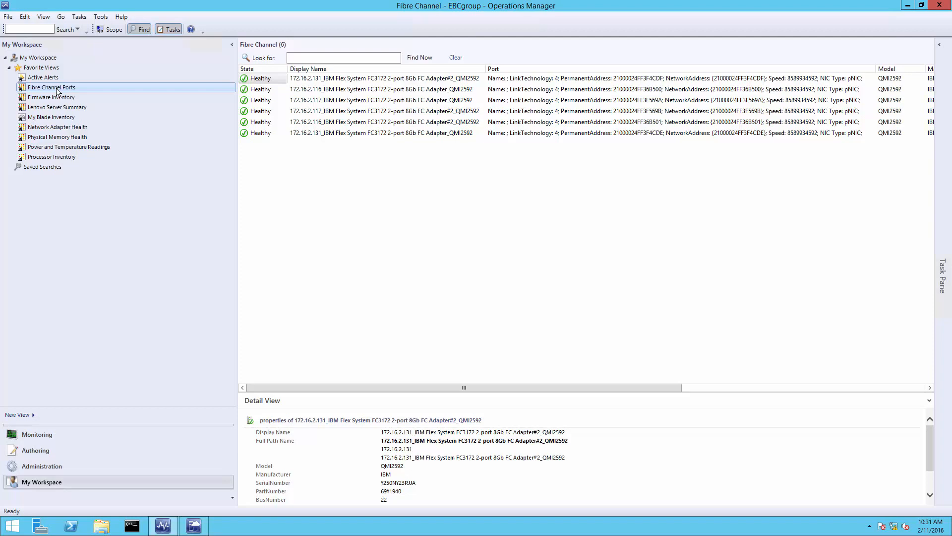
Step: Review the Firmware Inventory list, then show the Power and Temperature Readings sensors
click(50, 97)
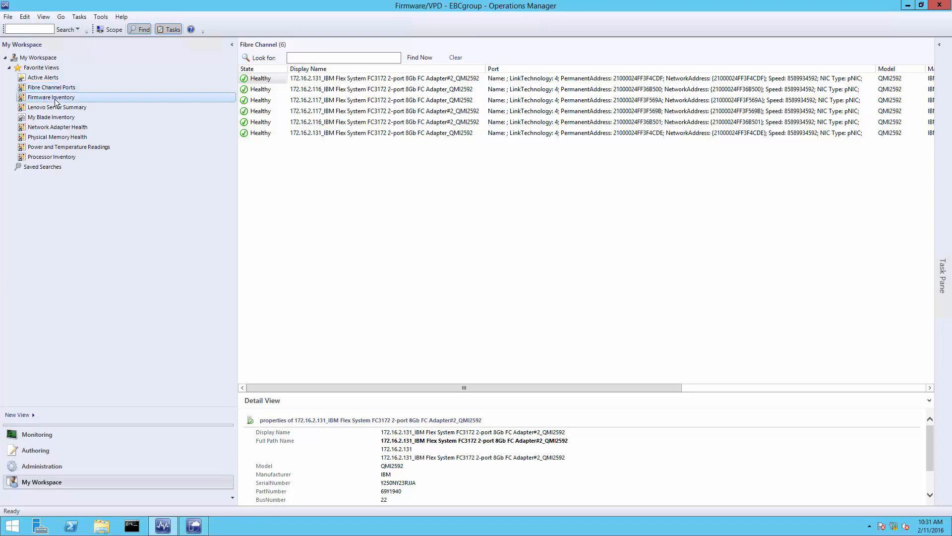
click(51, 97)
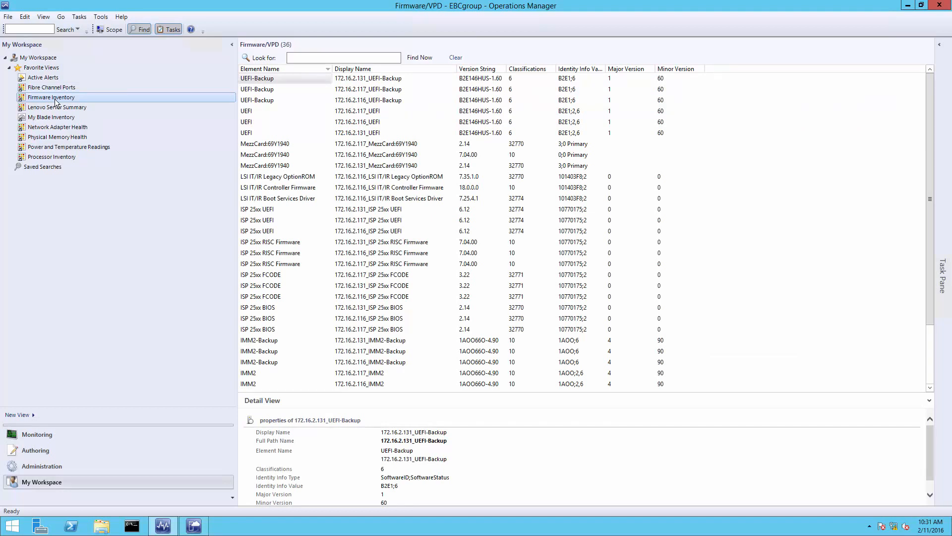
mouse_move(79, 140)
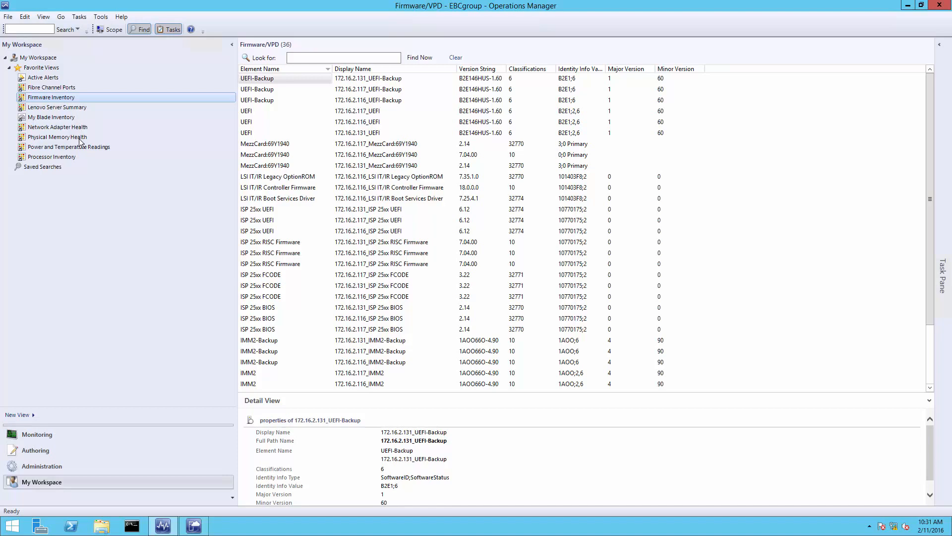
click(68, 147)
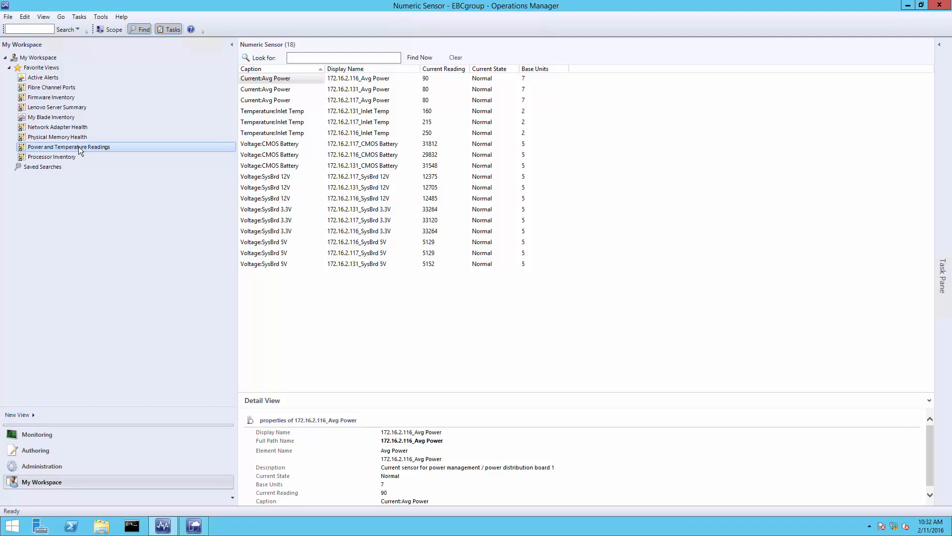
mouse_move(194, 524)
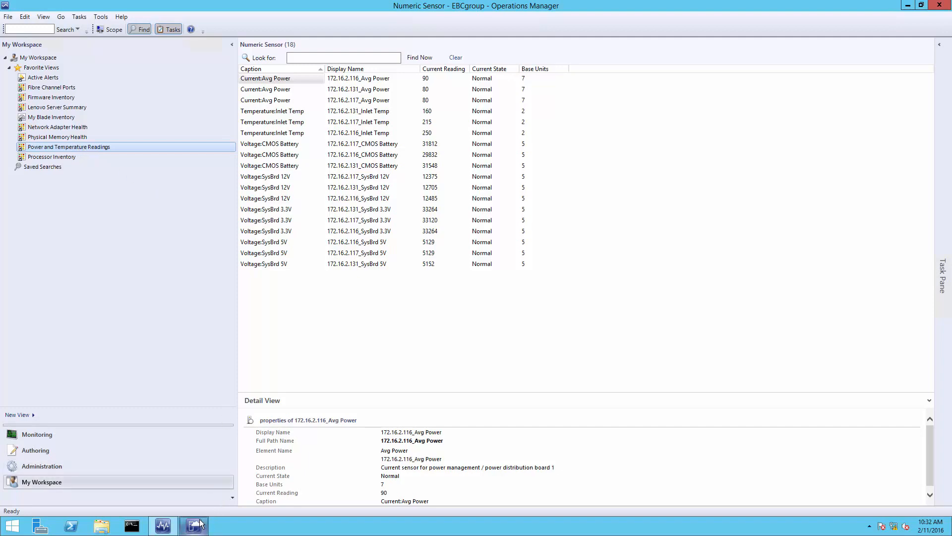
Step: Switch to Virtual Machine Manager's Lenovo XCI add-in for LXCA 172.16.0.11 and its Config Pattern page
click(195, 524)
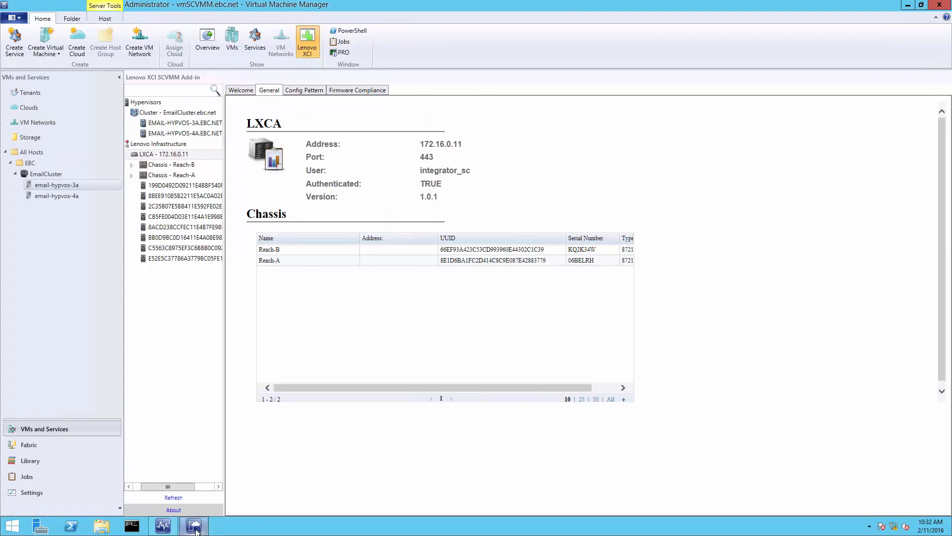
mouse_move(254, 359)
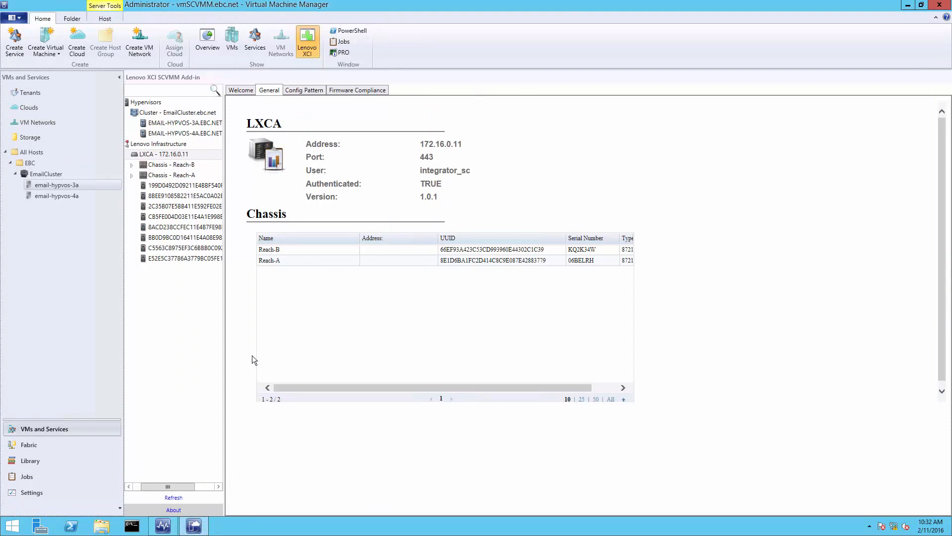
mouse_move(227, 334)
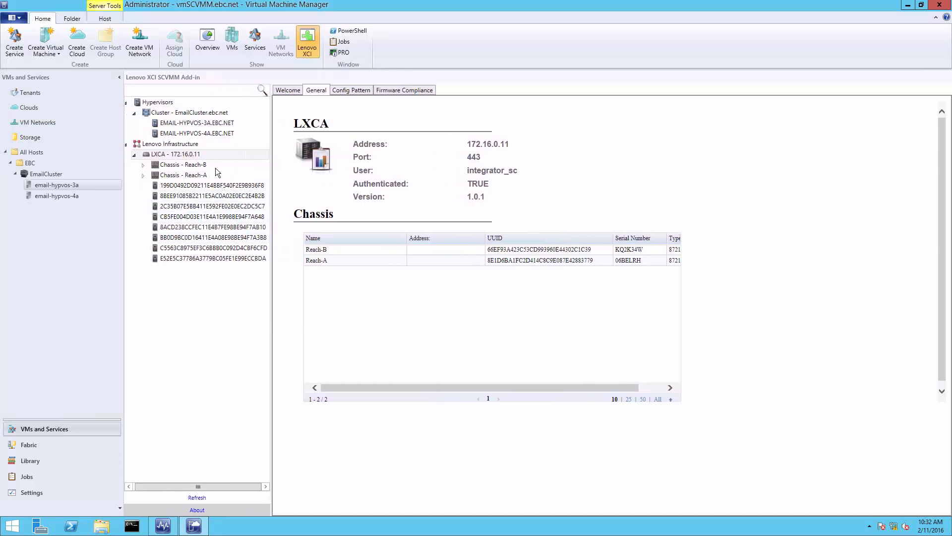
click(188, 112)
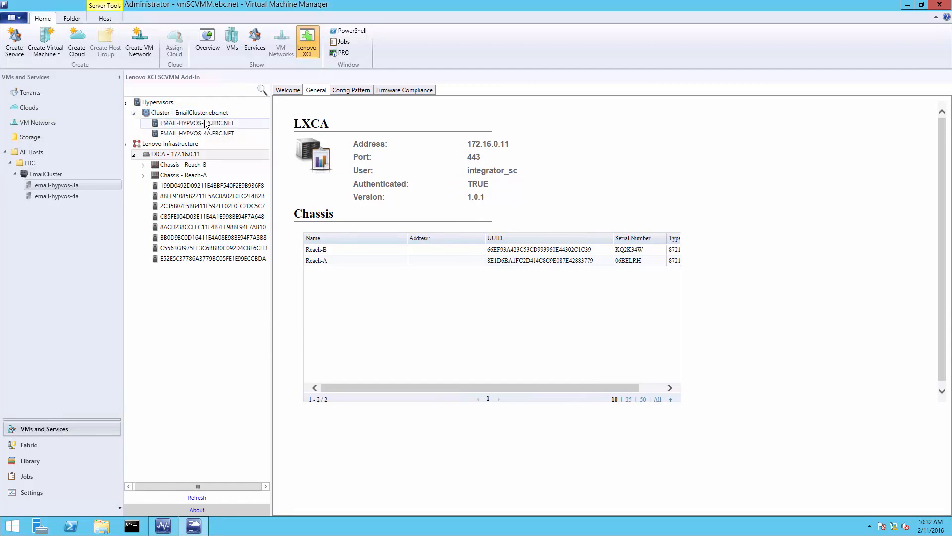
mouse_move(196, 133)
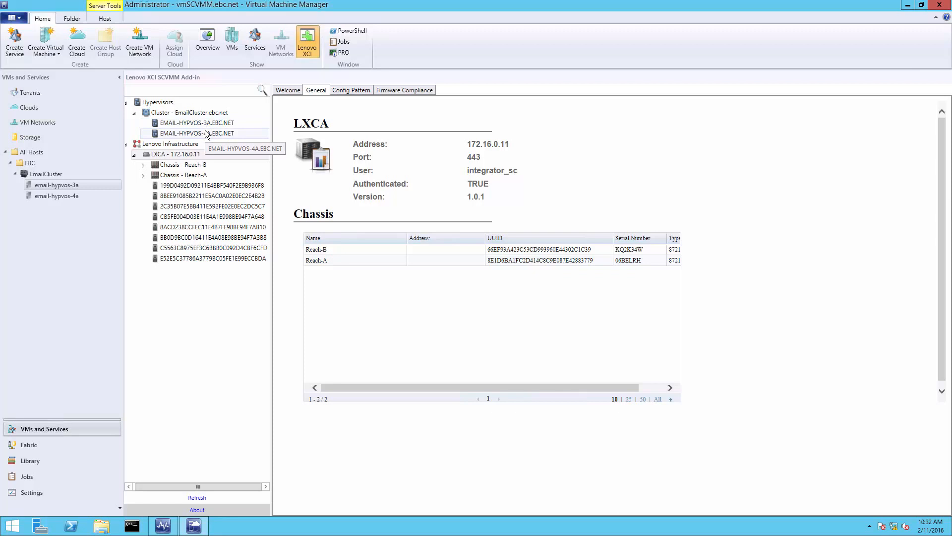
mouse_move(195, 144)
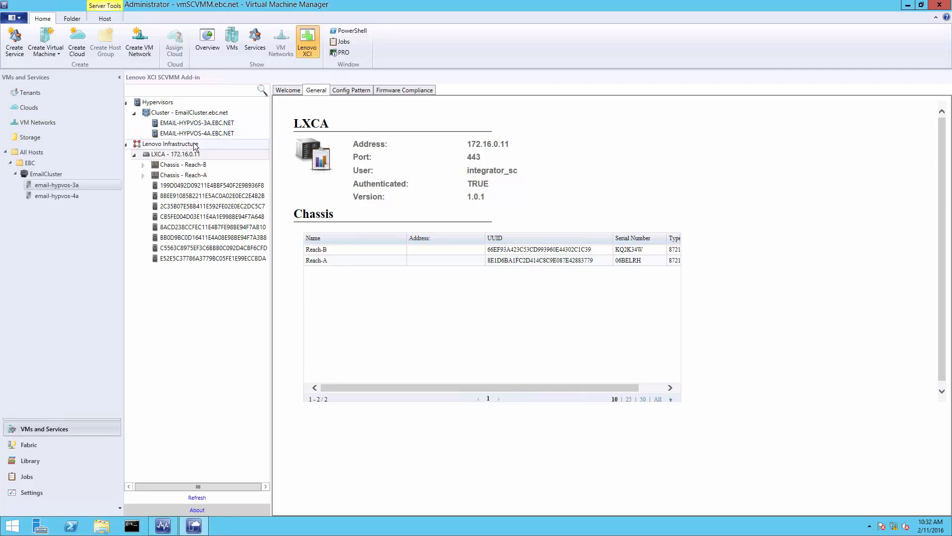
mouse_move(184, 161)
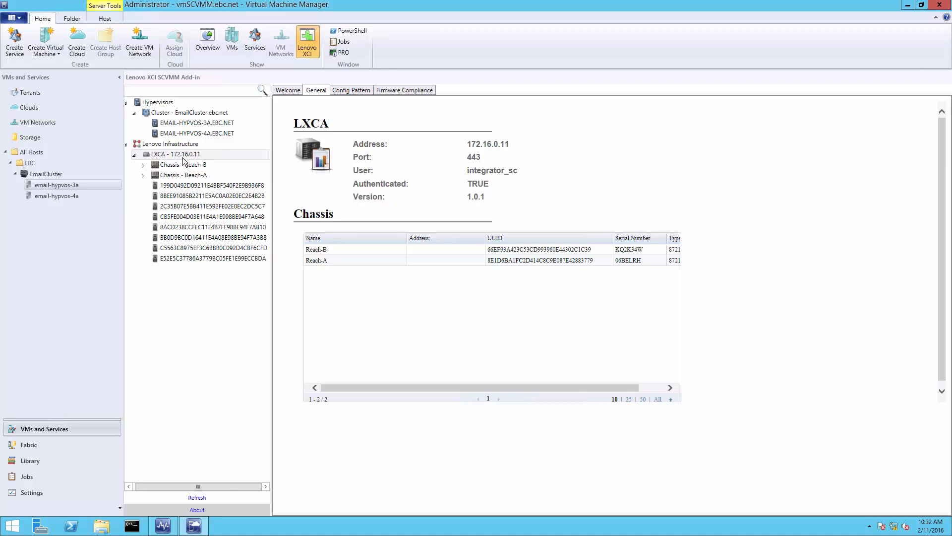
mouse_move(198, 159)
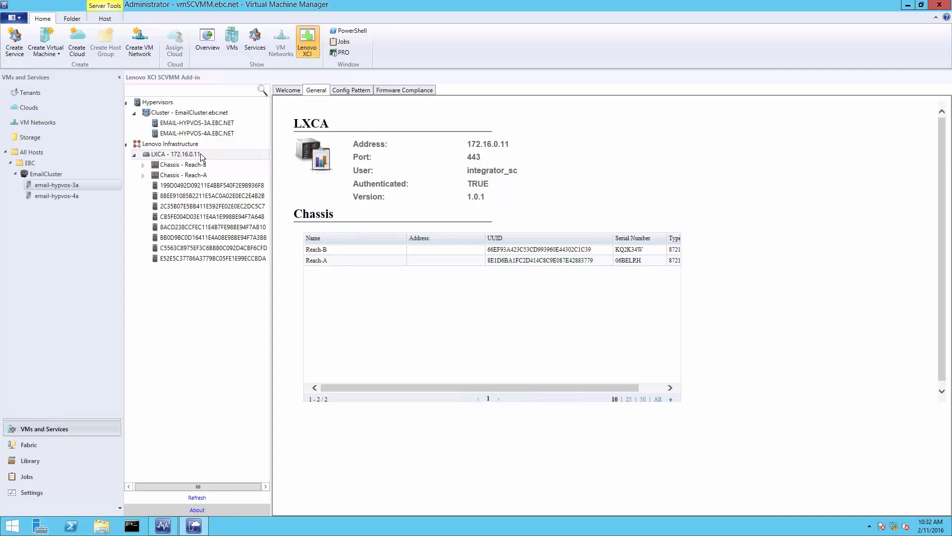
mouse_move(237, 156)
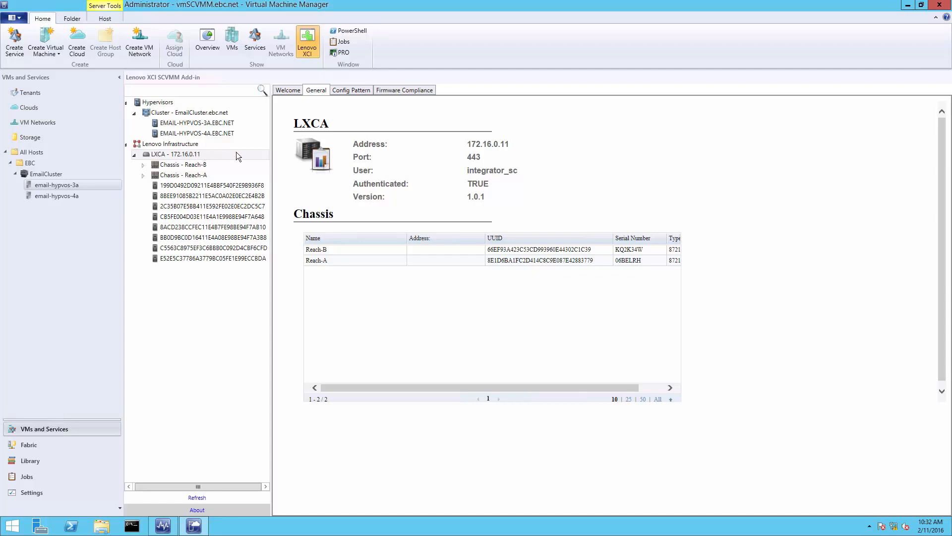
mouse_move(343, 107)
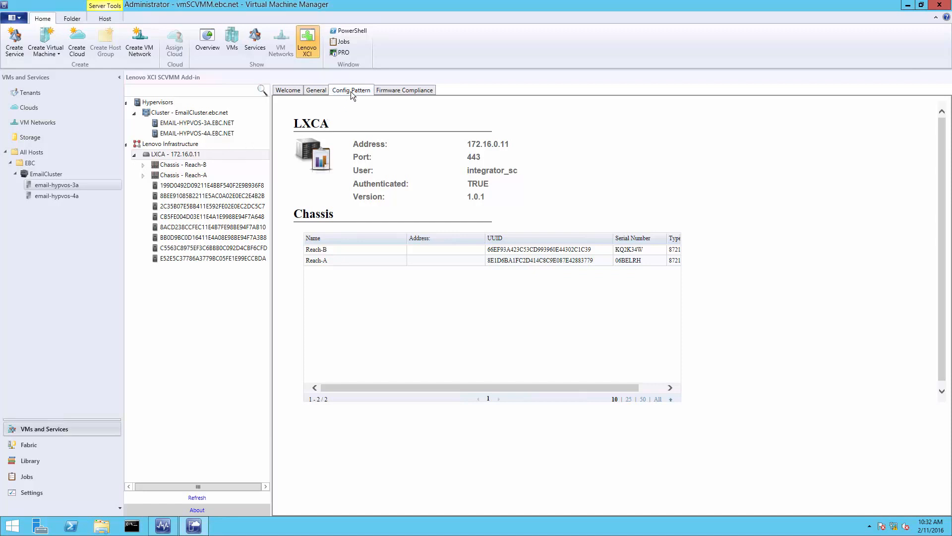
click(350, 90)
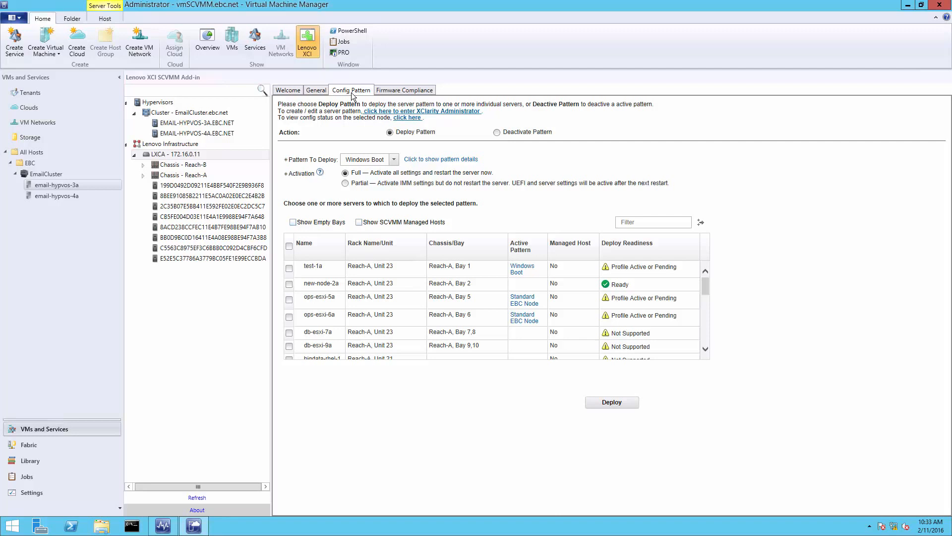
mouse_move(486, 144)
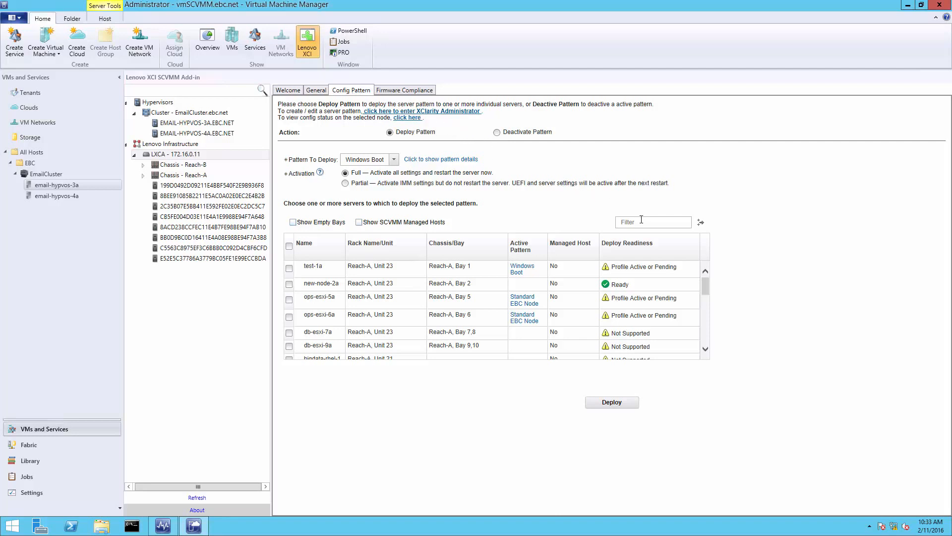
Step: Filter servers by 'new-n', tick new-node-2a as a deployment target and review the Pattern To Deploy choices
text(n)
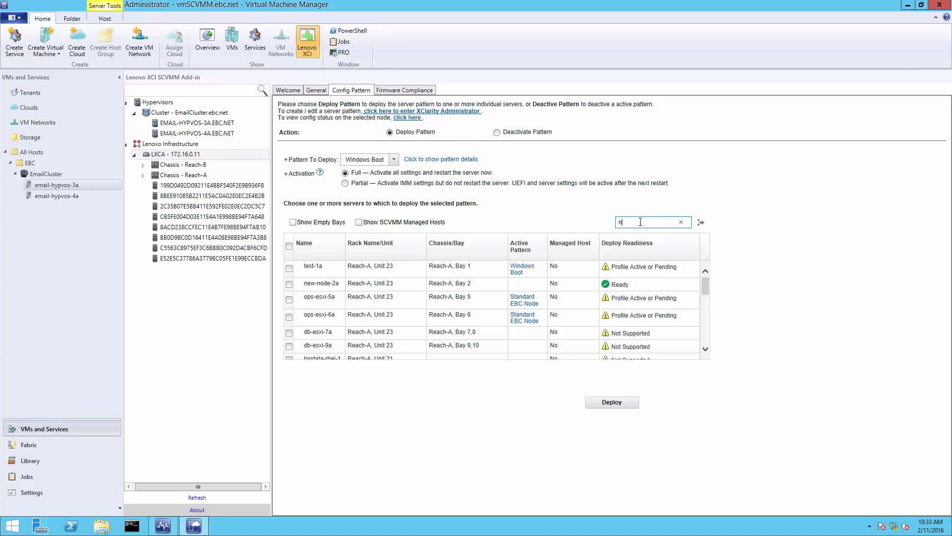
text(ew-n)
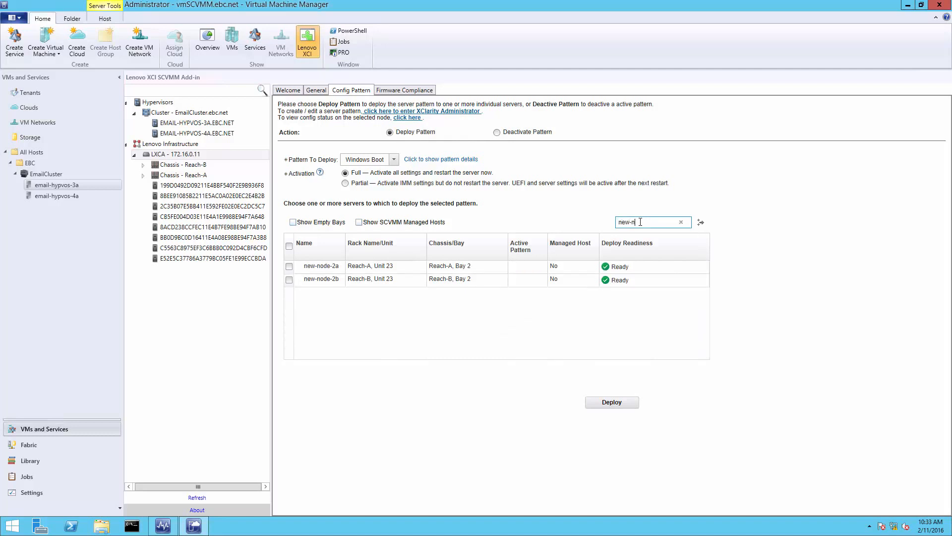
click(434, 279)
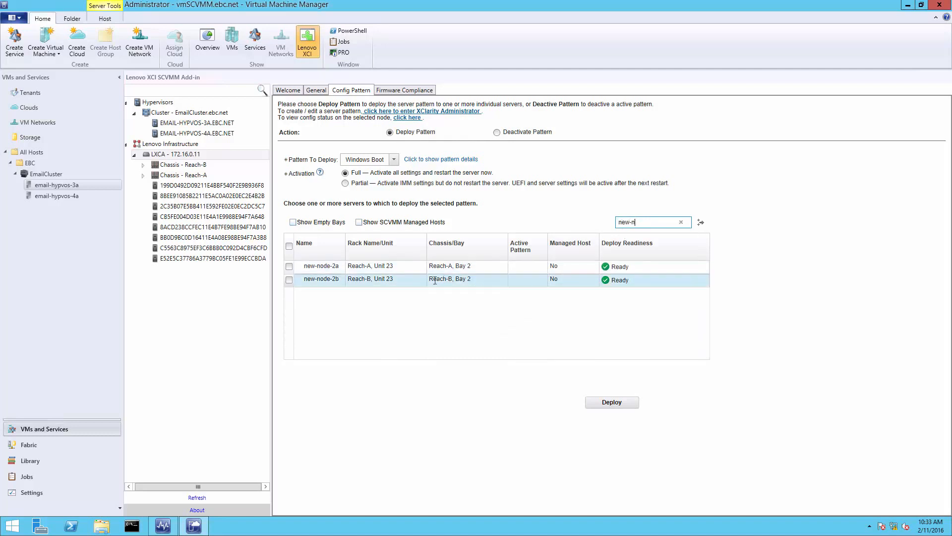
mouse_move(331, 266)
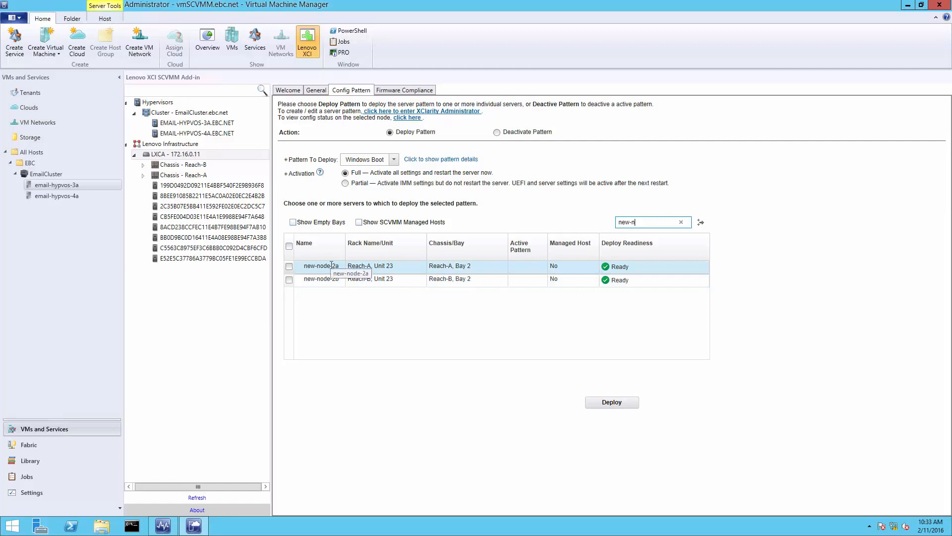
click(289, 265)
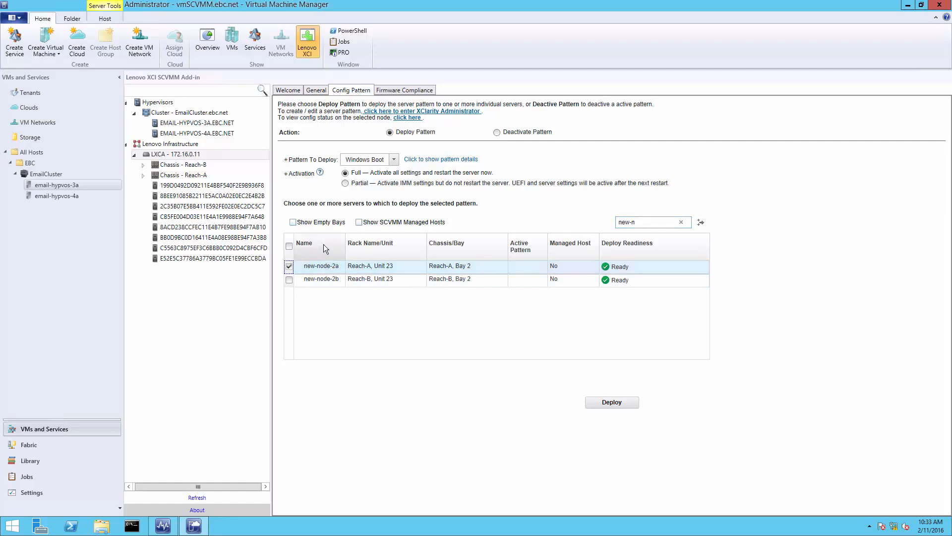
click(394, 159)
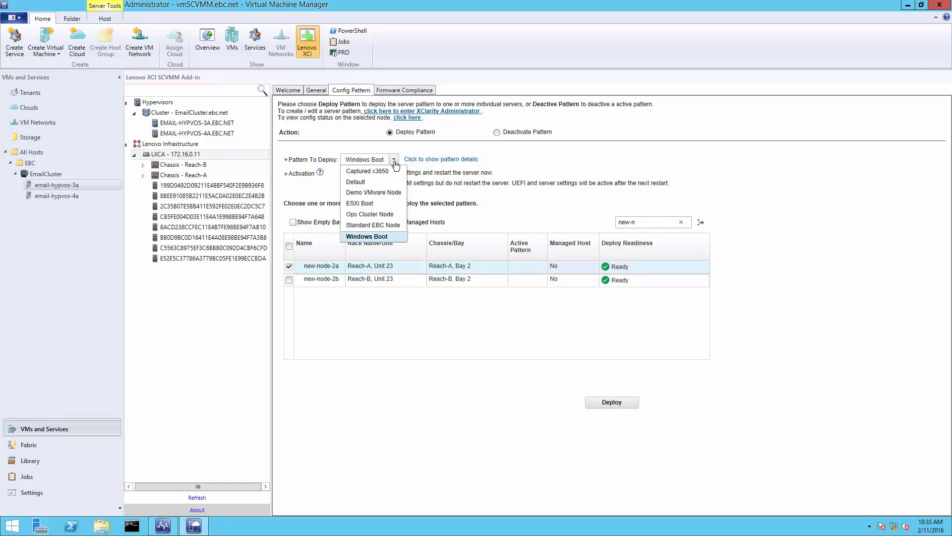
mouse_move(373, 170)
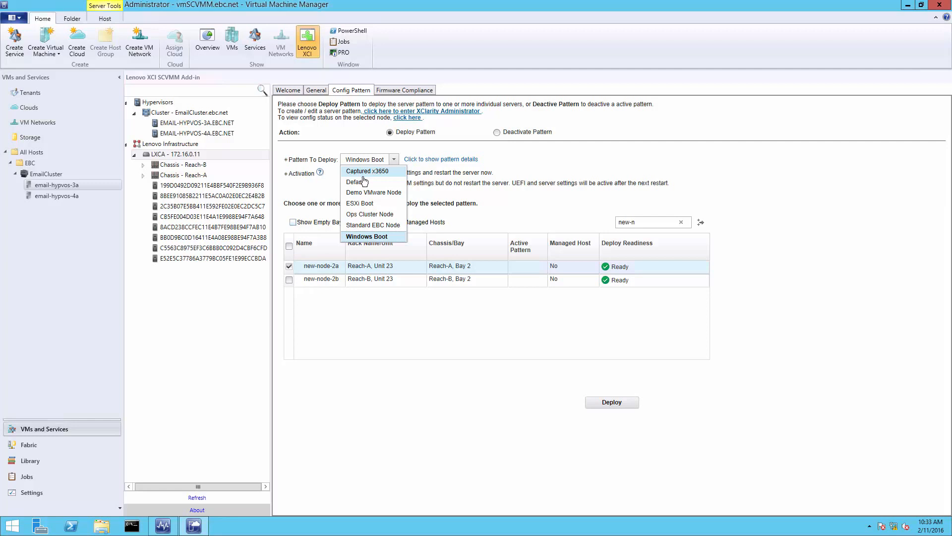
mouse_move(367, 217)
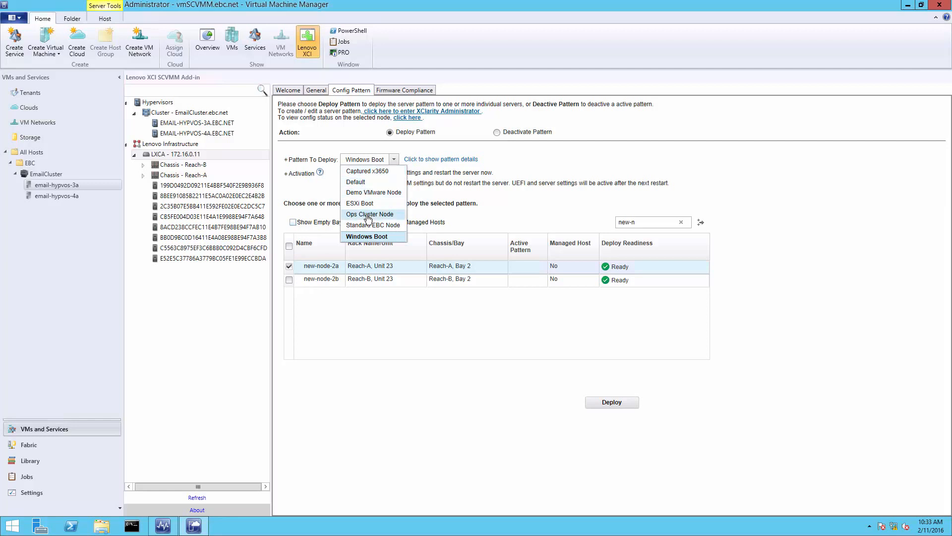
mouse_move(363, 236)
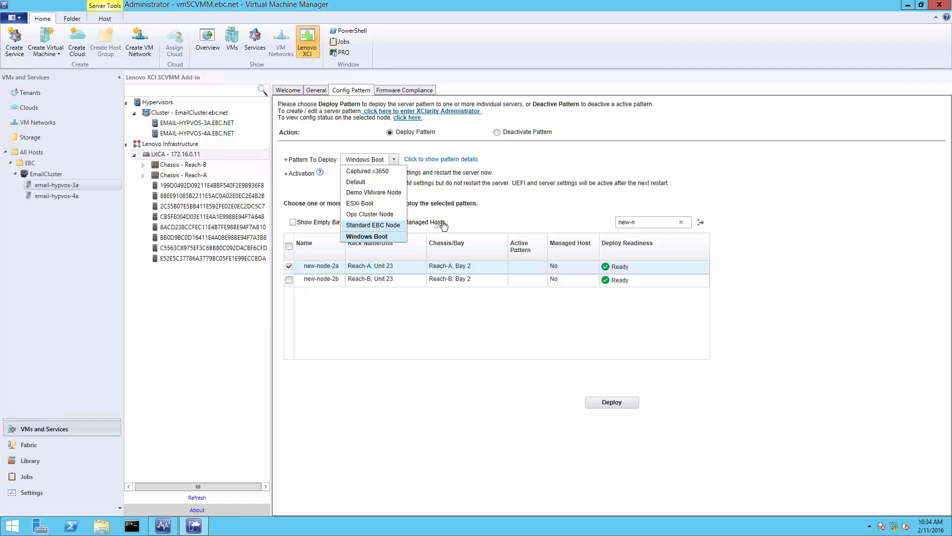
mouse_move(540, 218)
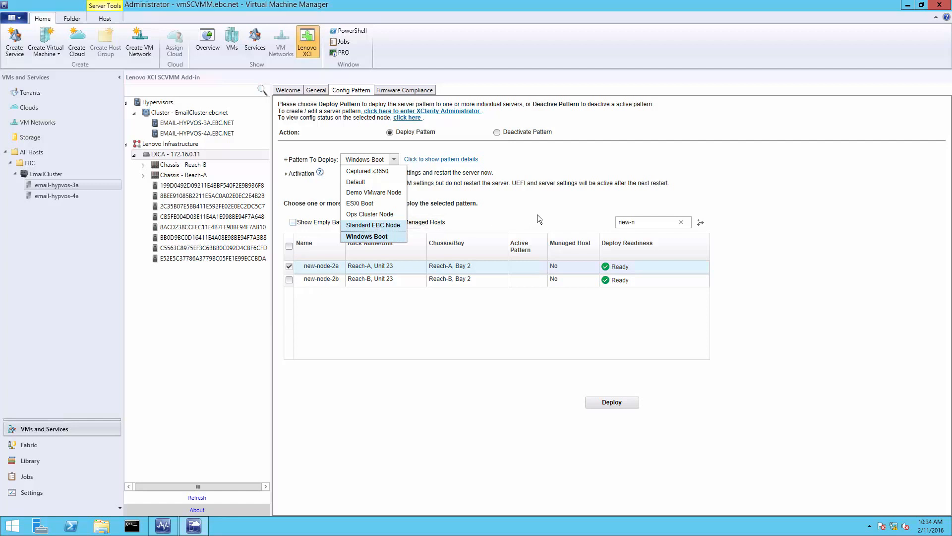
mouse_move(446, 117)
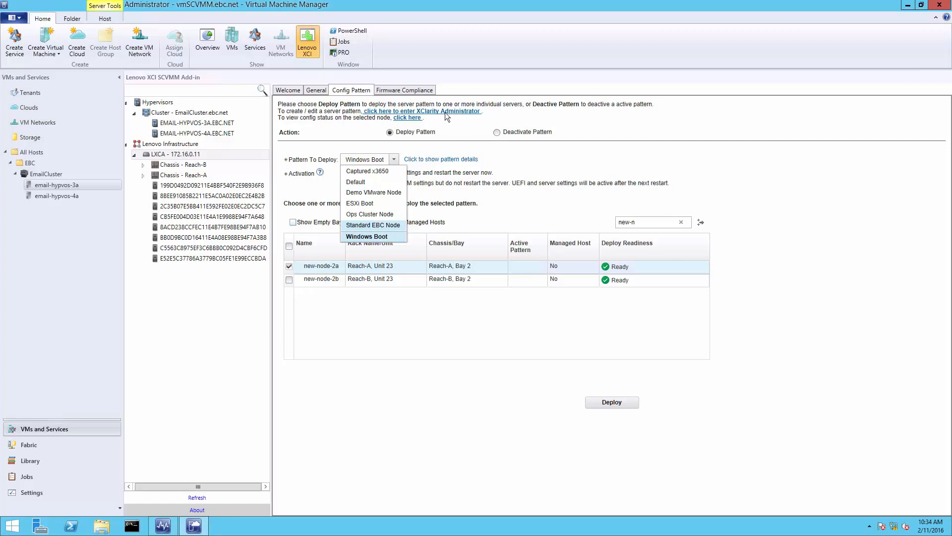
click(405, 90)
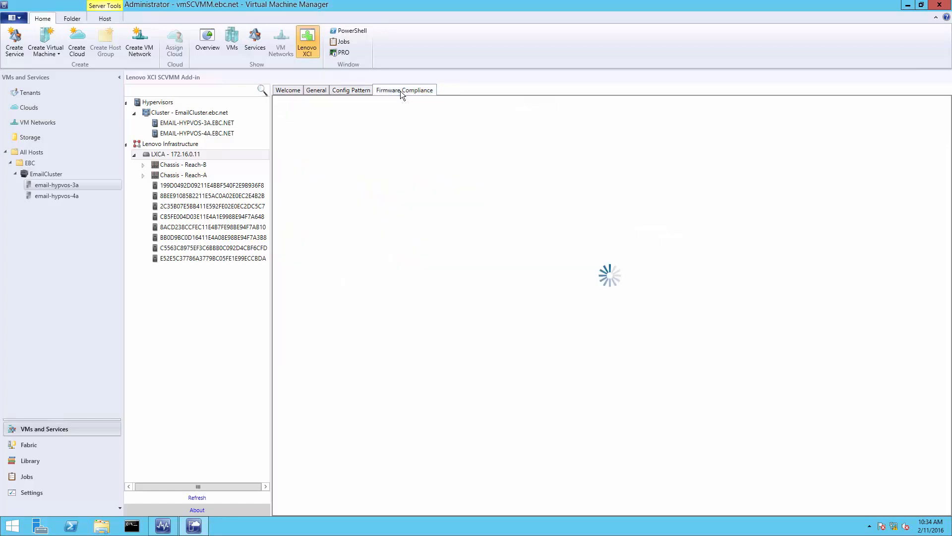
Step: Filter Firmware Compliance by 'new-n', assign DEFAULT-2015-06-30 to new-node-2b and tick both new-node servers
click(404, 90)
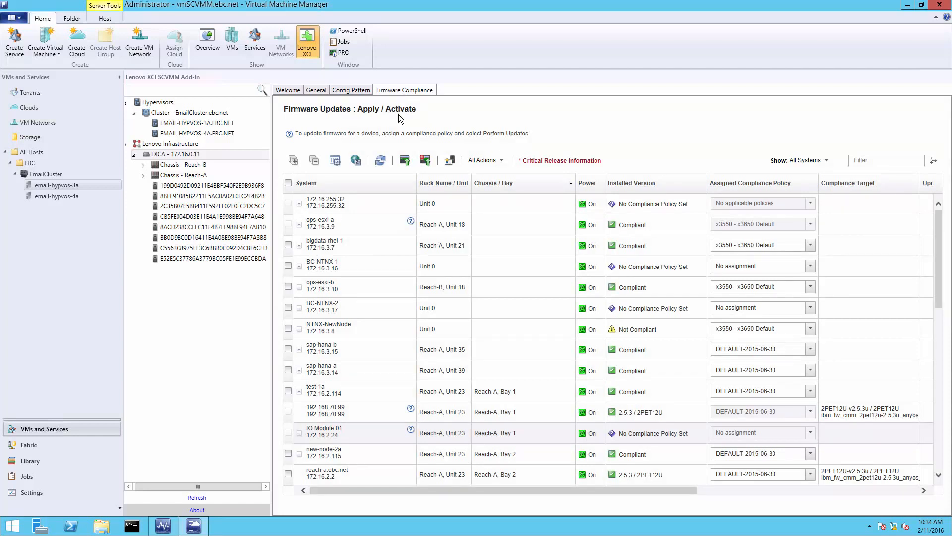
mouse_move(404, 134)
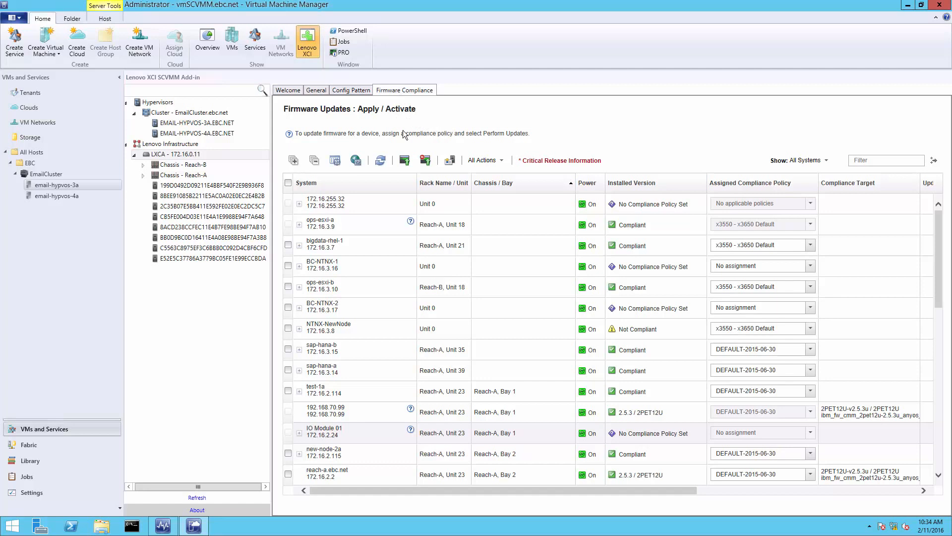
mouse_move(819, 151)
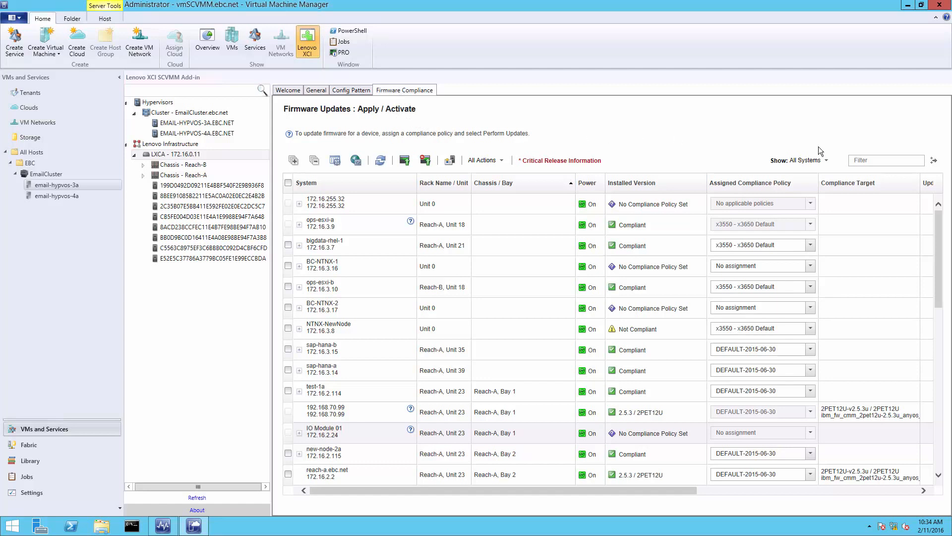
click(886, 160)
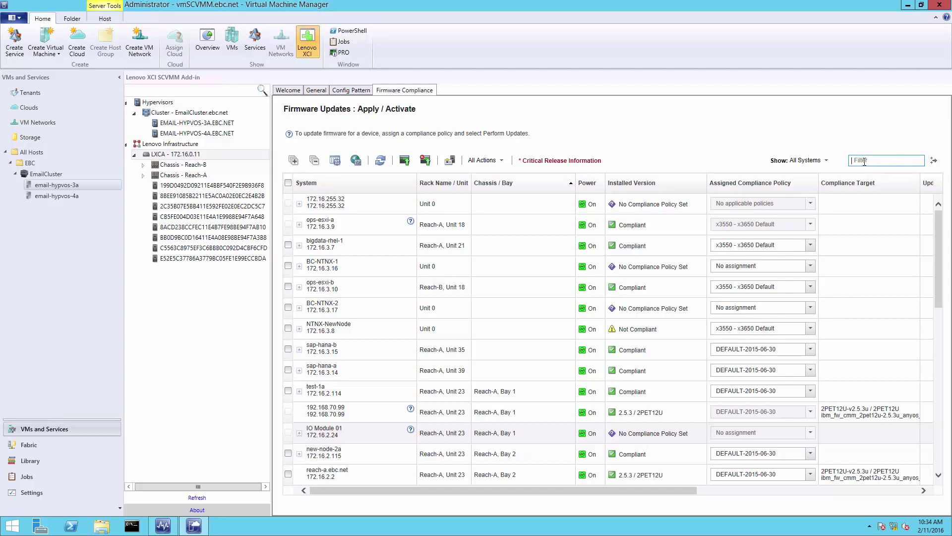
text(new)
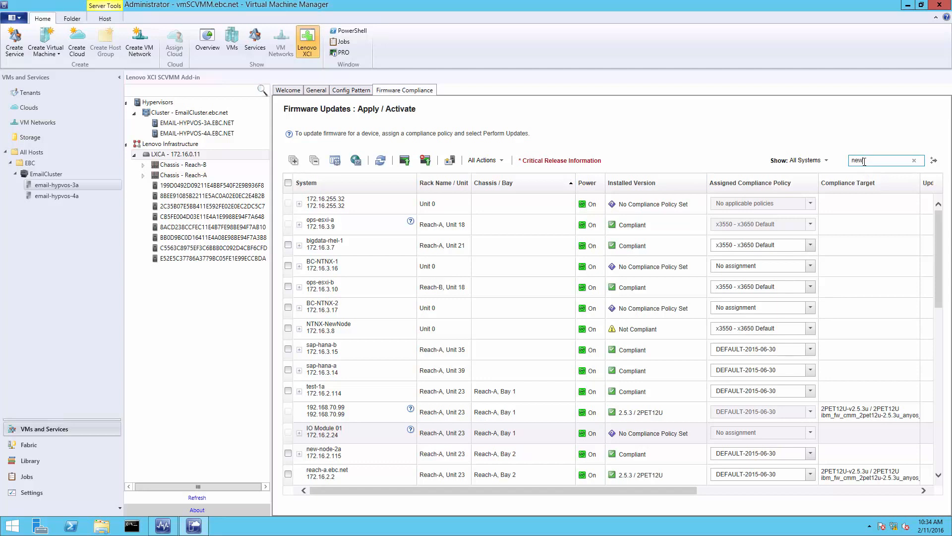
text(-n)
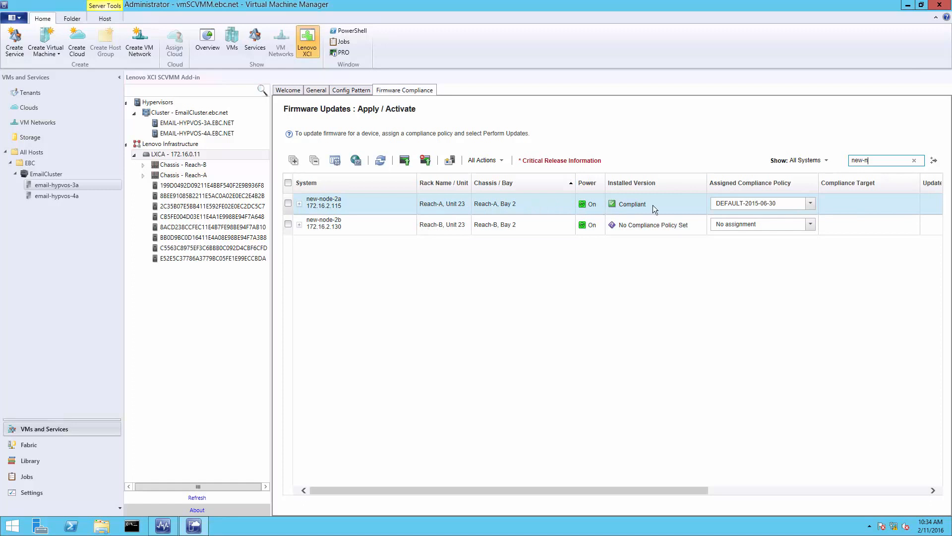
mouse_move(819, 218)
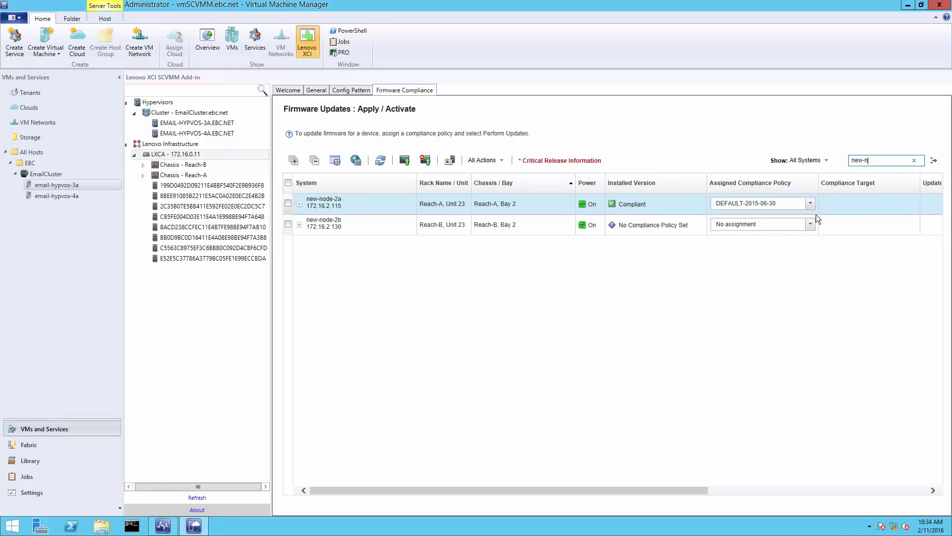
click(811, 224)
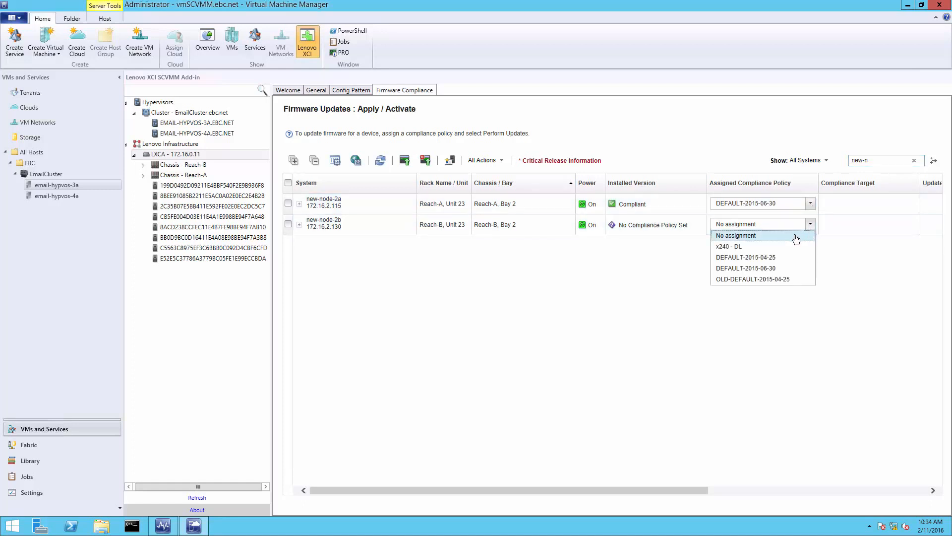
mouse_move(778, 257)
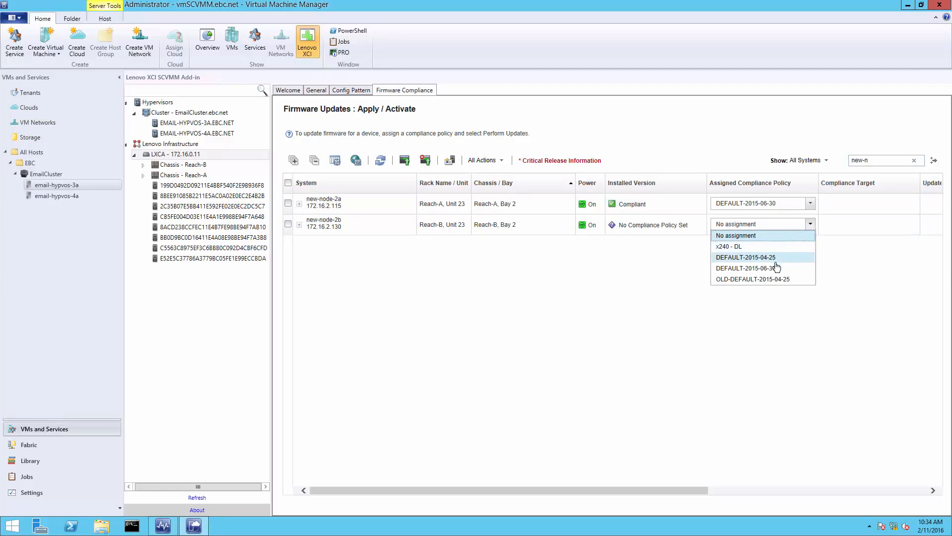
click(746, 268)
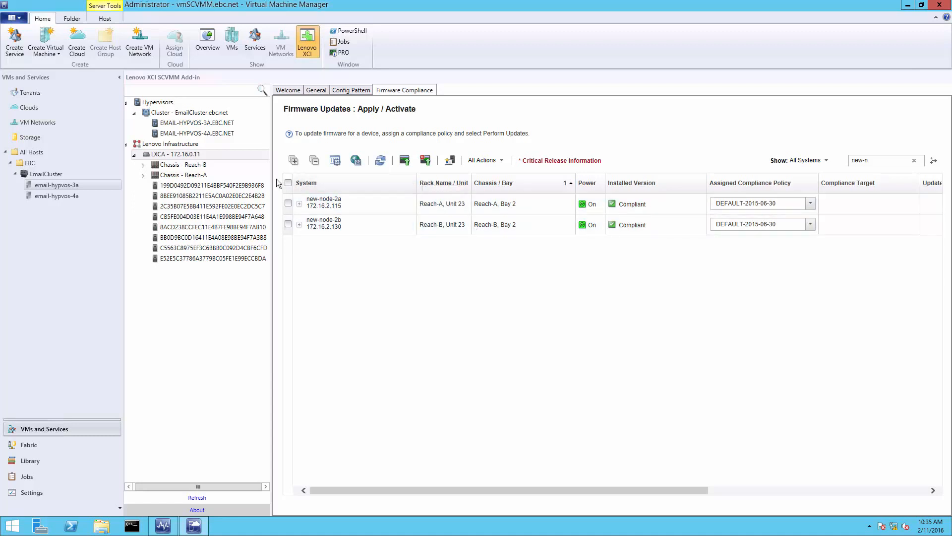
click(288, 183)
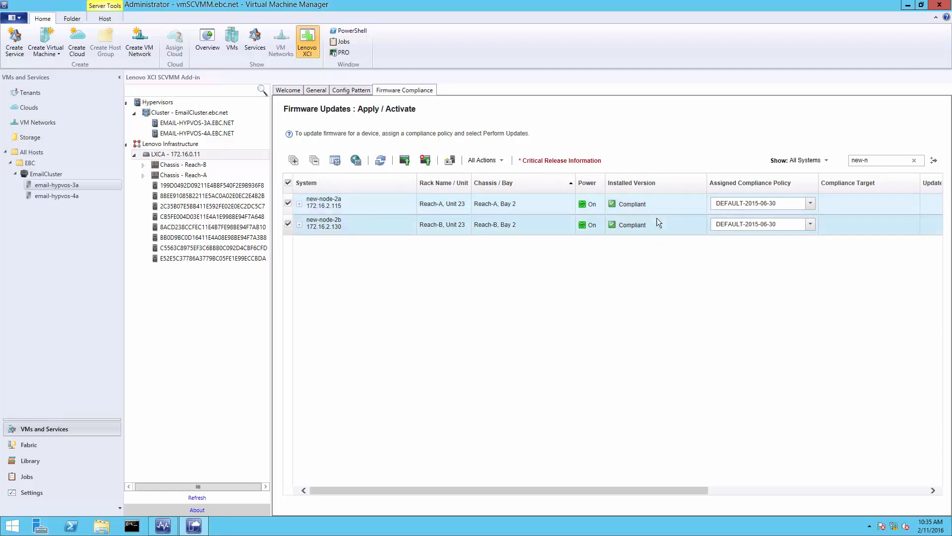
mouse_move(502, 250)
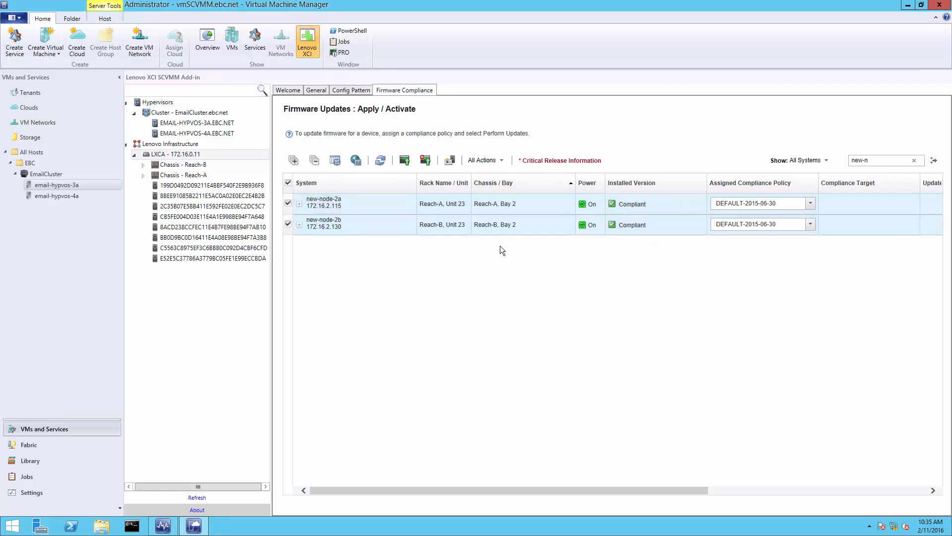
mouse_move(404, 160)
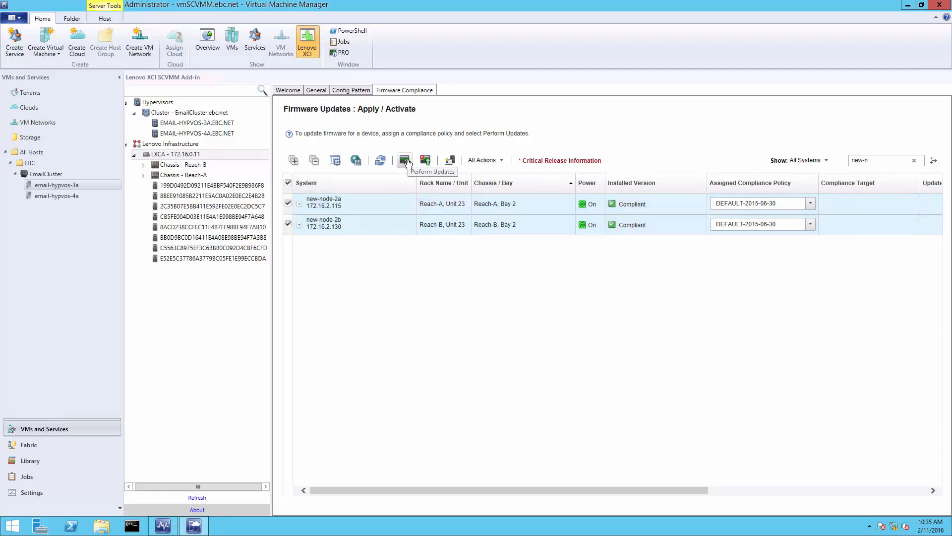
click(405, 161)
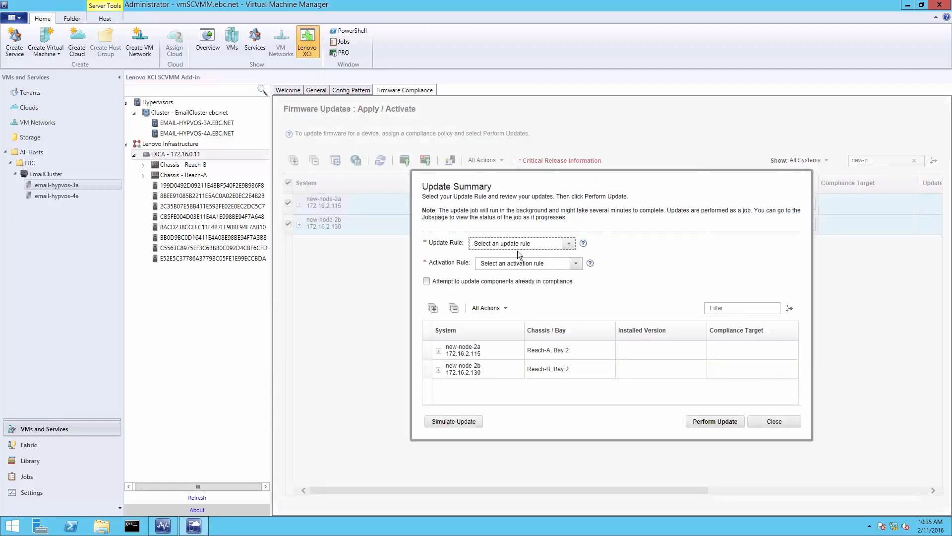
click(568, 243)
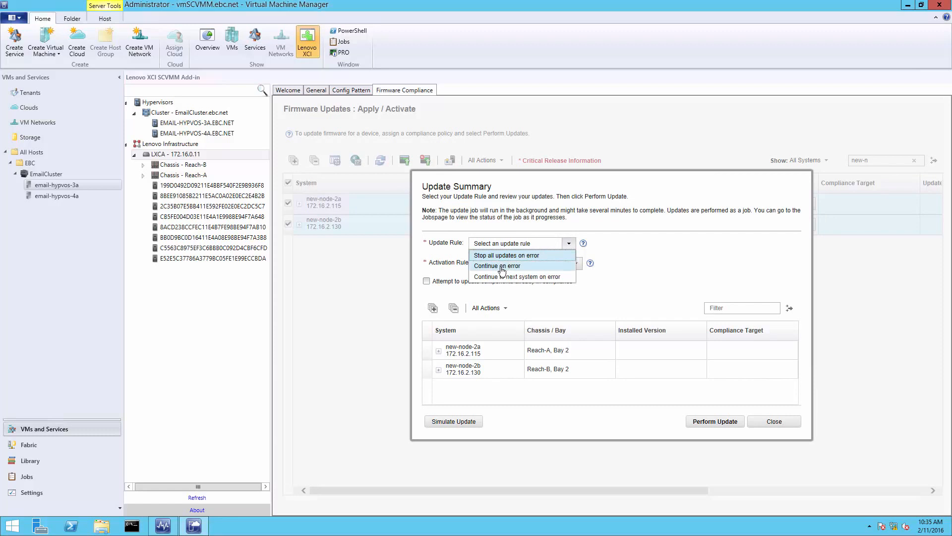
click(497, 266)
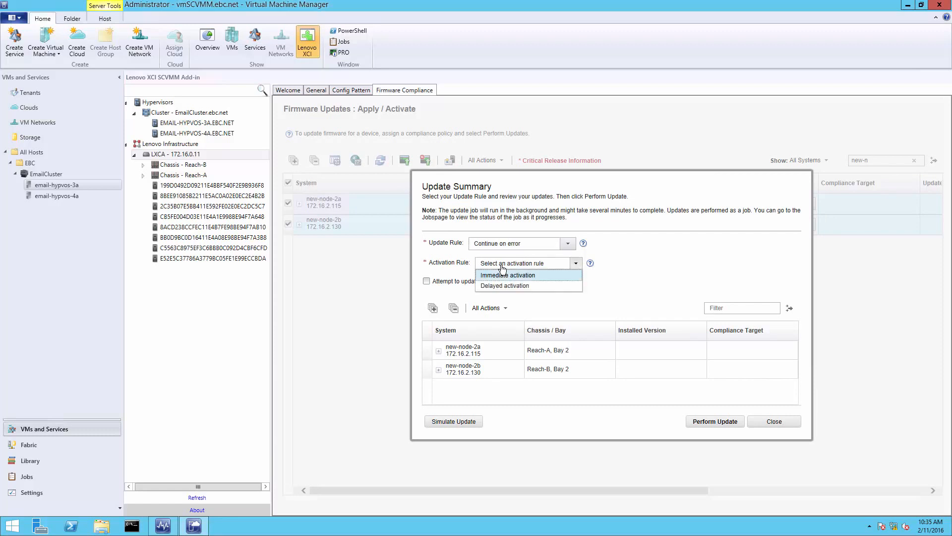
mouse_move(542, 278)
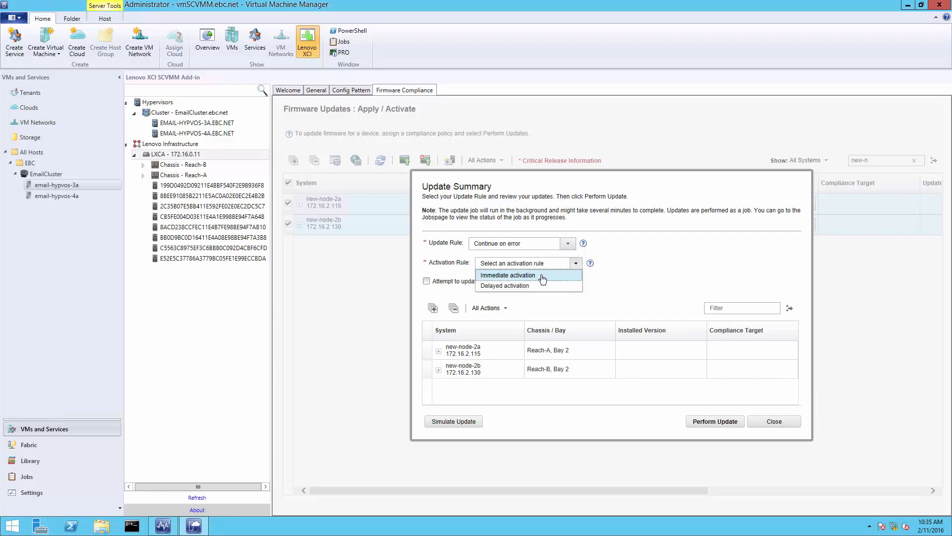
mouse_move(544, 278)
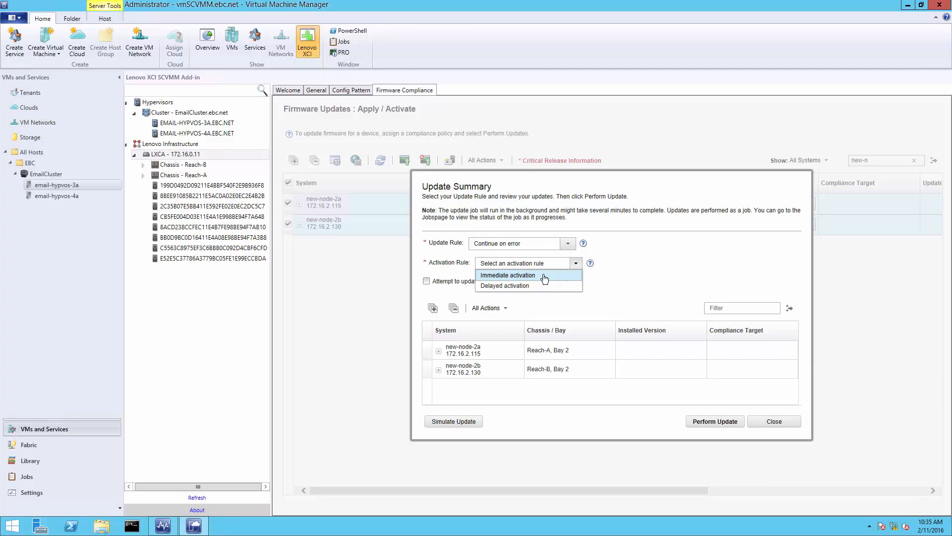
mouse_move(505, 286)
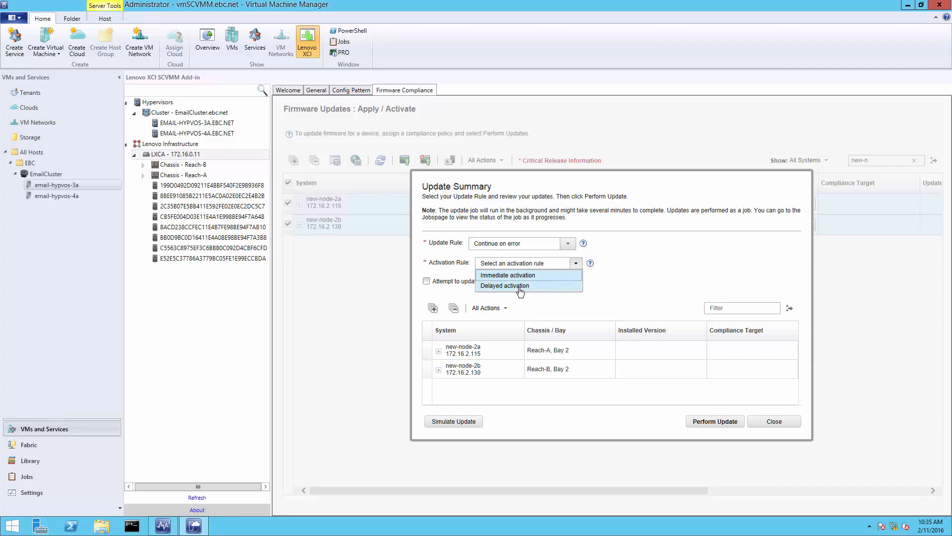
mouse_move(557, 404)
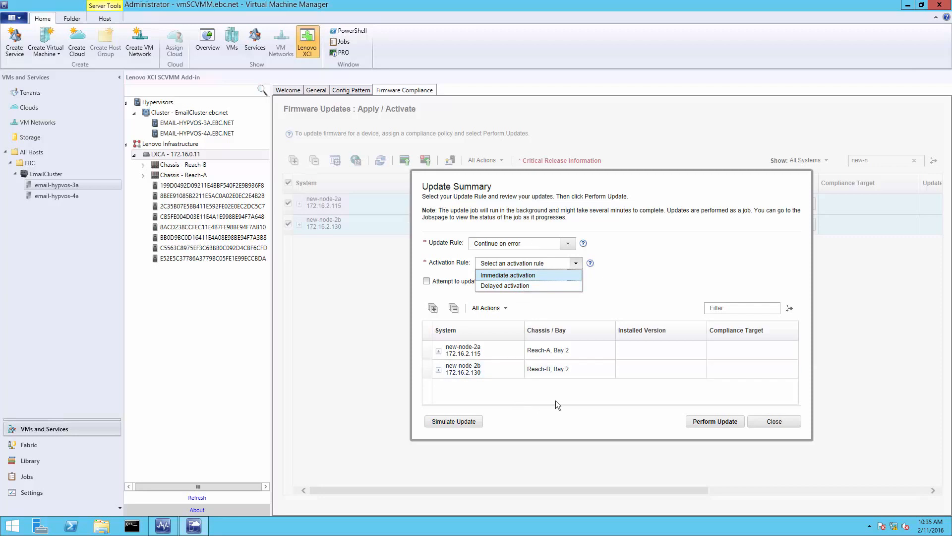
mouse_move(761, 412)
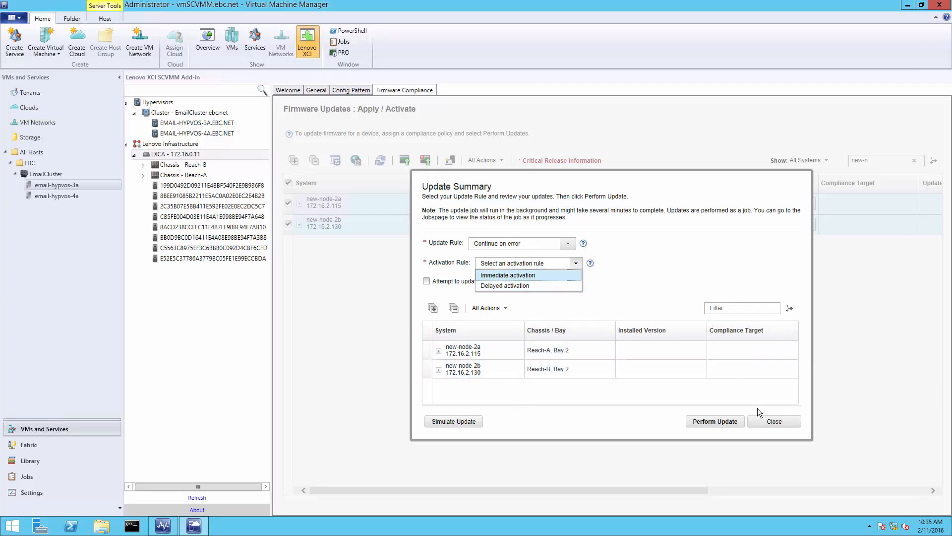
Step: Close the Update Summary dialog and select Cluster - EmailCluster.ebc.net in the Hypervisors tree
click(774, 421)
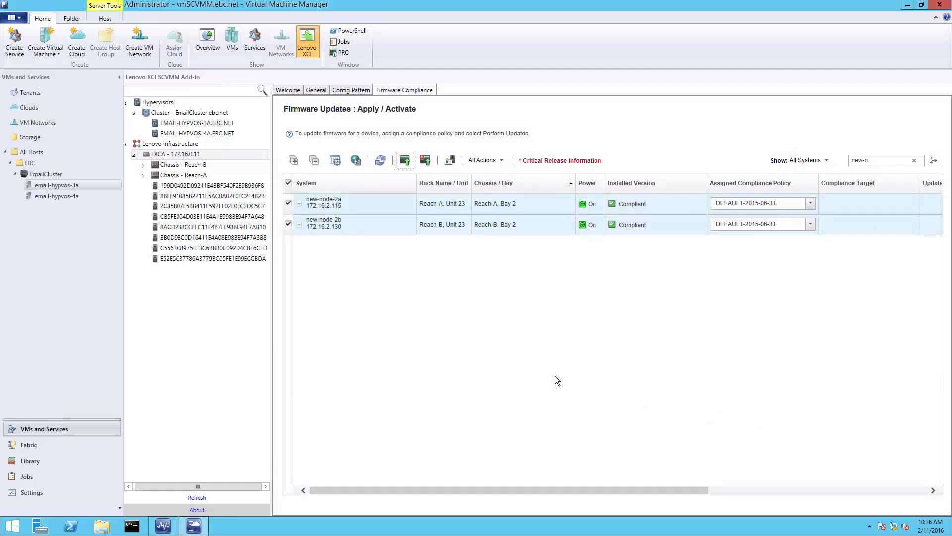
mouse_move(423, 349)
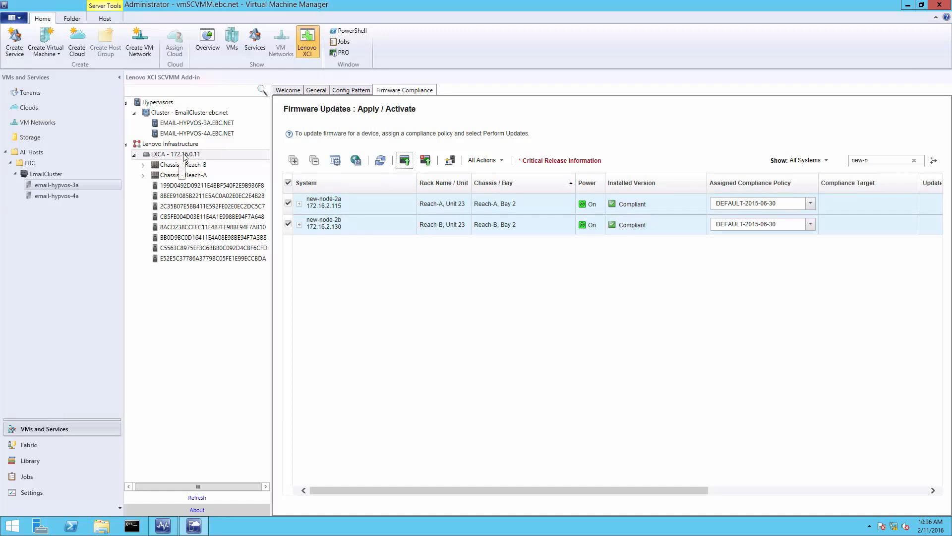
click(196, 123)
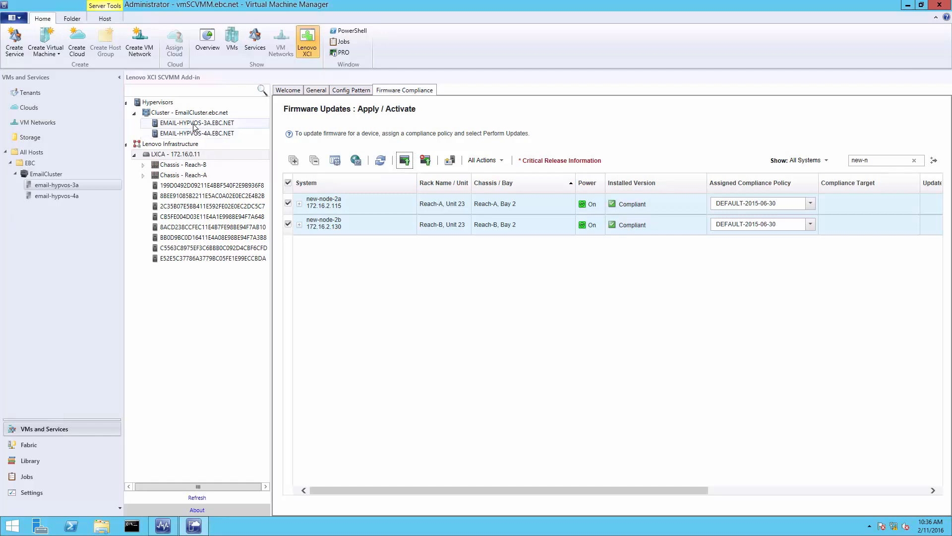
click(196, 123)
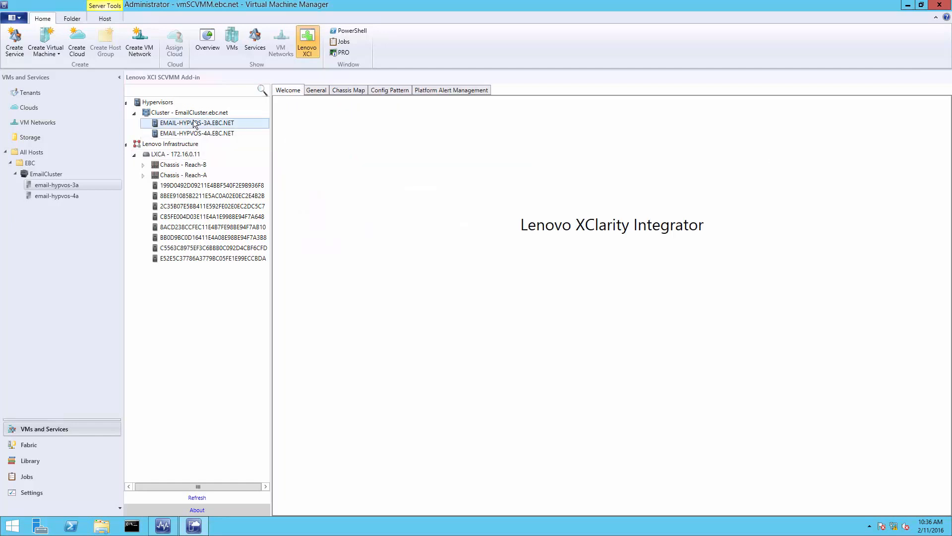
click(188, 112)
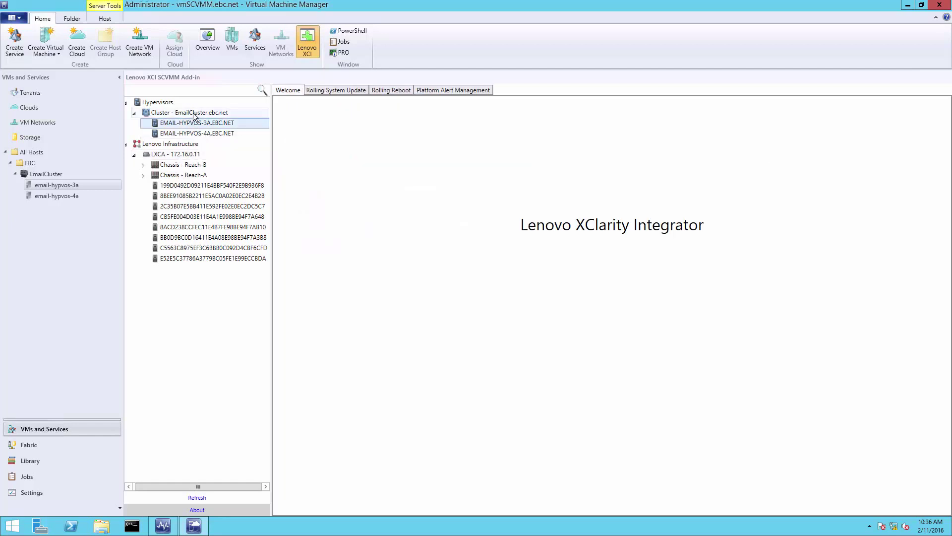
click(189, 112)
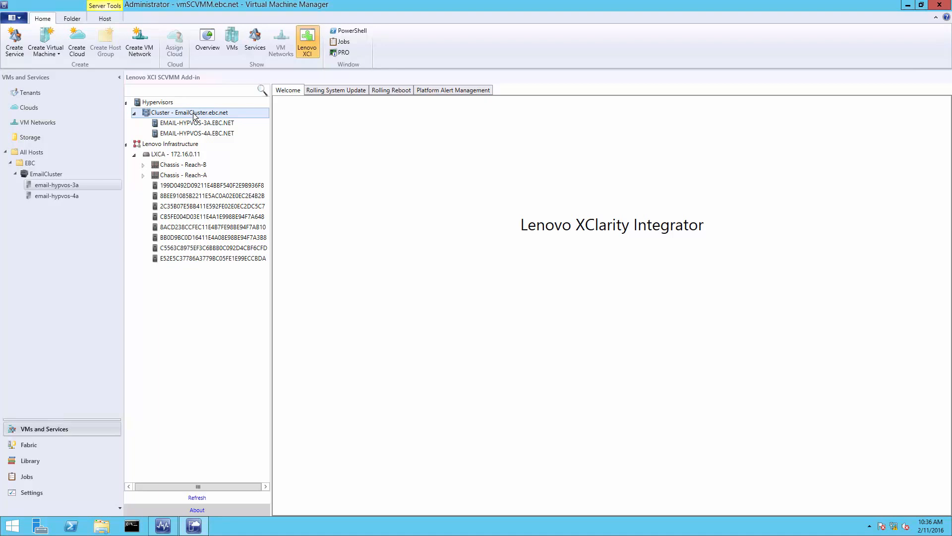
mouse_move(194, 126)
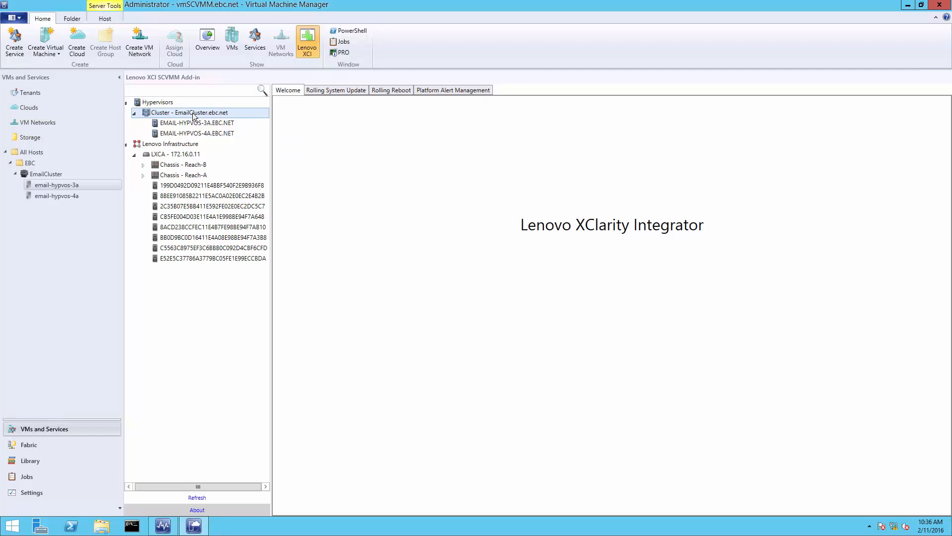
mouse_move(196, 123)
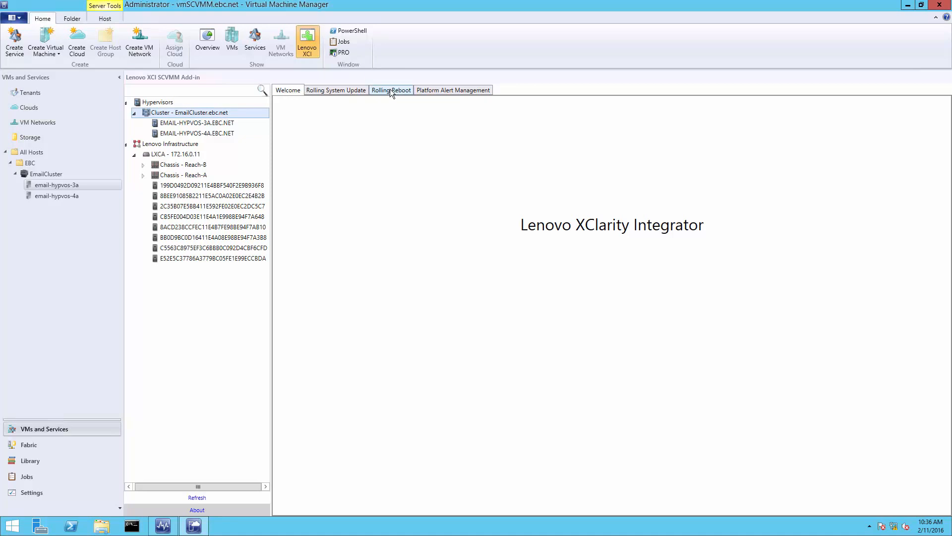
Step: Start a new Rolling Reboot task for the cluster named 'Activate Update'
click(391, 90)
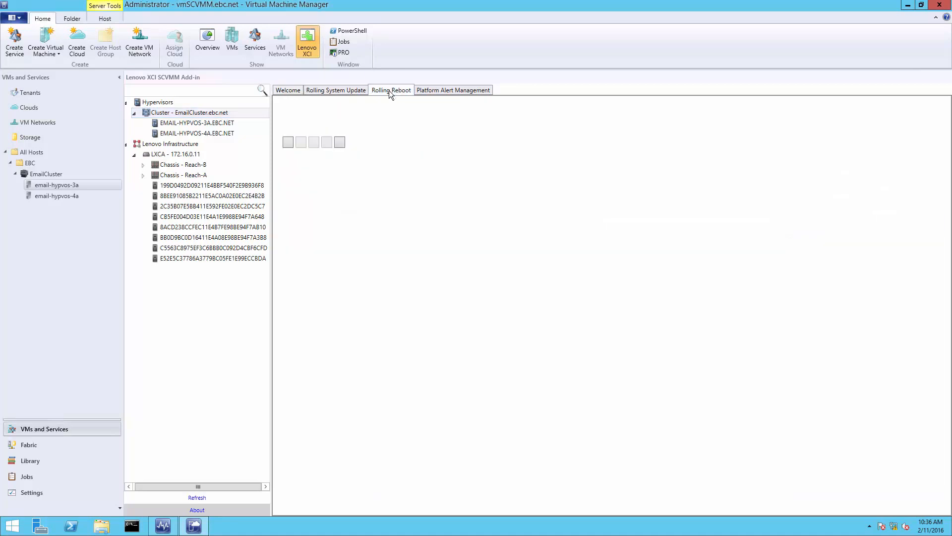
click(390, 91)
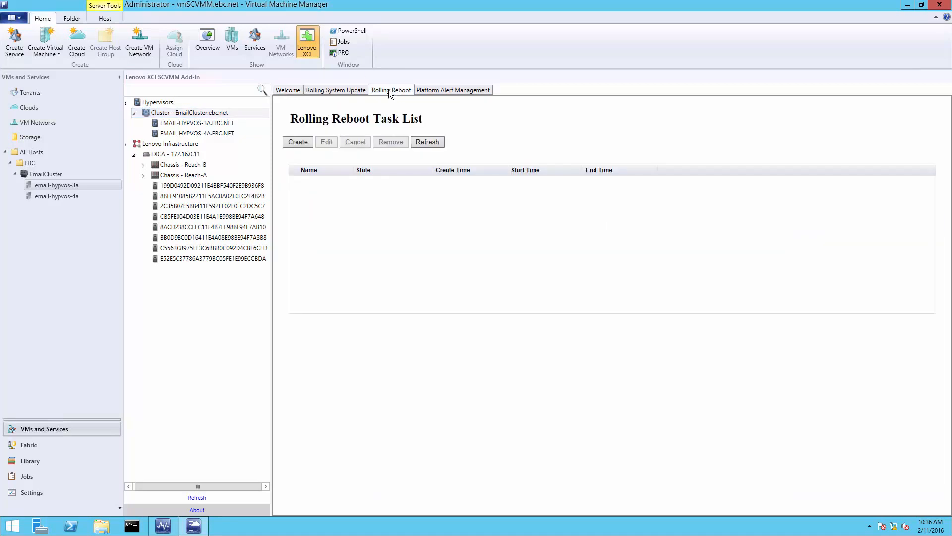
mouse_move(291, 151)
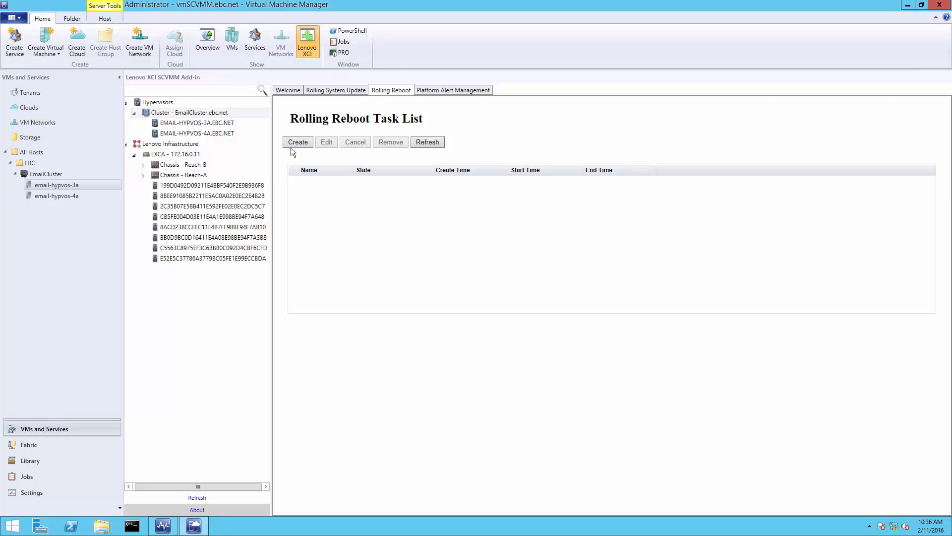
click(297, 142)
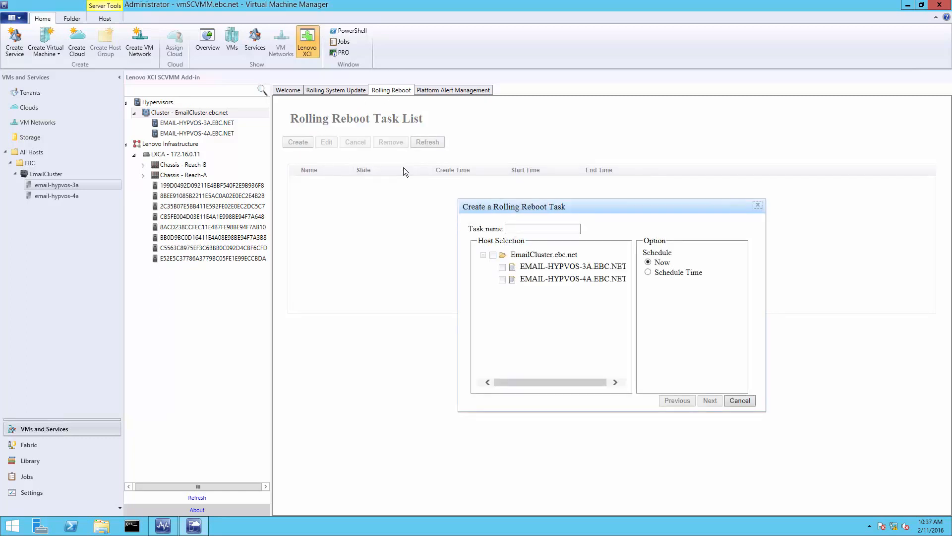
click(541, 229)
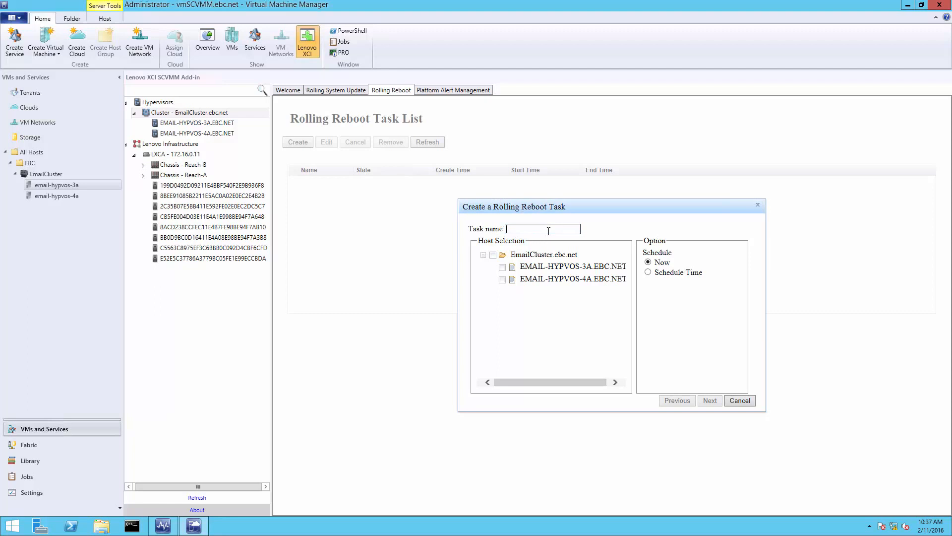
text(Activate)
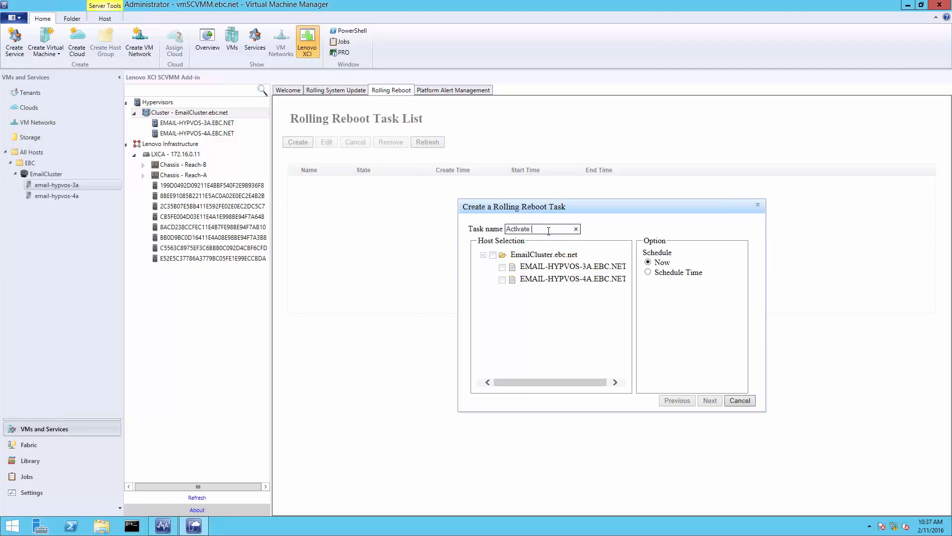
text(Update)
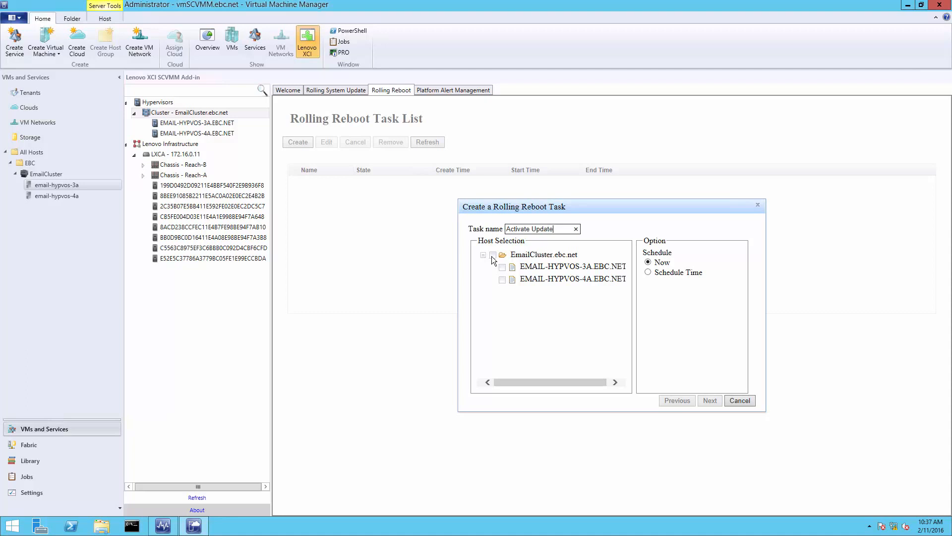
Step: Tick EmailCluster.ebc.net to include both hosts, then cancel the task
click(493, 254)
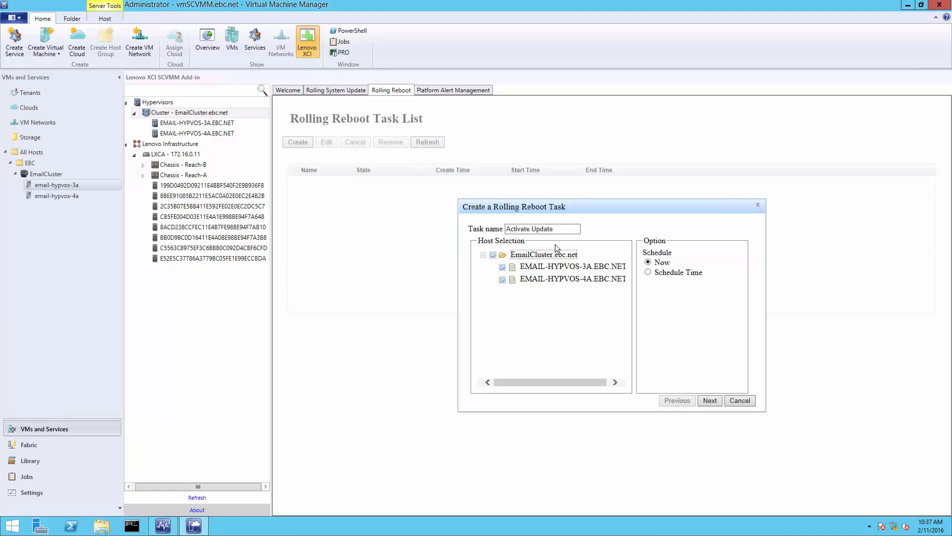
mouse_move(644, 265)
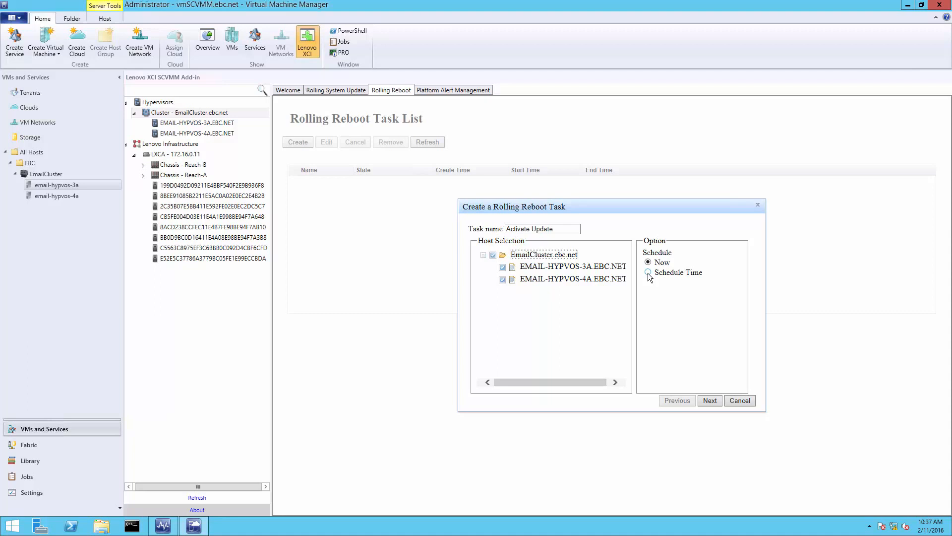
mouse_move(740, 399)
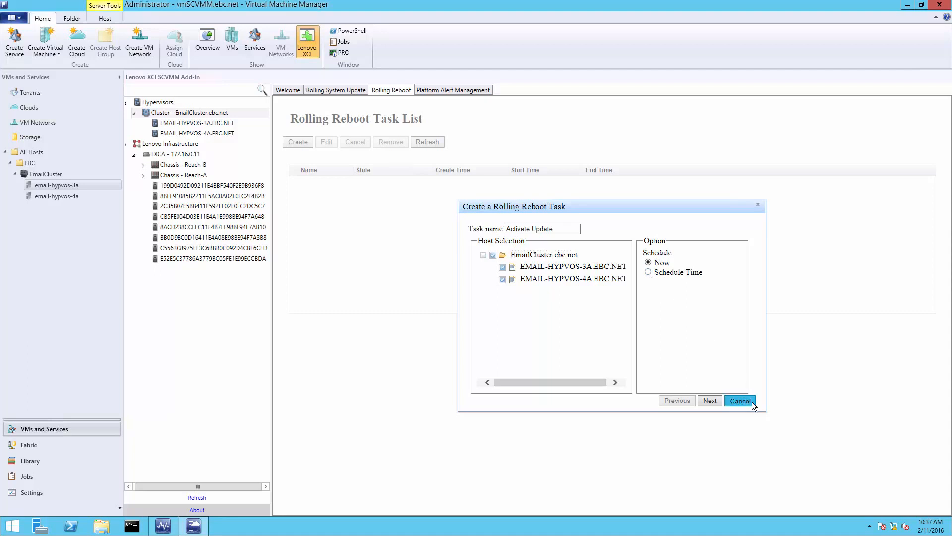
click(740, 401)
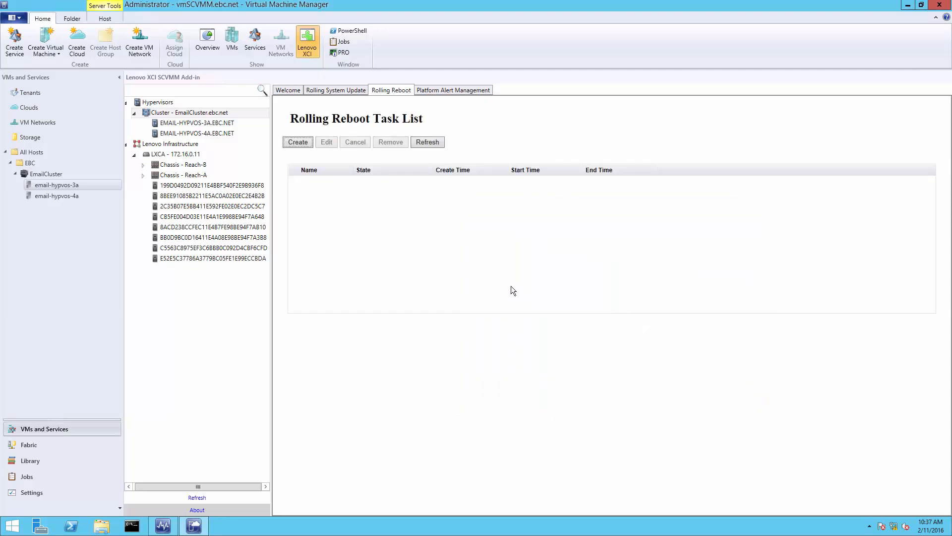
mouse_move(455, 224)
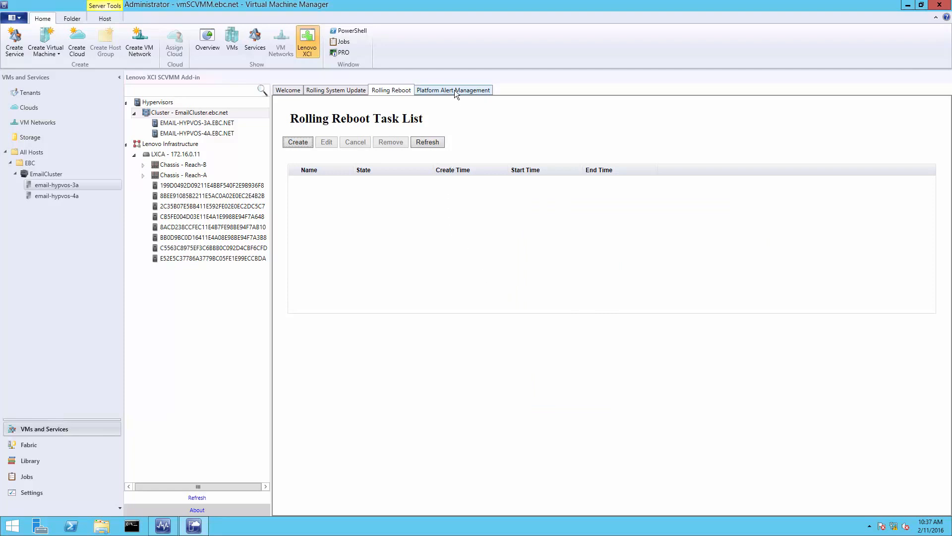
Step: Show Platform Alert Management listing both EMAIL-HYPVOS hosts as IMM discovered, authenticated and RAS enabled
click(453, 91)
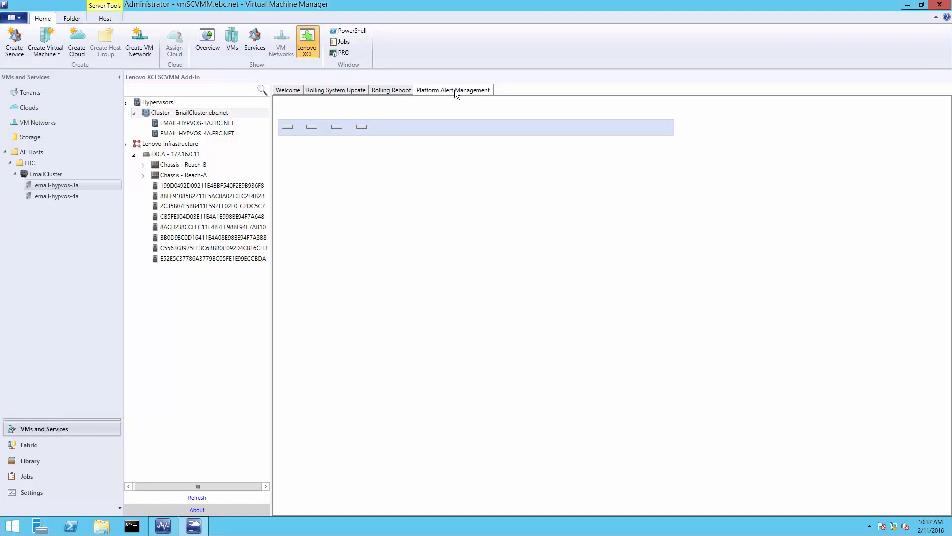
click(453, 90)
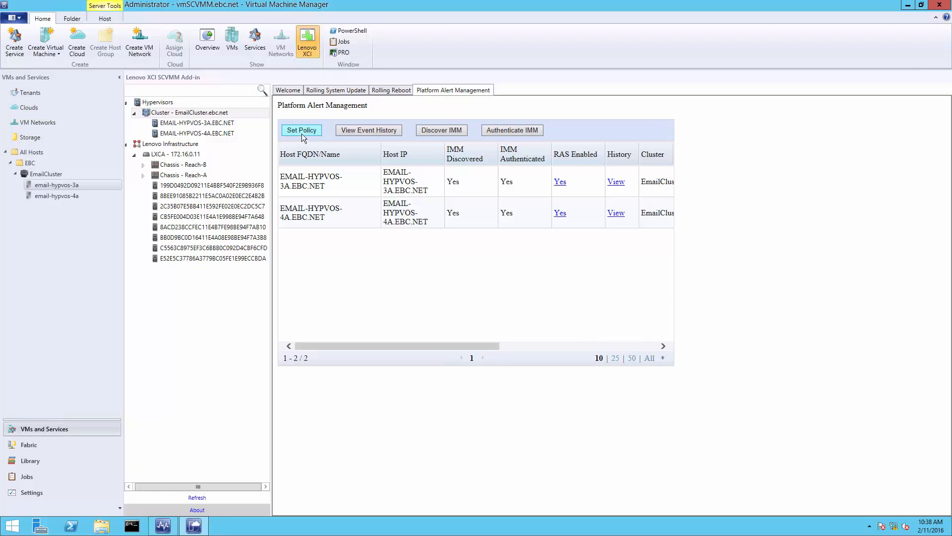
Step: In the VM migration policy, enable 'Migrate VM(s) on redundancy loss' for both EmailCluster hosts and go back
click(301, 130)
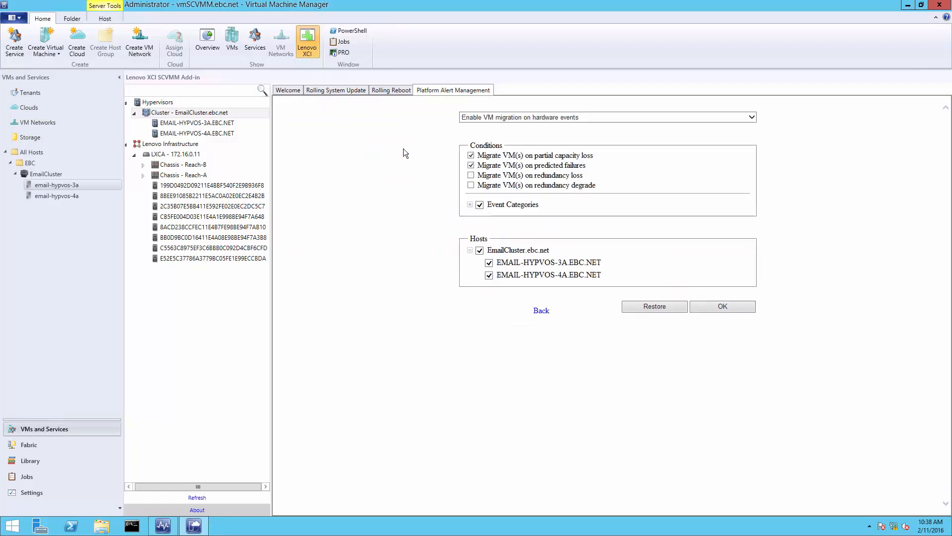
mouse_move(535, 175)
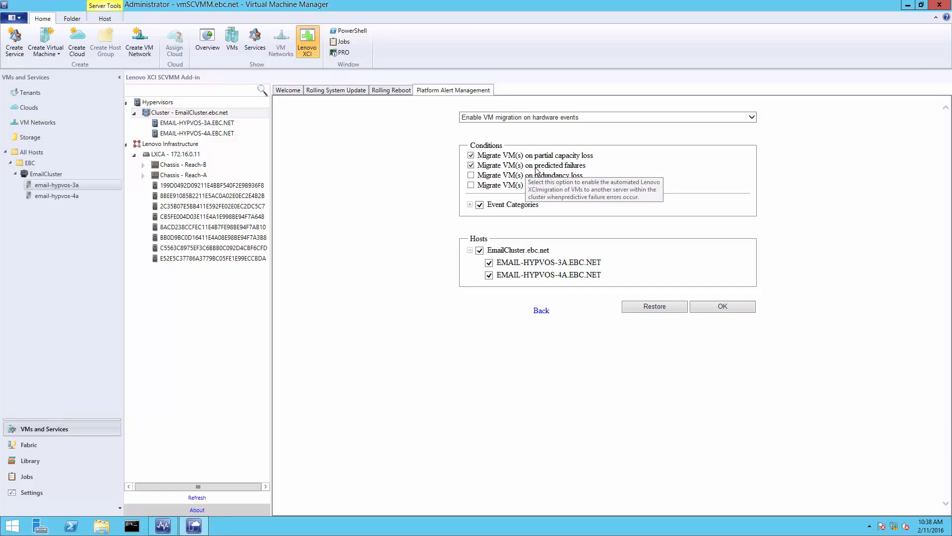
mouse_move(483, 181)
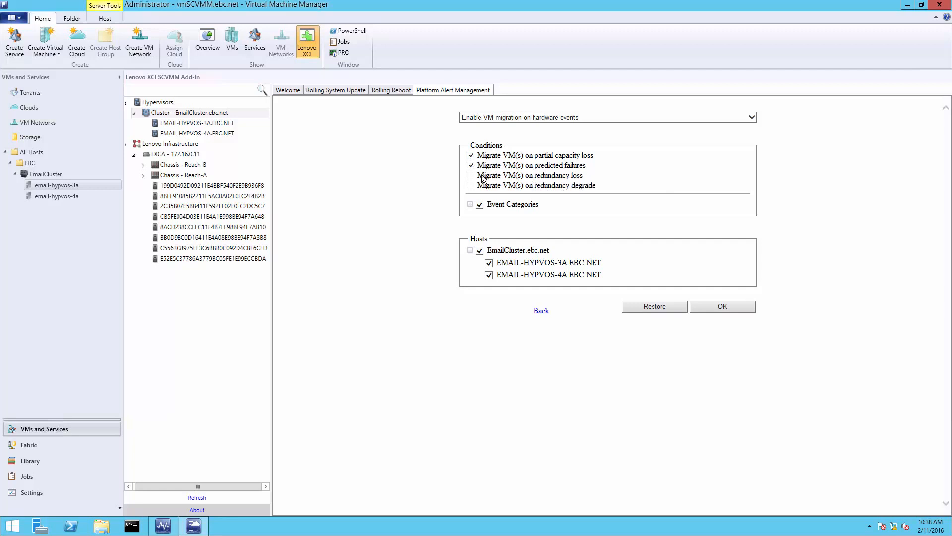
click(471, 174)
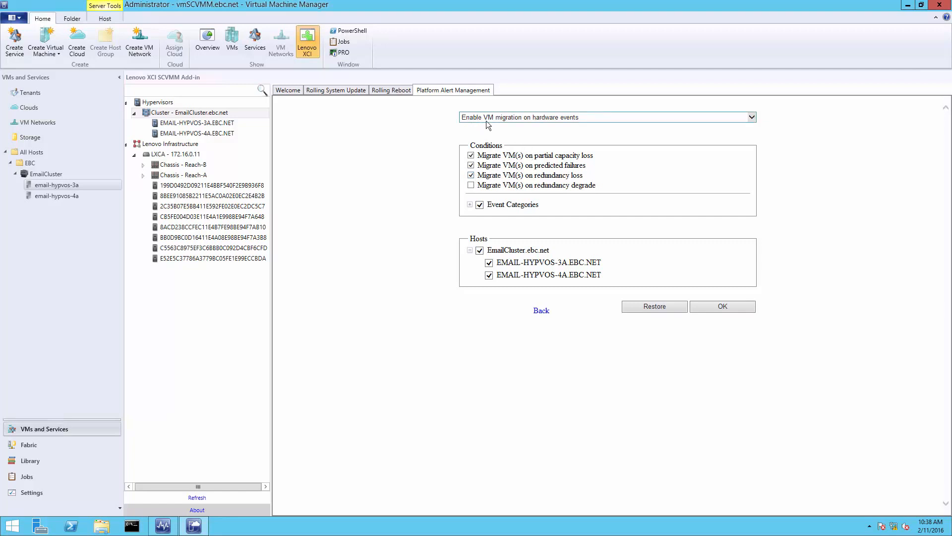
mouse_move(538, 124)
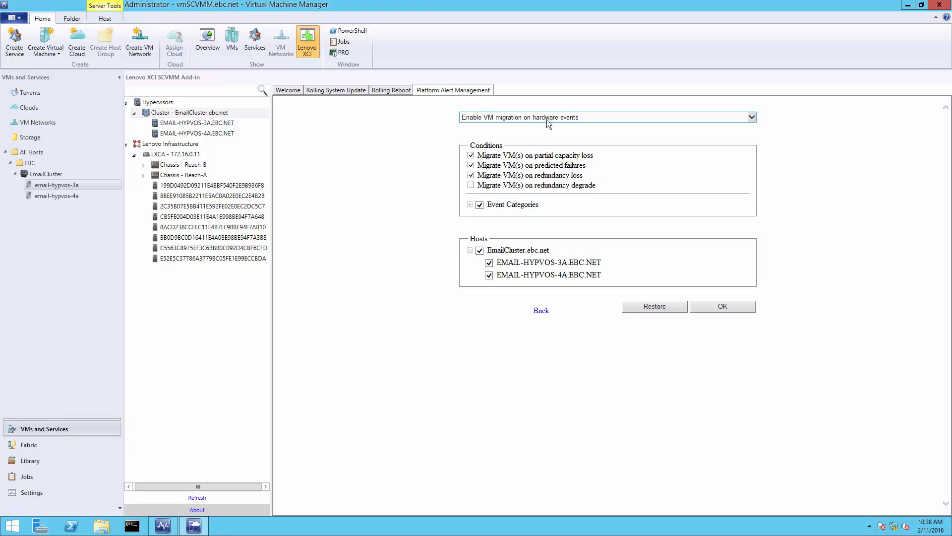
mouse_move(422, 137)
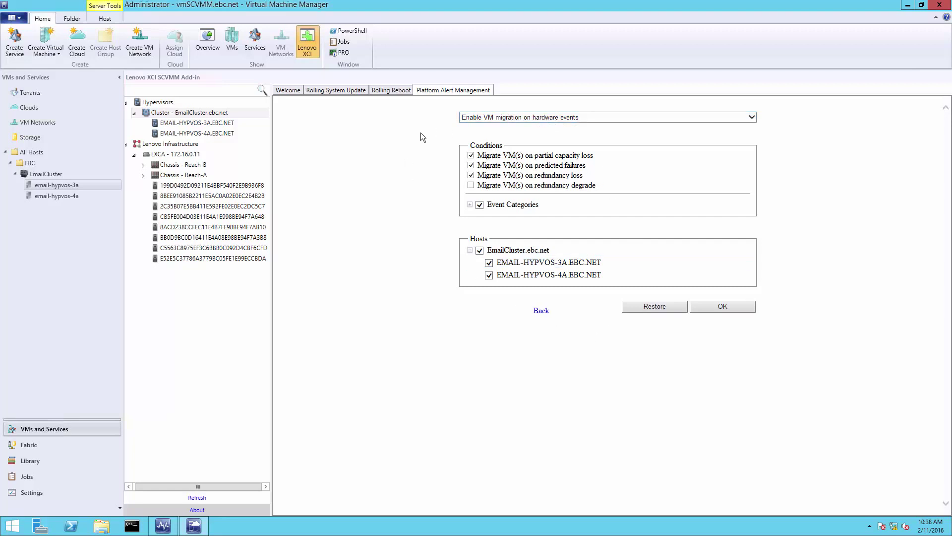
mouse_move(408, 209)
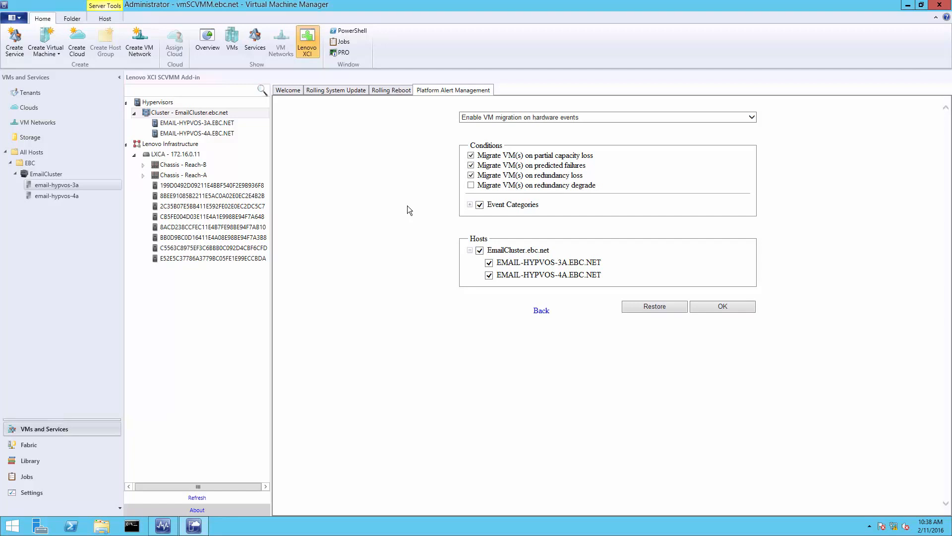
mouse_move(541, 311)
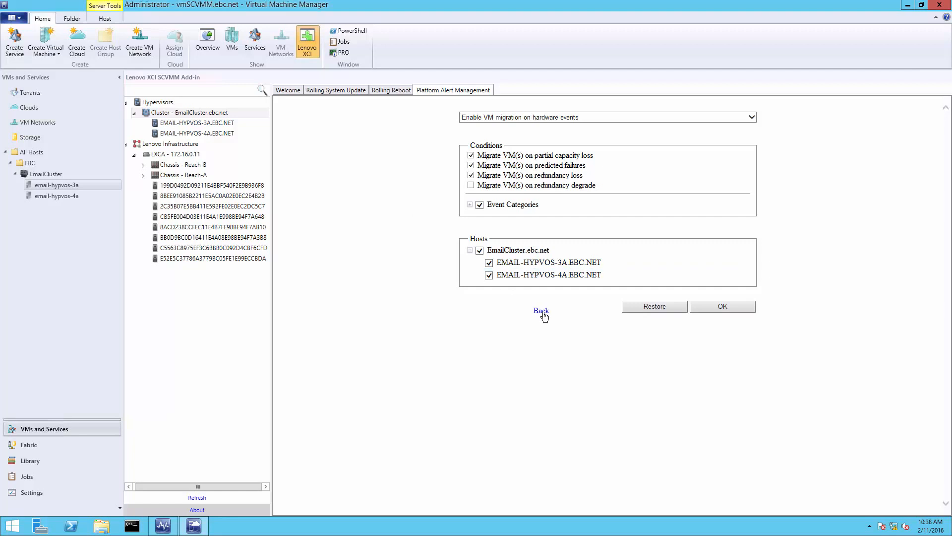
click(541, 310)
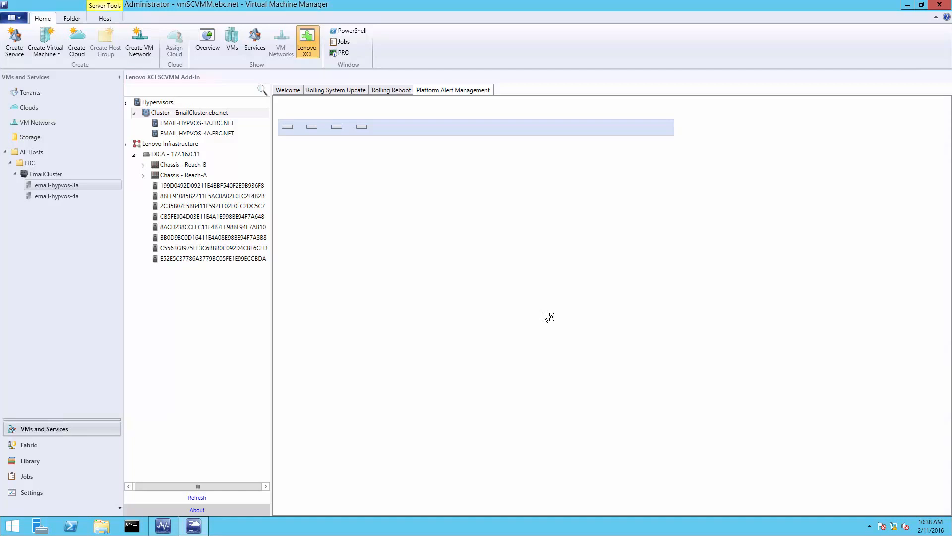
click(452, 90)
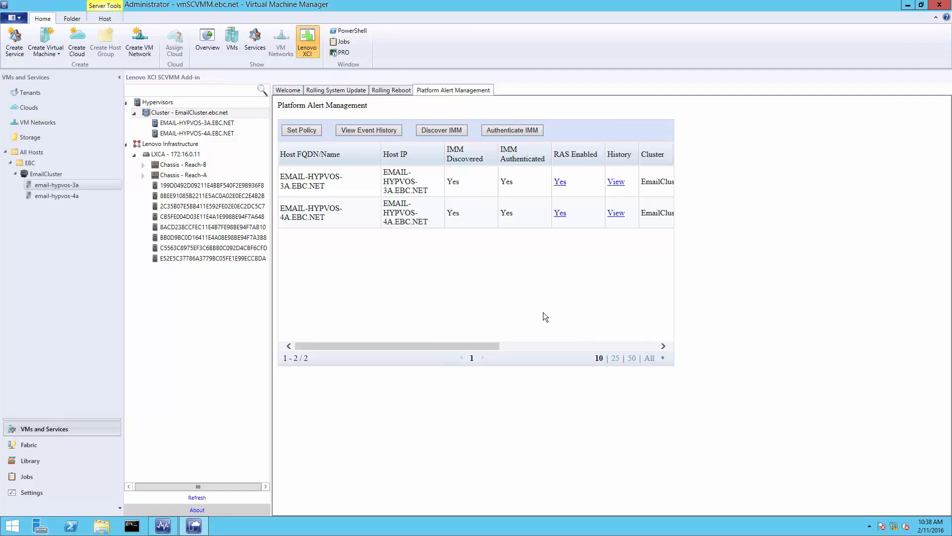
mouse_move(529, 316)
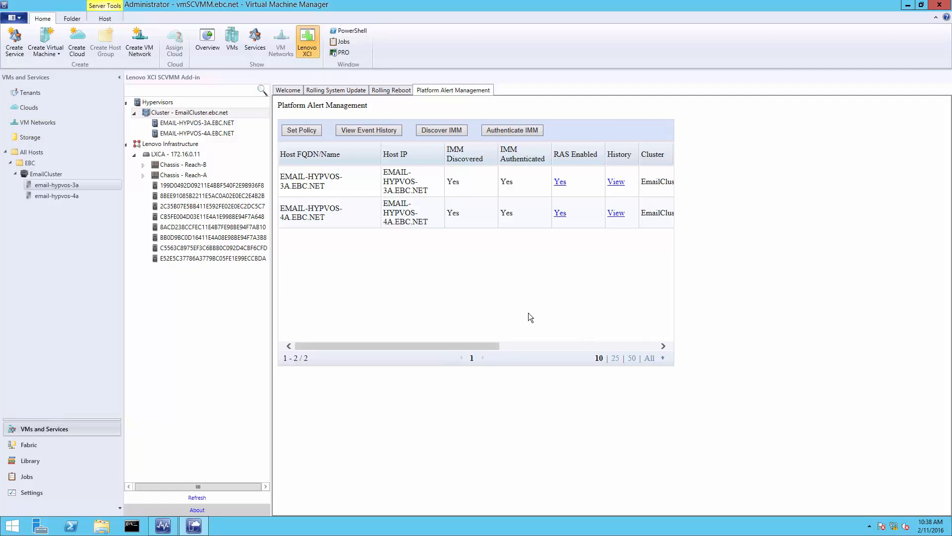
mouse_move(275, 183)
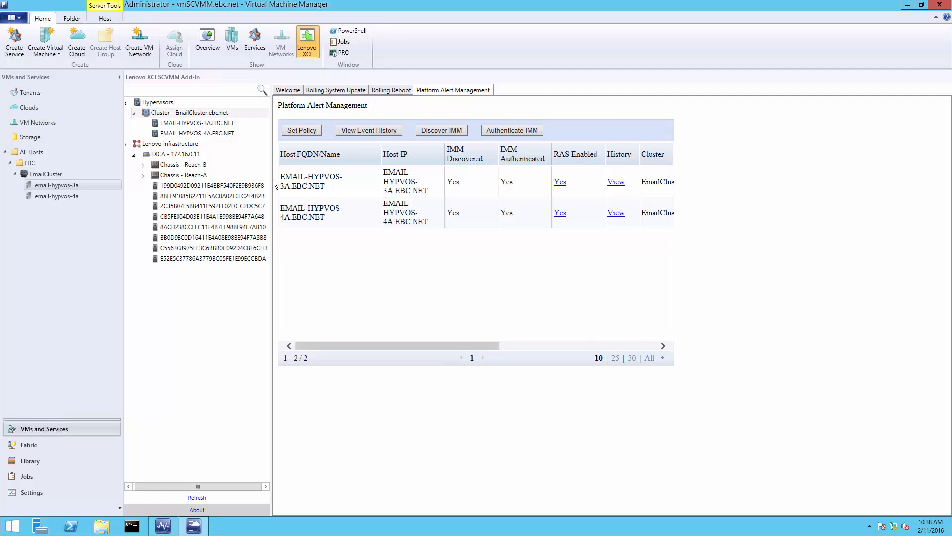
mouse_move(197, 123)
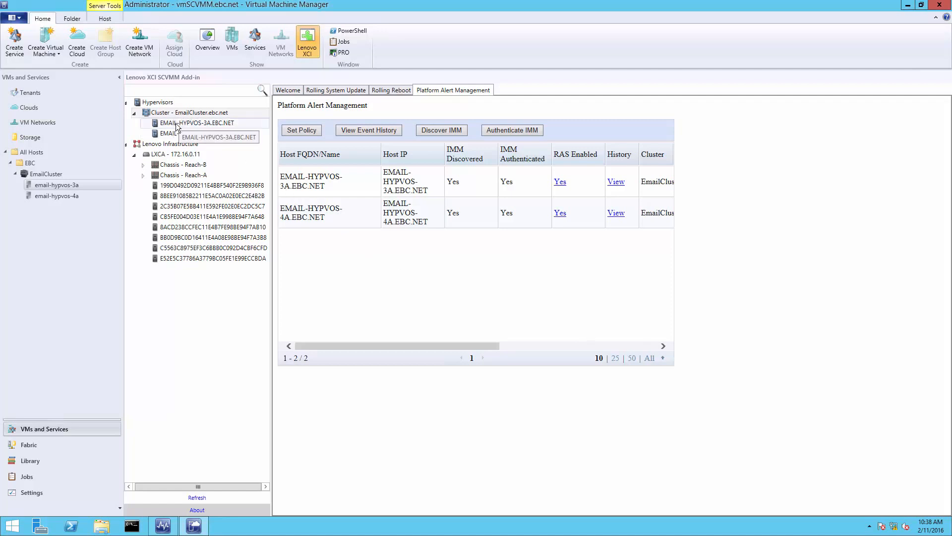
Step: Show the Chassis Map for host EMAIL-HYPVOS-3A, revealing Reach-A in Warning status
click(196, 123)
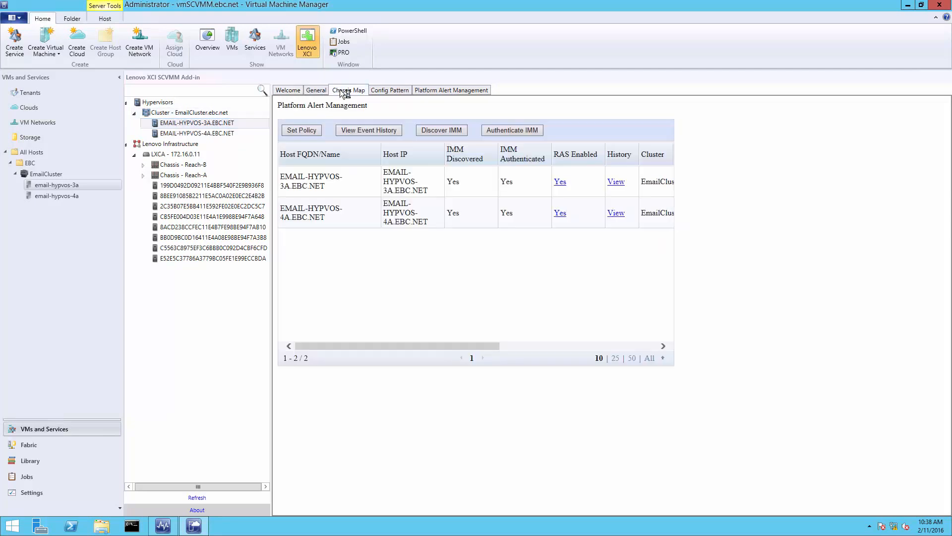
click(348, 90)
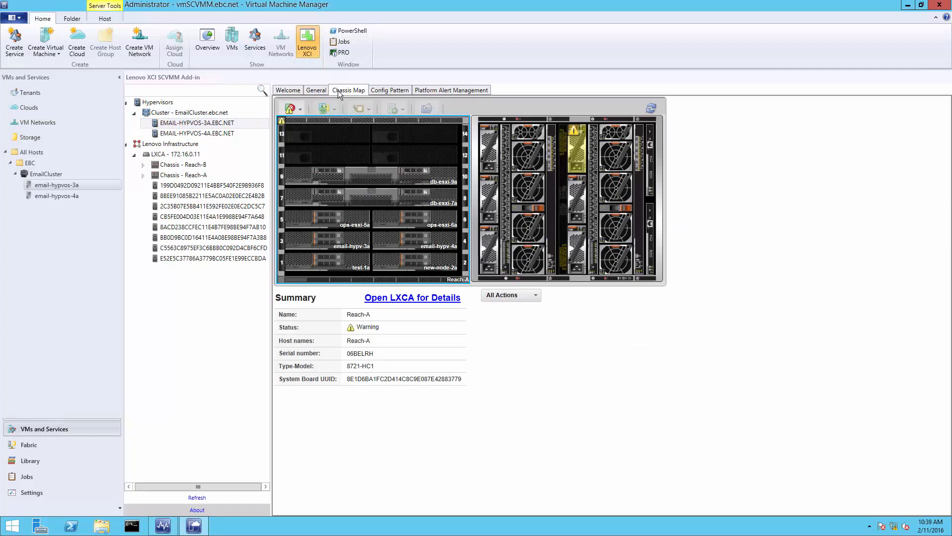
mouse_move(383, 105)
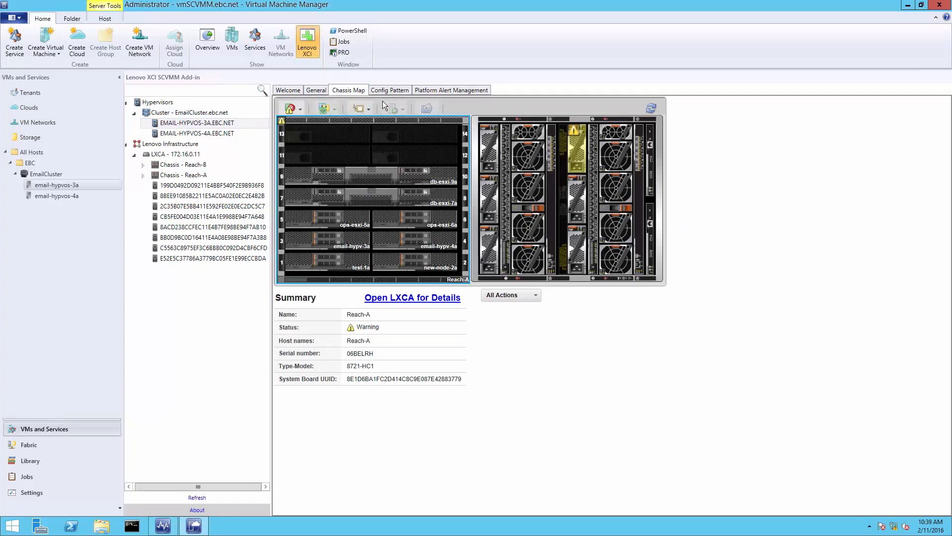
mouse_move(690, 177)
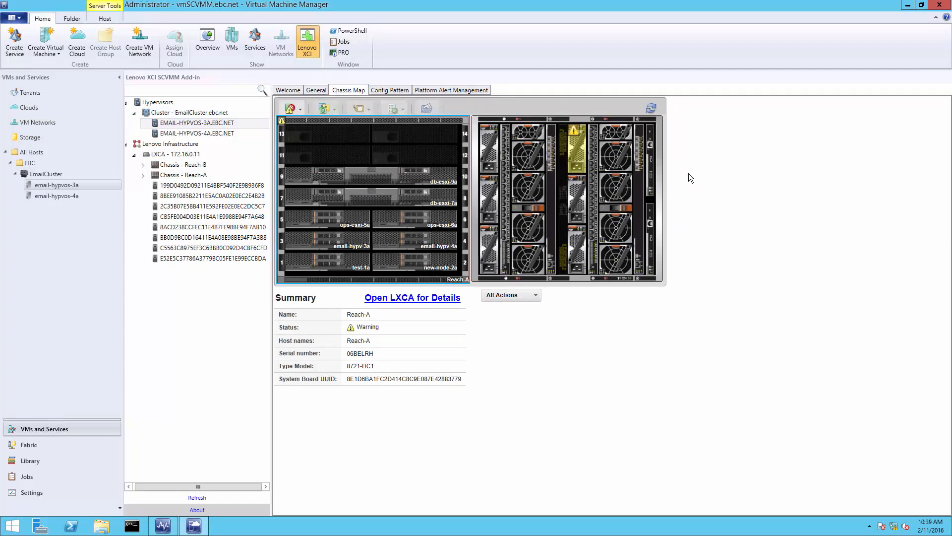
mouse_move(677, 334)
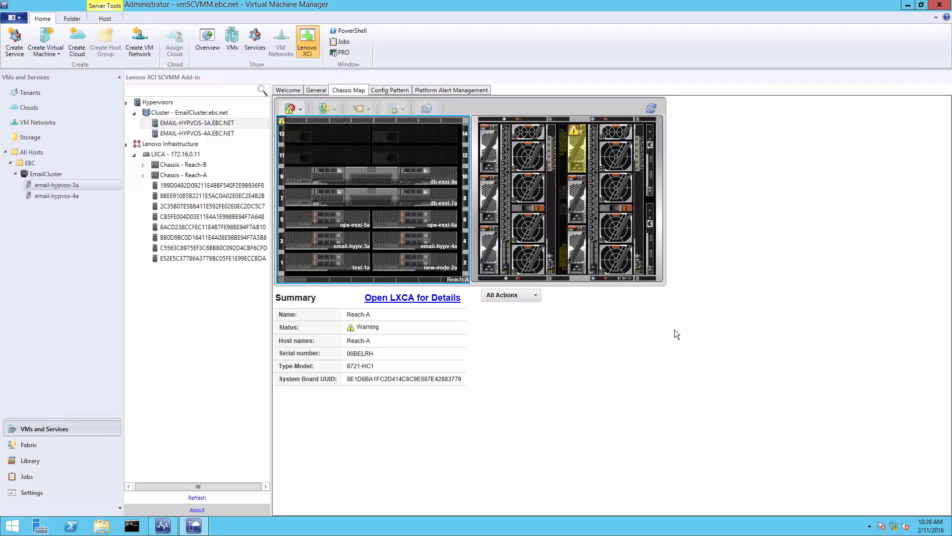
mouse_move(509, 240)
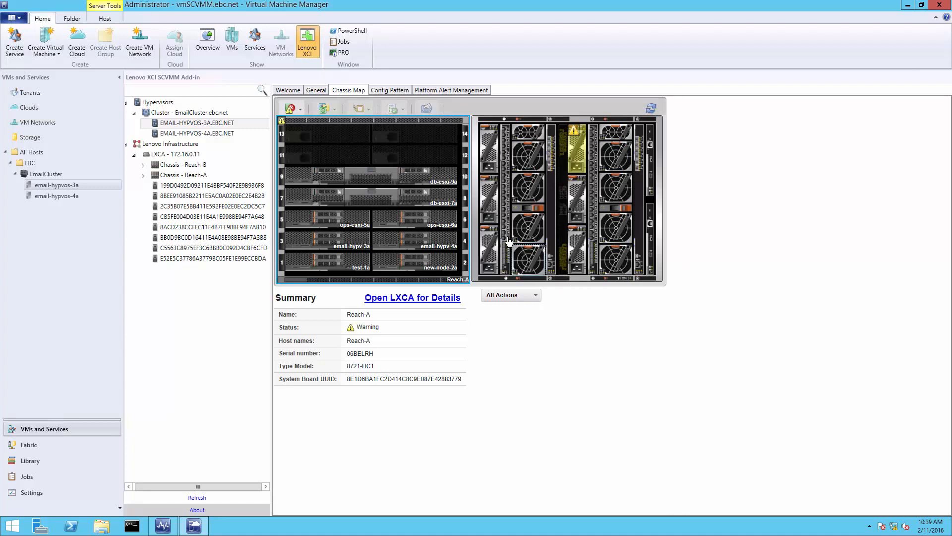
mouse_move(383, 148)
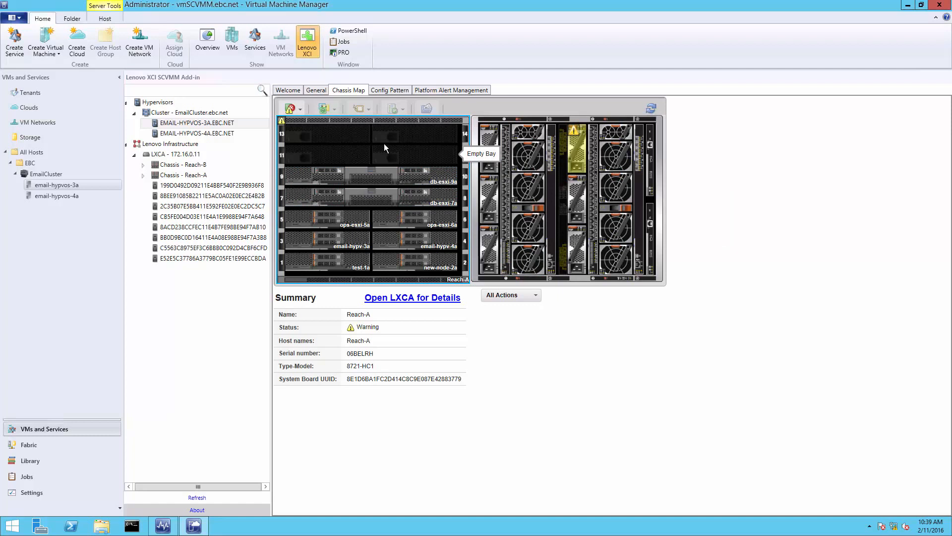
mouse_move(340, 145)
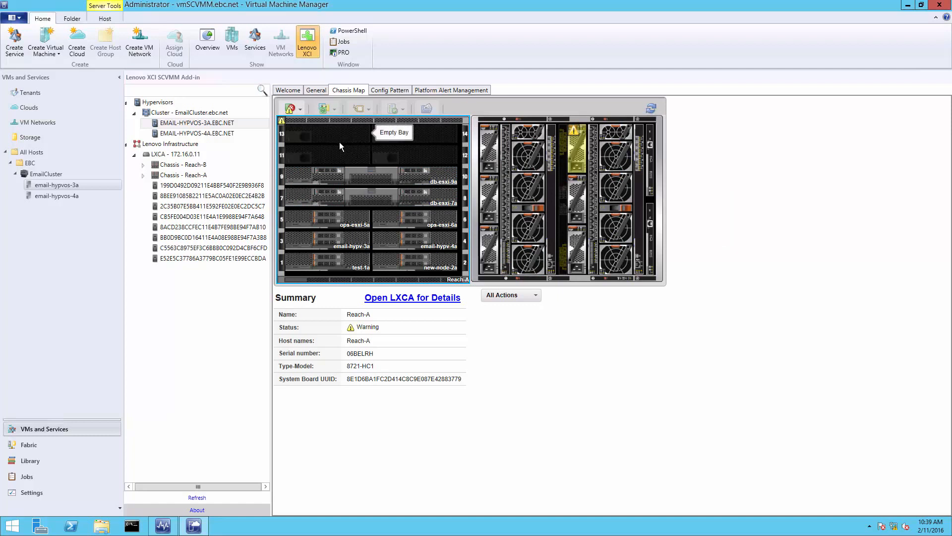
mouse_move(377, 115)
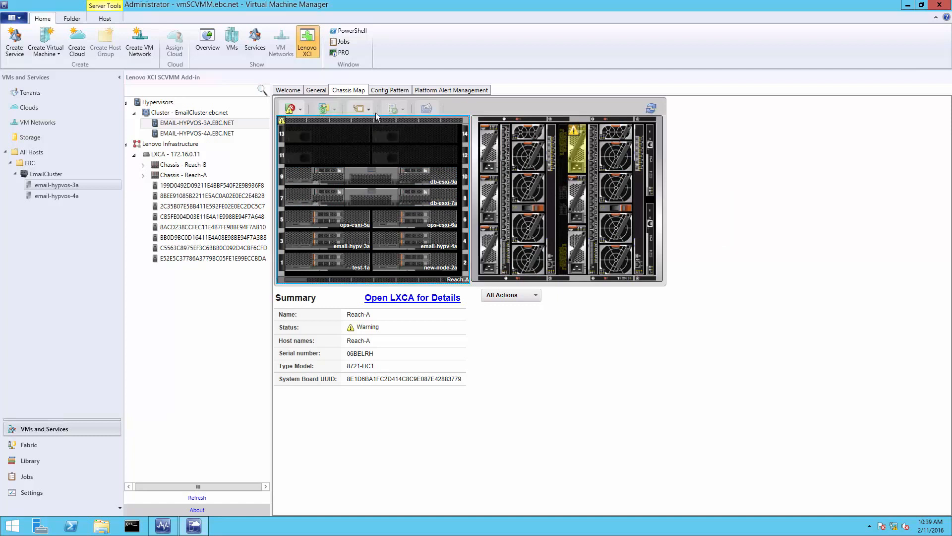
Step: Overlay LED states and firmware levels on Reach-A's map, then list status filters with Critical, Warning and Unknown checked
click(322, 108)
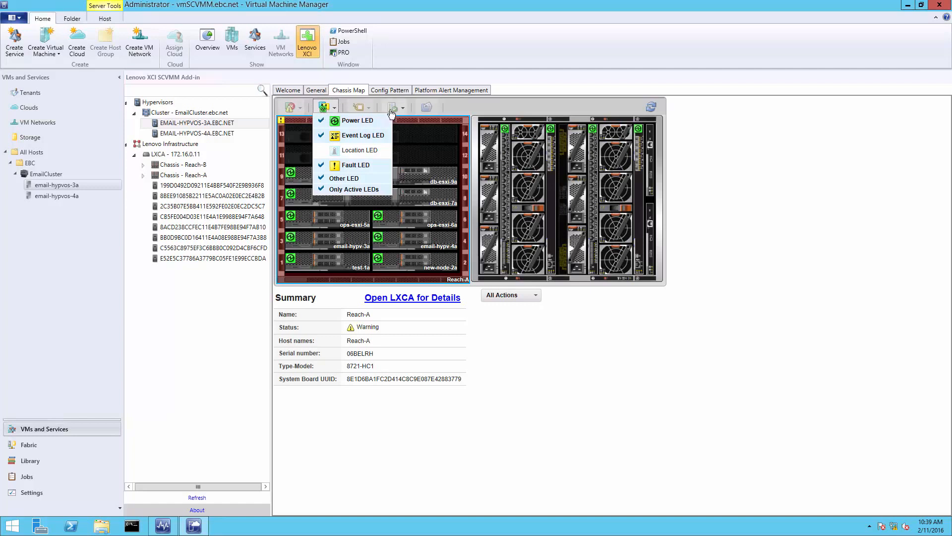
click(392, 108)
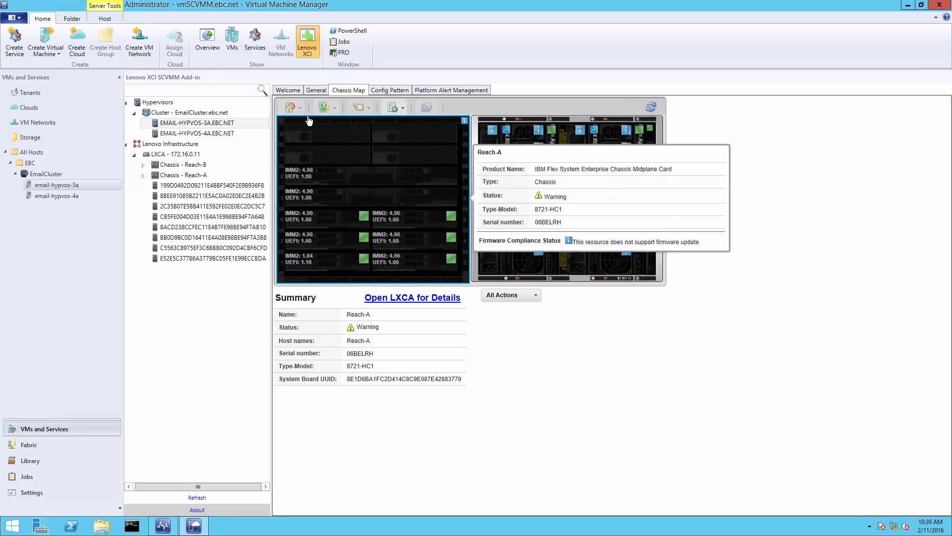
click(291, 107)
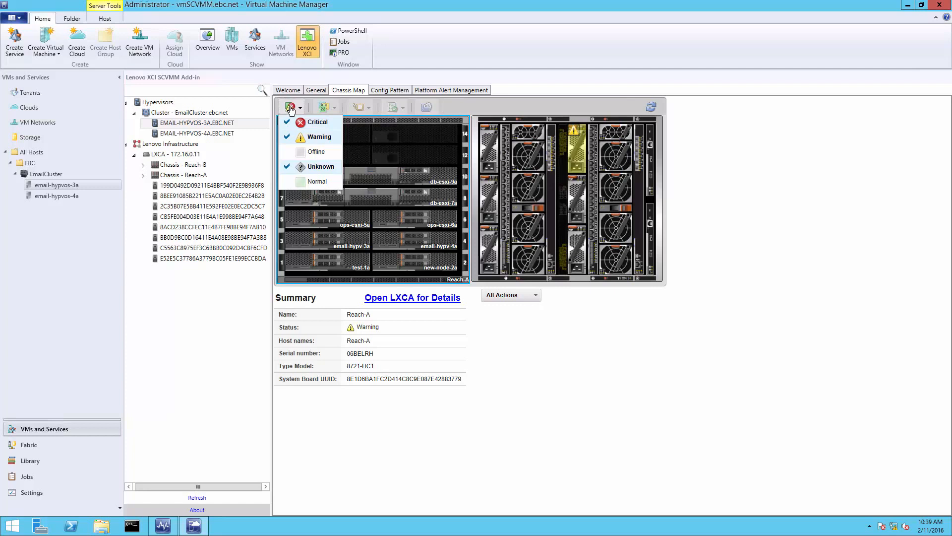
mouse_move(280, 101)
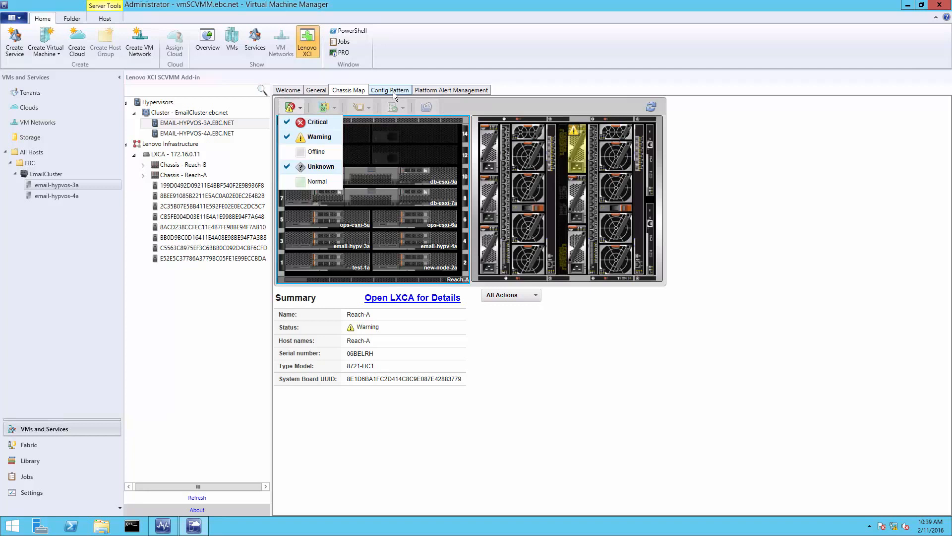
mouse_move(439, 92)
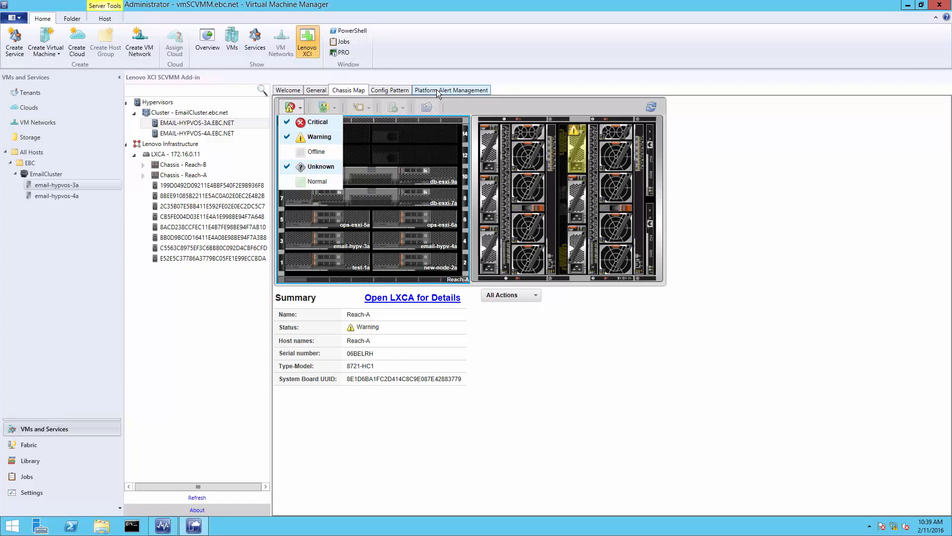
mouse_move(449, 97)
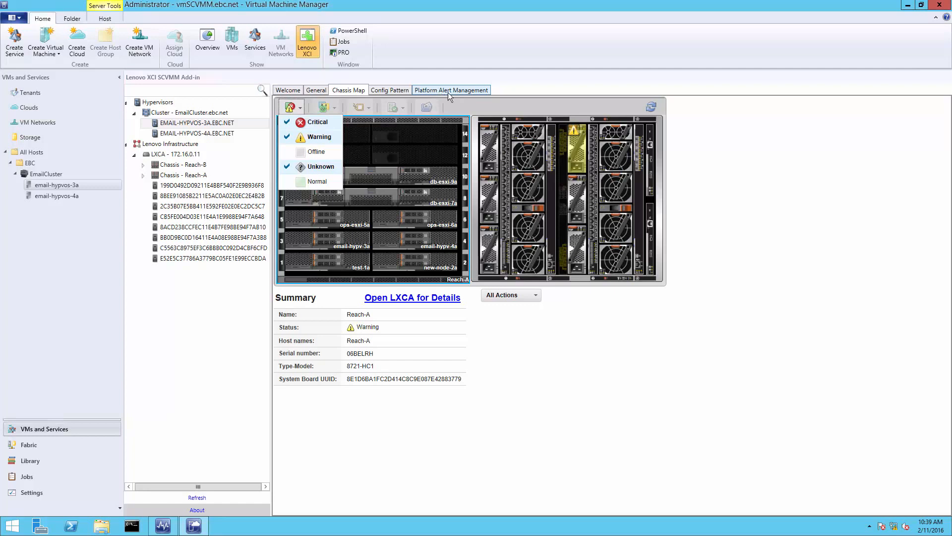